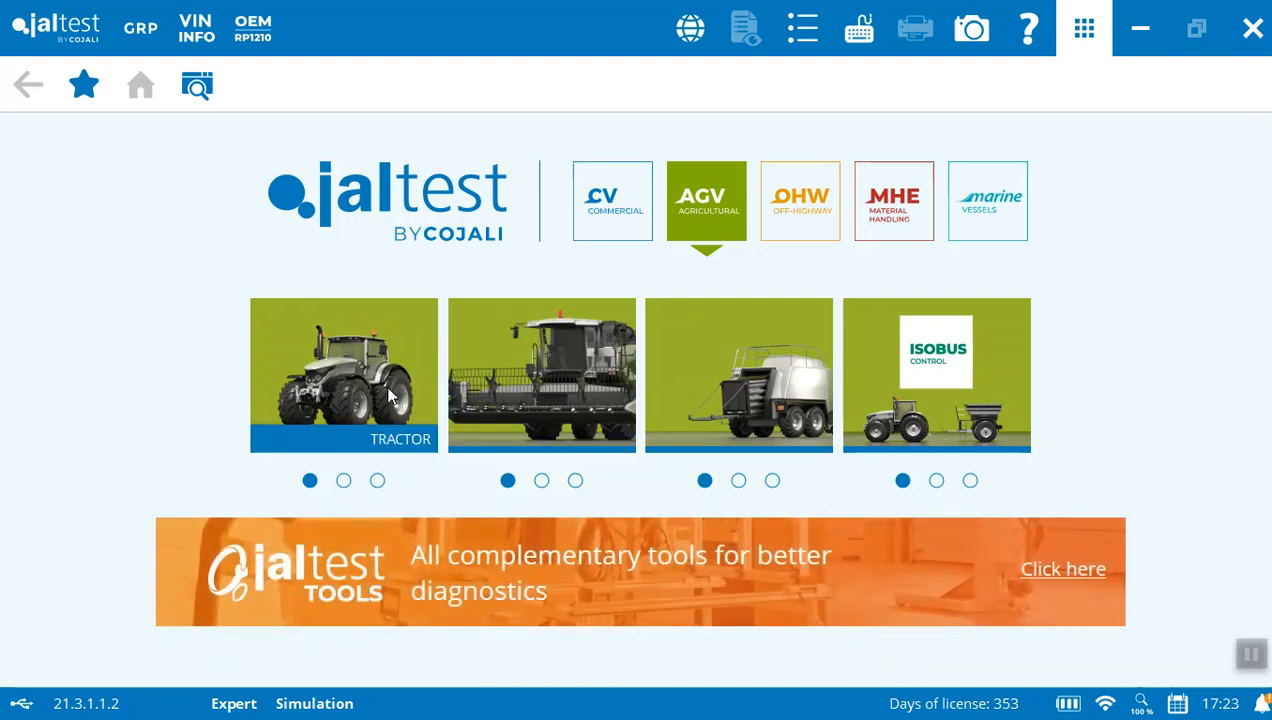
Select Tractor, New Holland, TN Series to reach its system selection with three control units.
{"action": "left_click", "coordinate": [344, 376]}
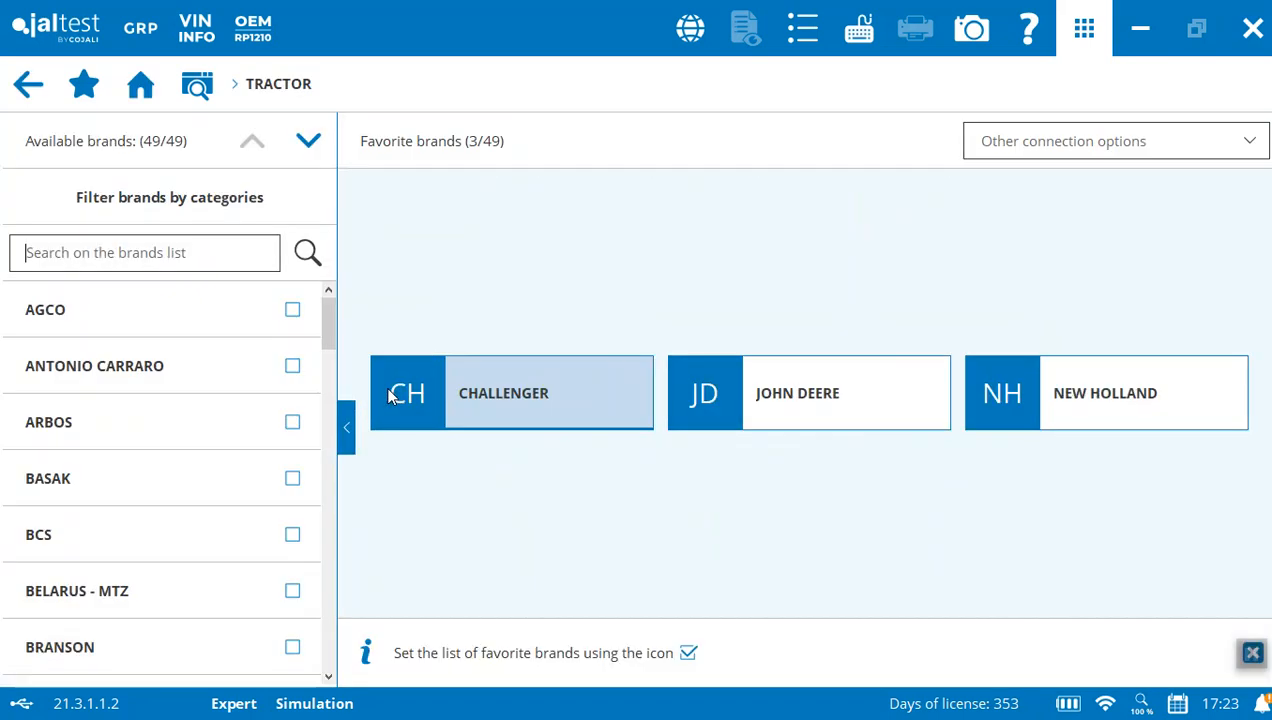
{"action": "type", "text": "new"}
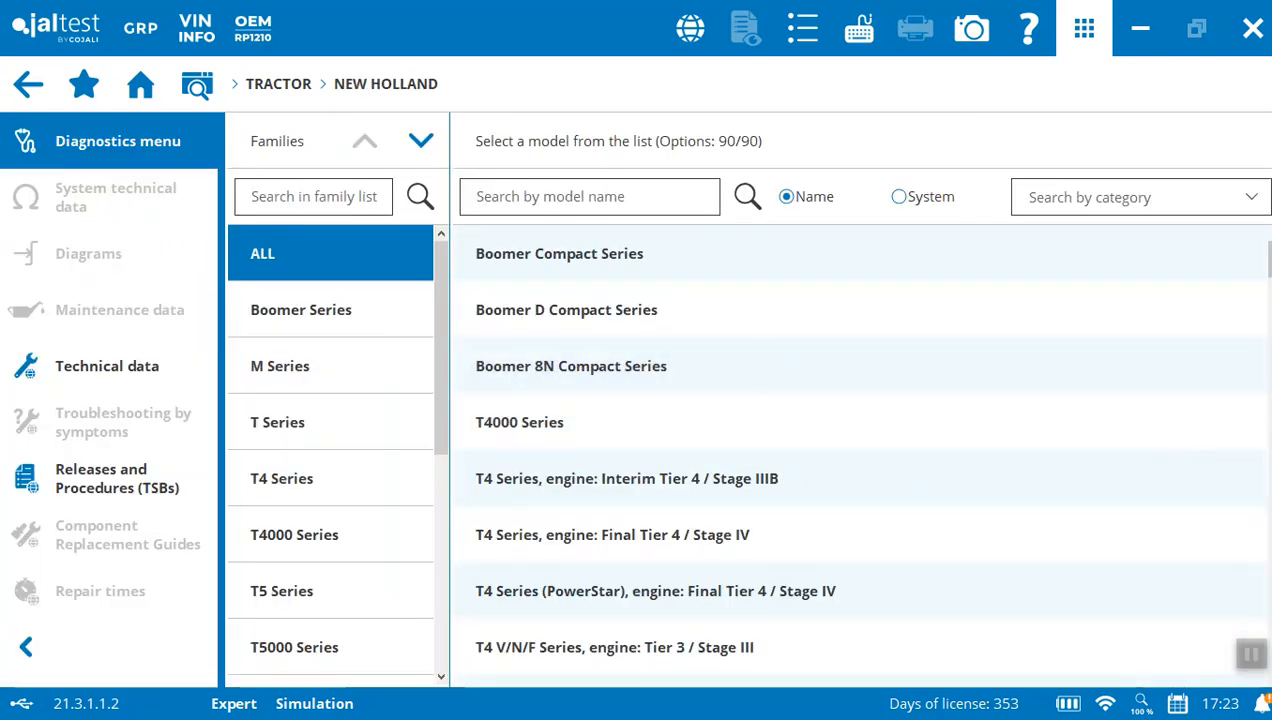
{"action": "scroll", "scroll_direction": "down", "scroll_amount": 3}
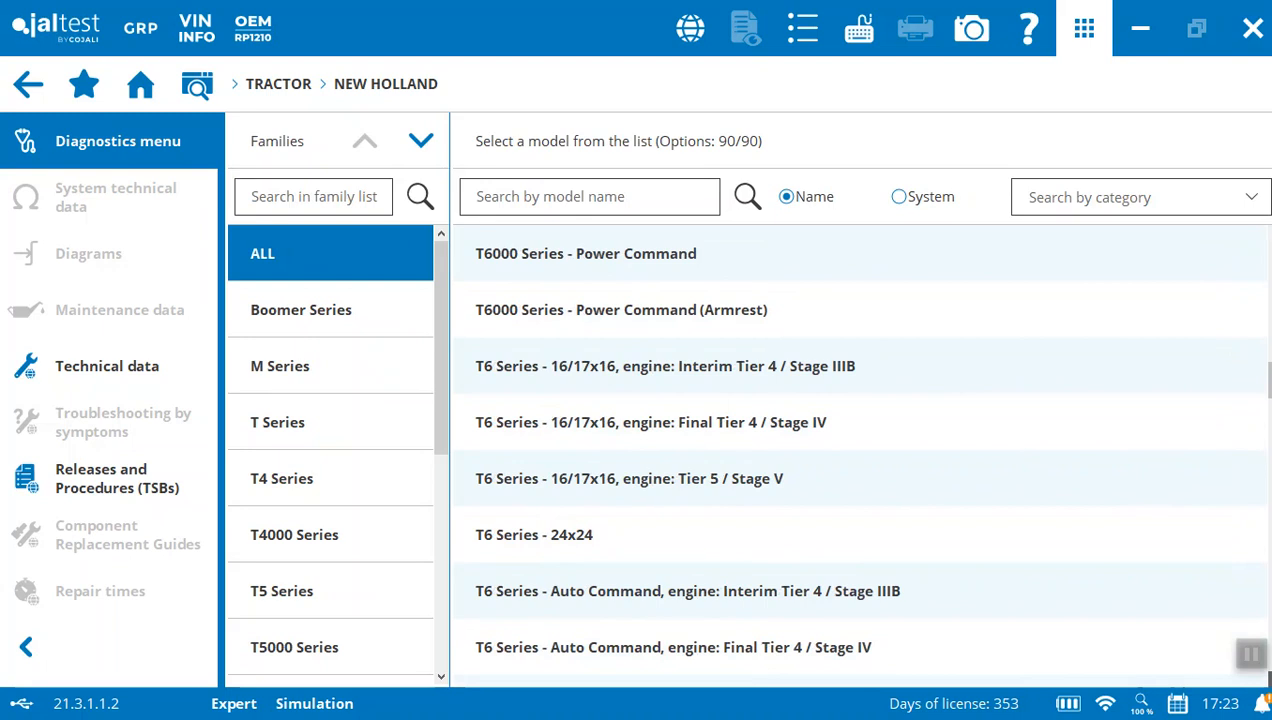
{"action": "scroll", "scroll_direction": "down", "scroll_amount": 3}
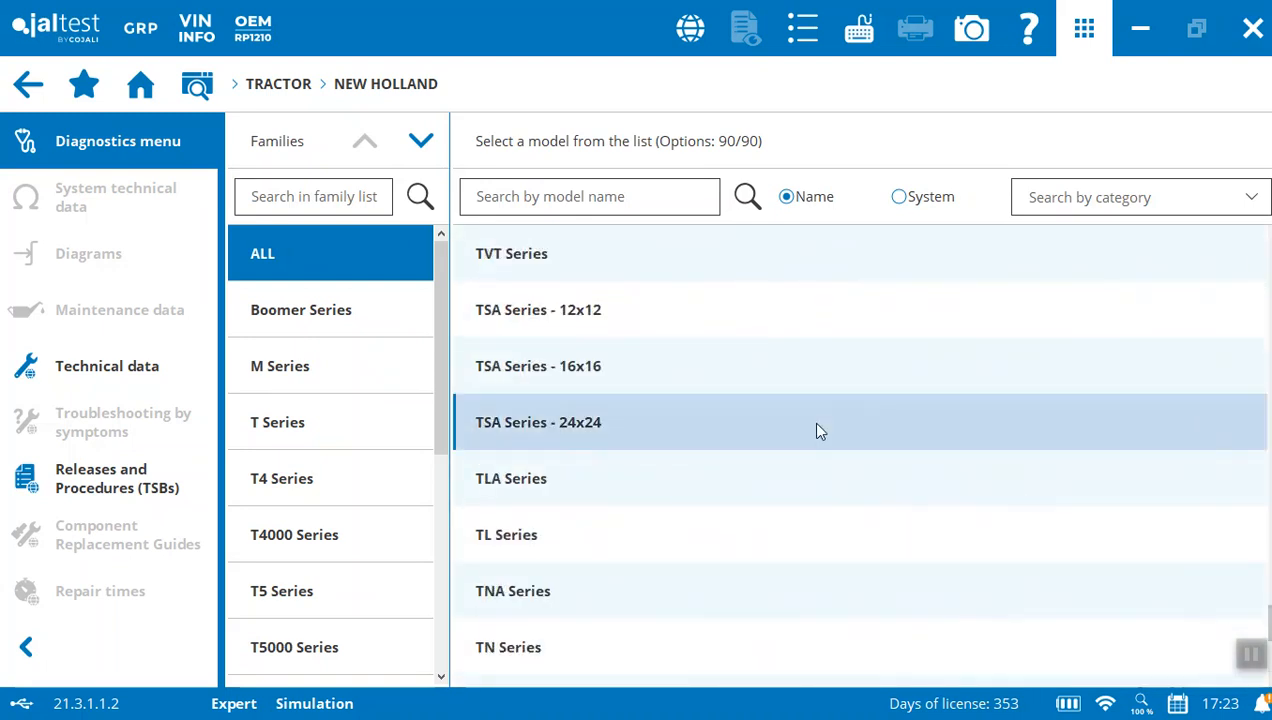
{"action": "left_click", "coordinate": [536, 648]}
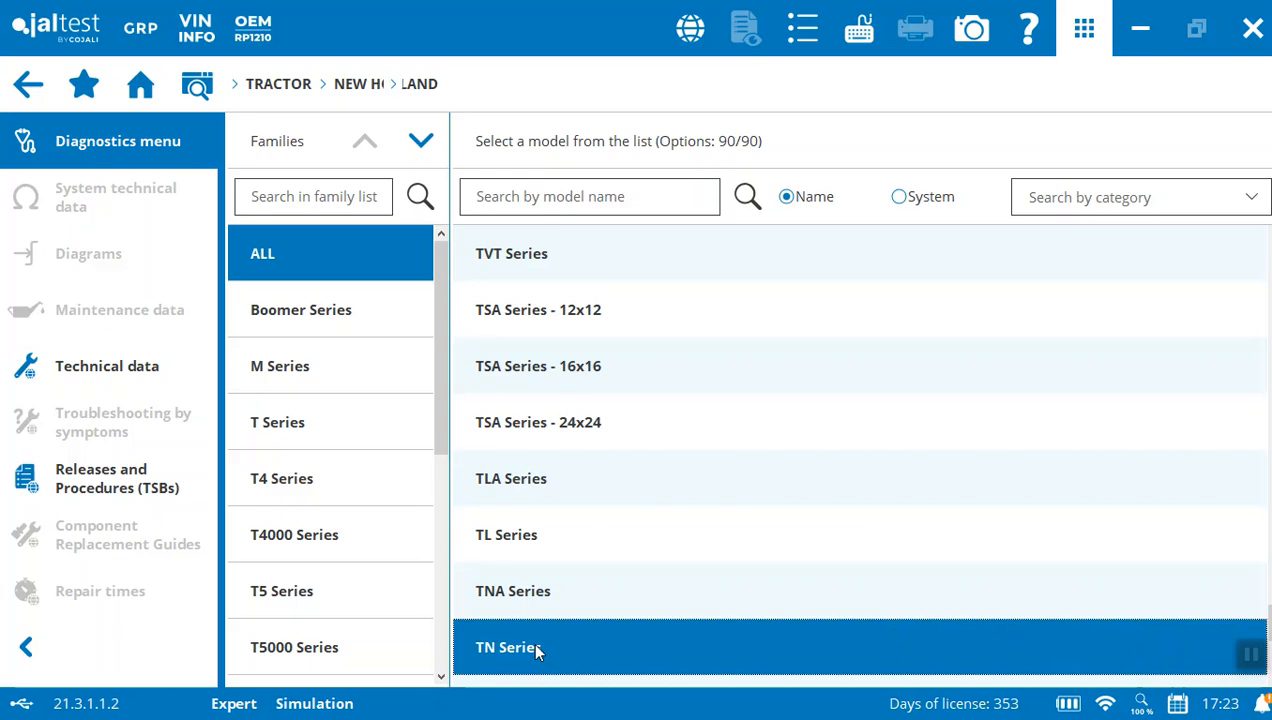
{"action": "left_click", "coordinate": [510, 648]}
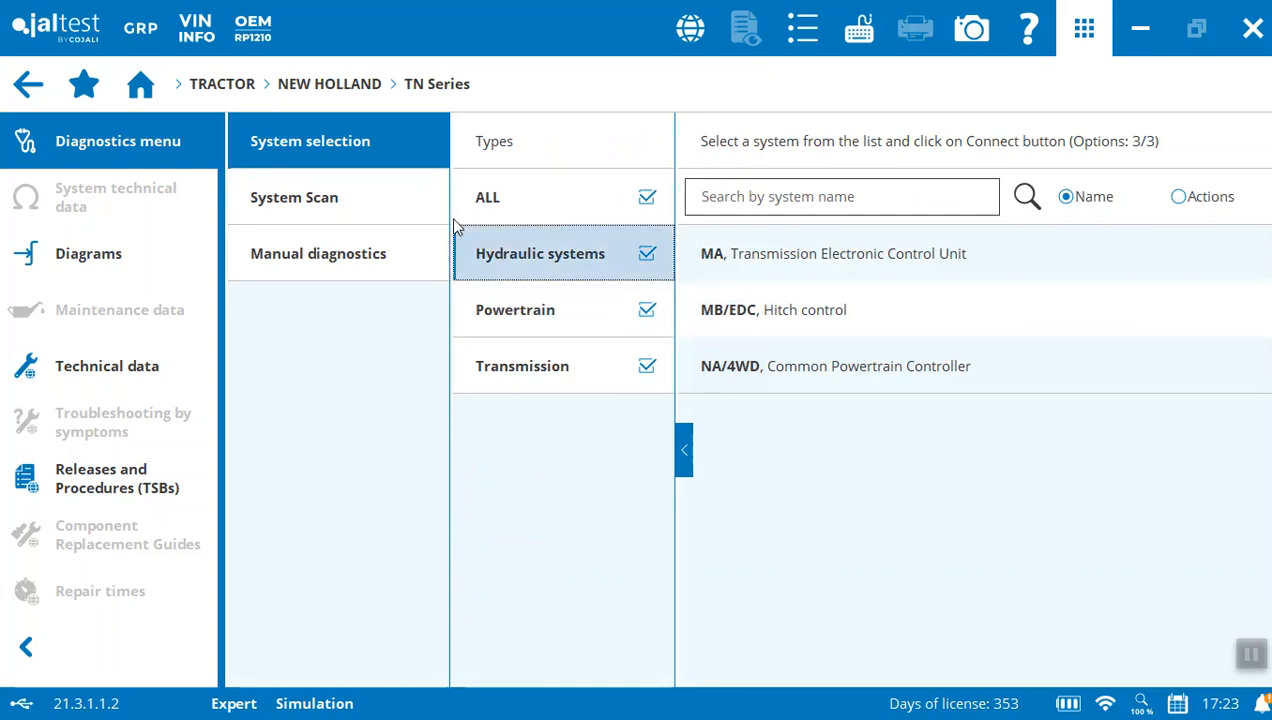
{"action": "left_click", "coordinate": [318, 252]}
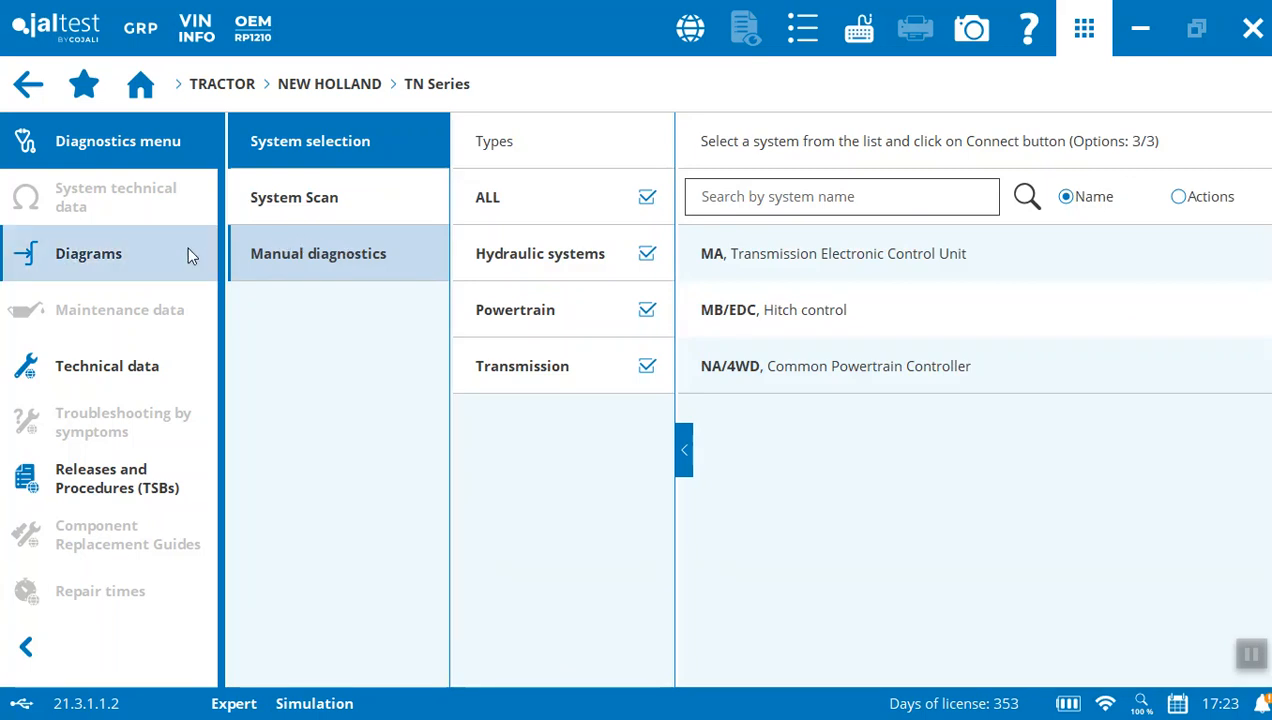
{"action": "mouse_move", "coordinate": [108, 364]}
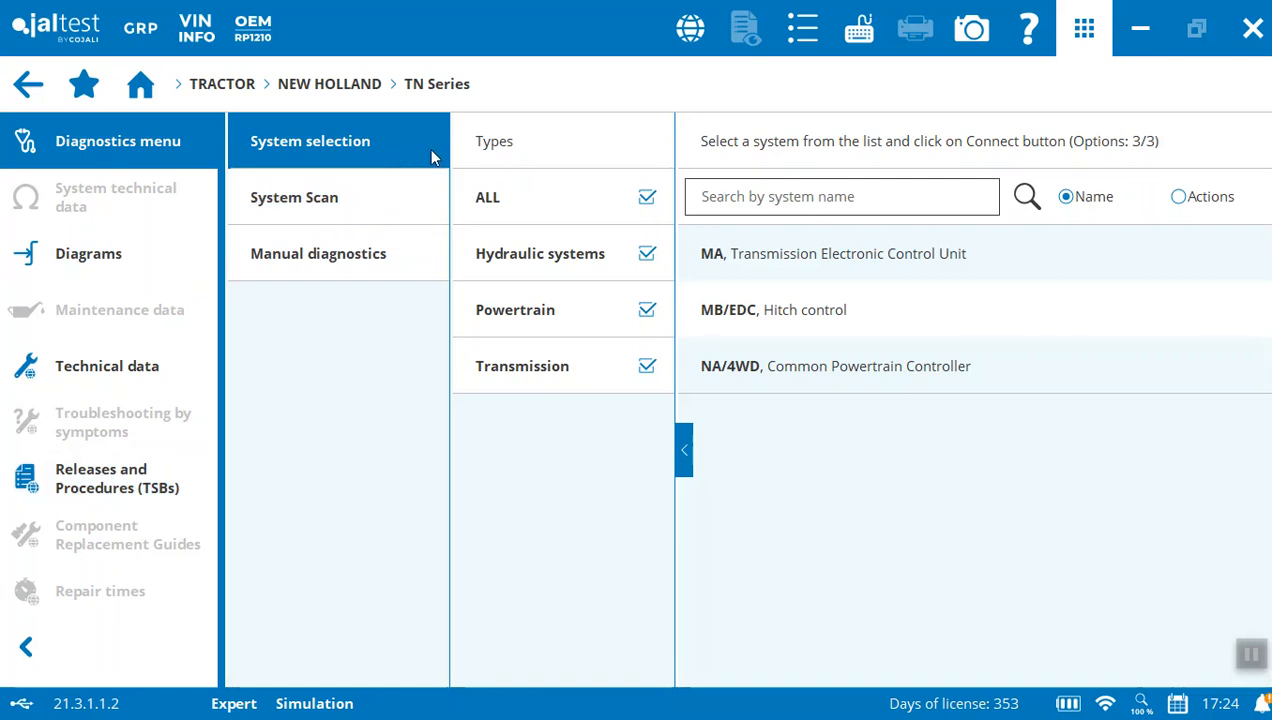
Start a System Scan and review Connection 1's connector location and cable photos.
{"action": "left_click", "coordinate": [294, 198]}
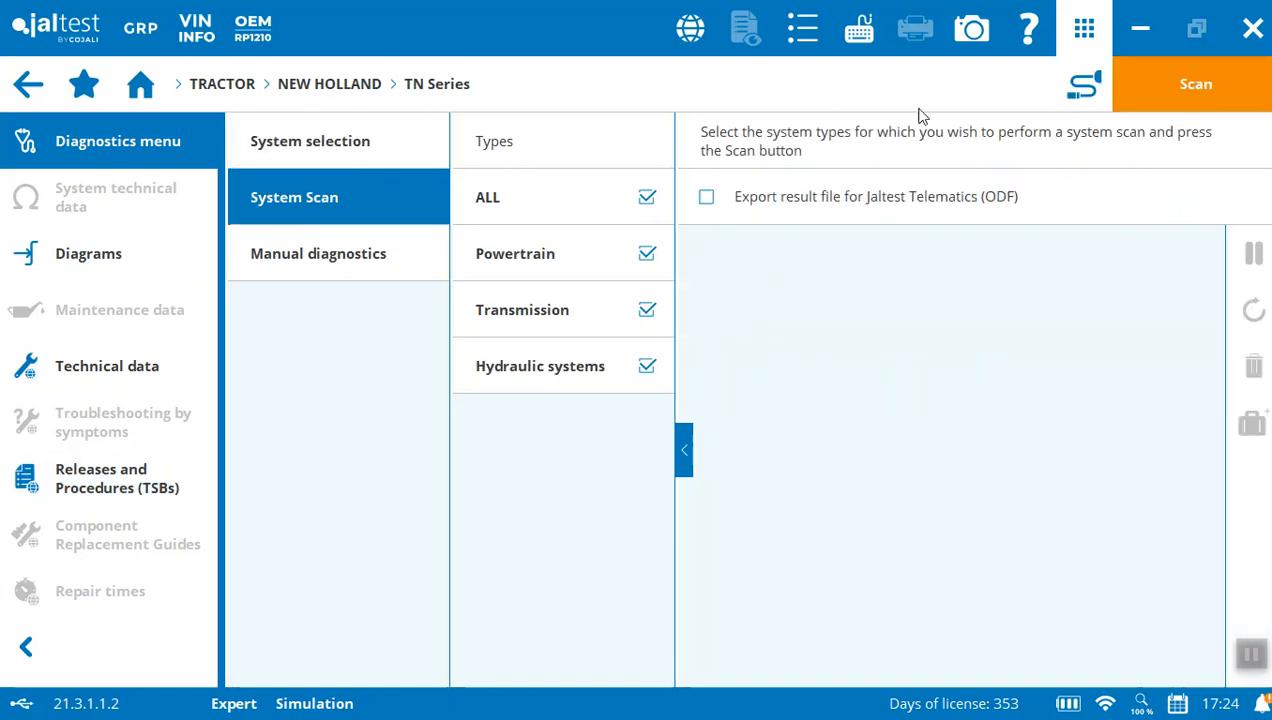
{"action": "left_click", "coordinate": [1196, 84]}
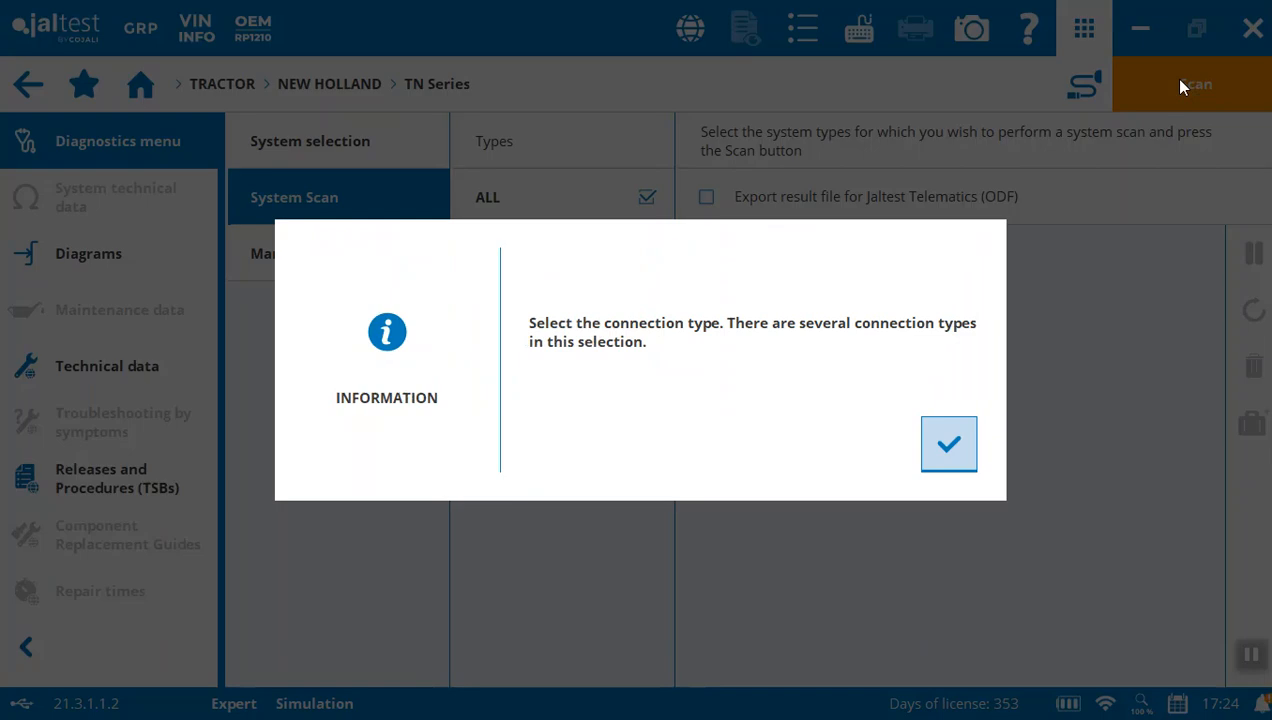
{"action": "left_click", "coordinate": [948, 444]}
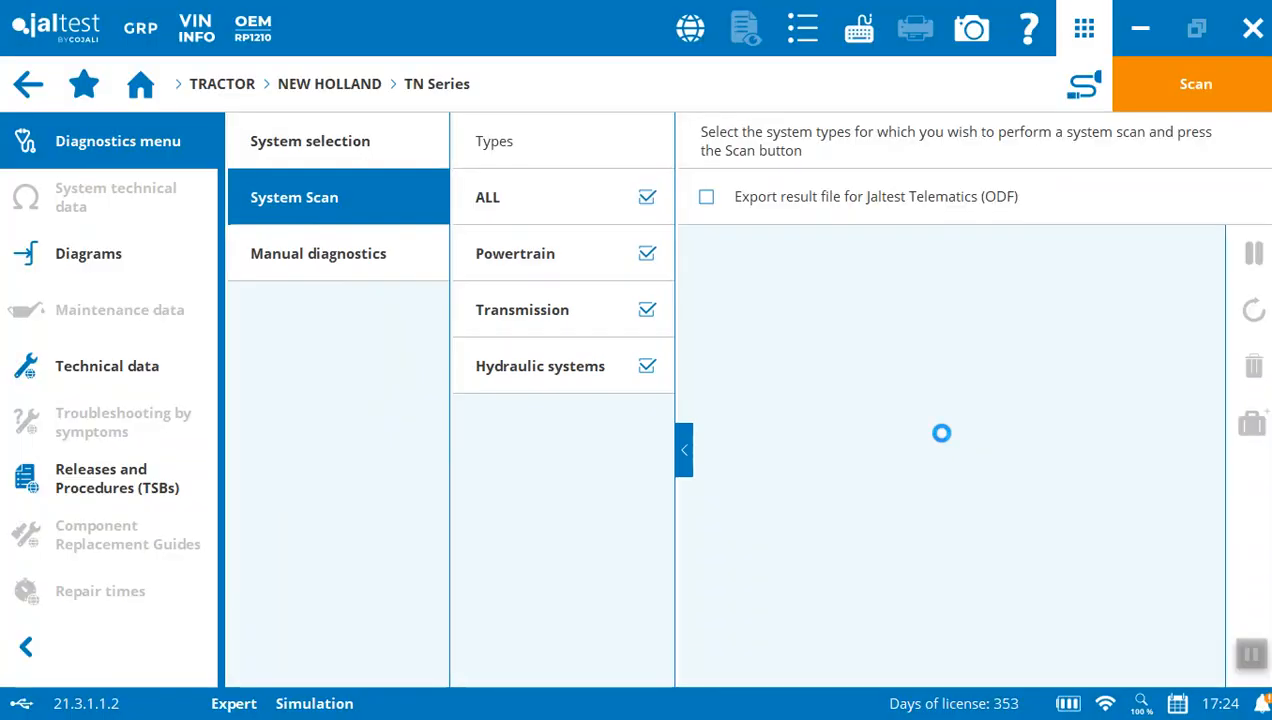
{"action": "left_click", "coordinate": [1196, 84]}
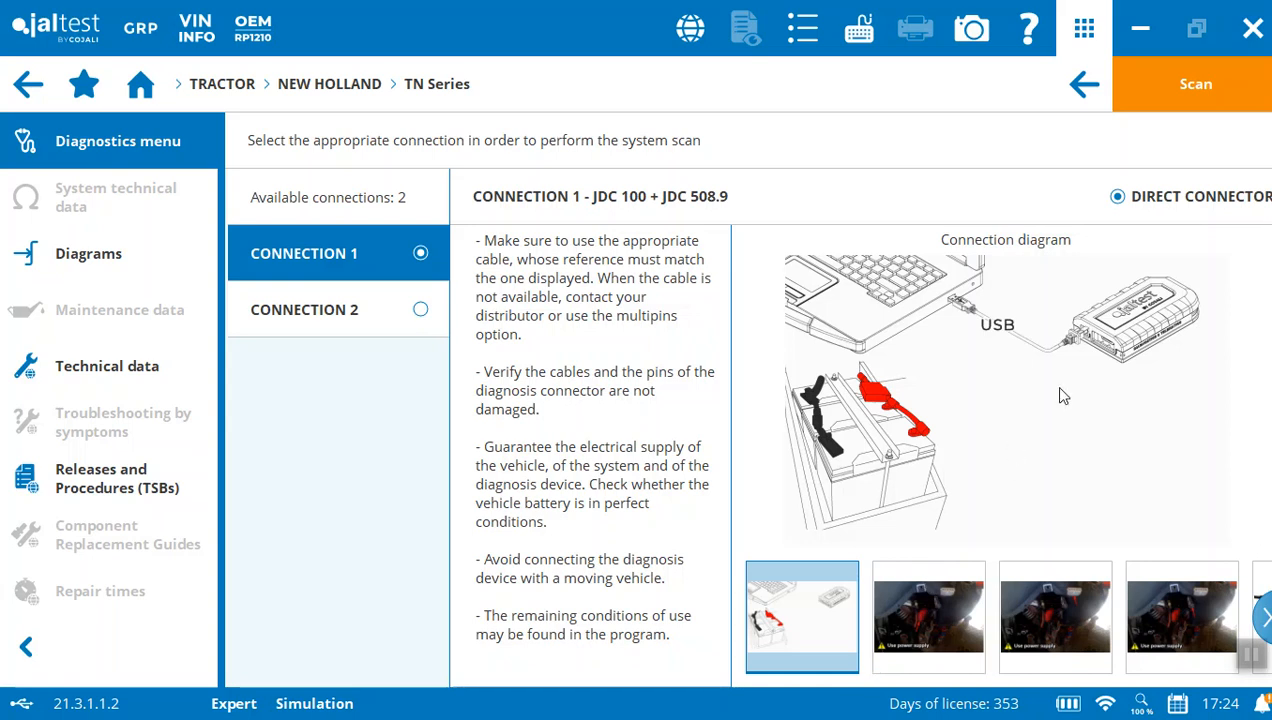
{"action": "left_click", "coordinate": [928, 616]}
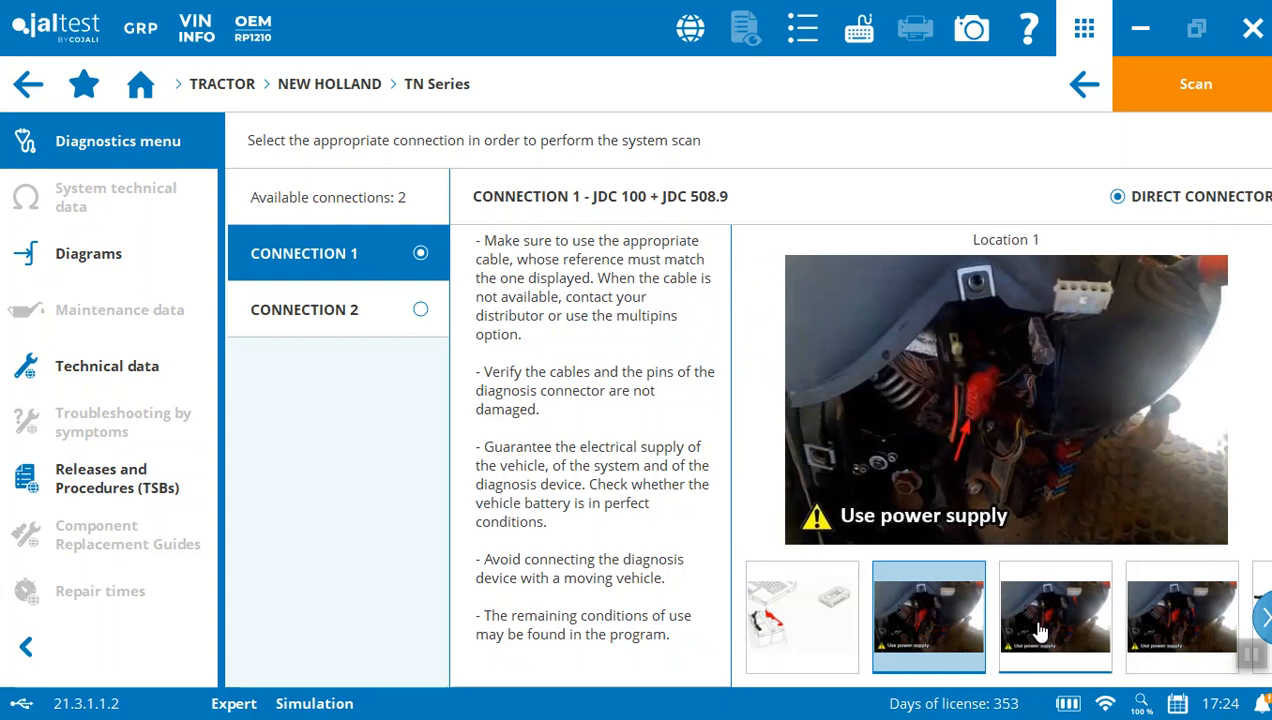
{"action": "left_click", "coordinate": [1180, 616]}
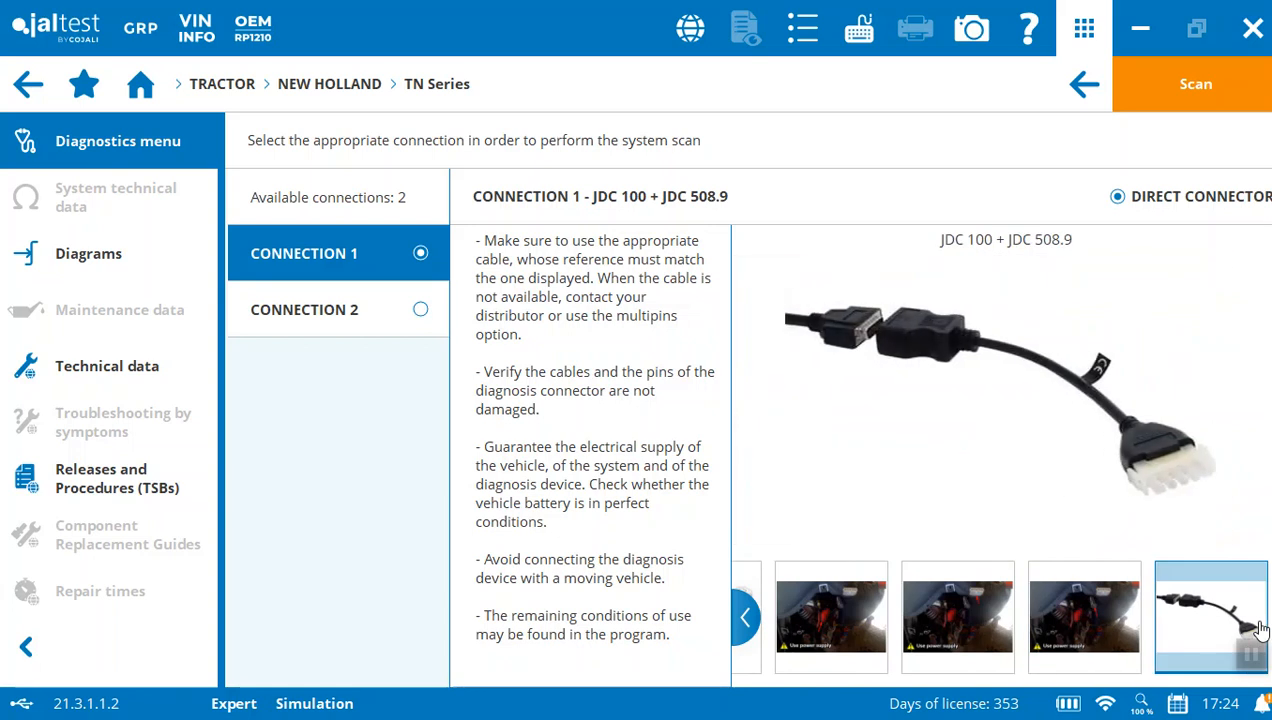
{"action": "mouse_move", "coordinate": [1028, 280]}
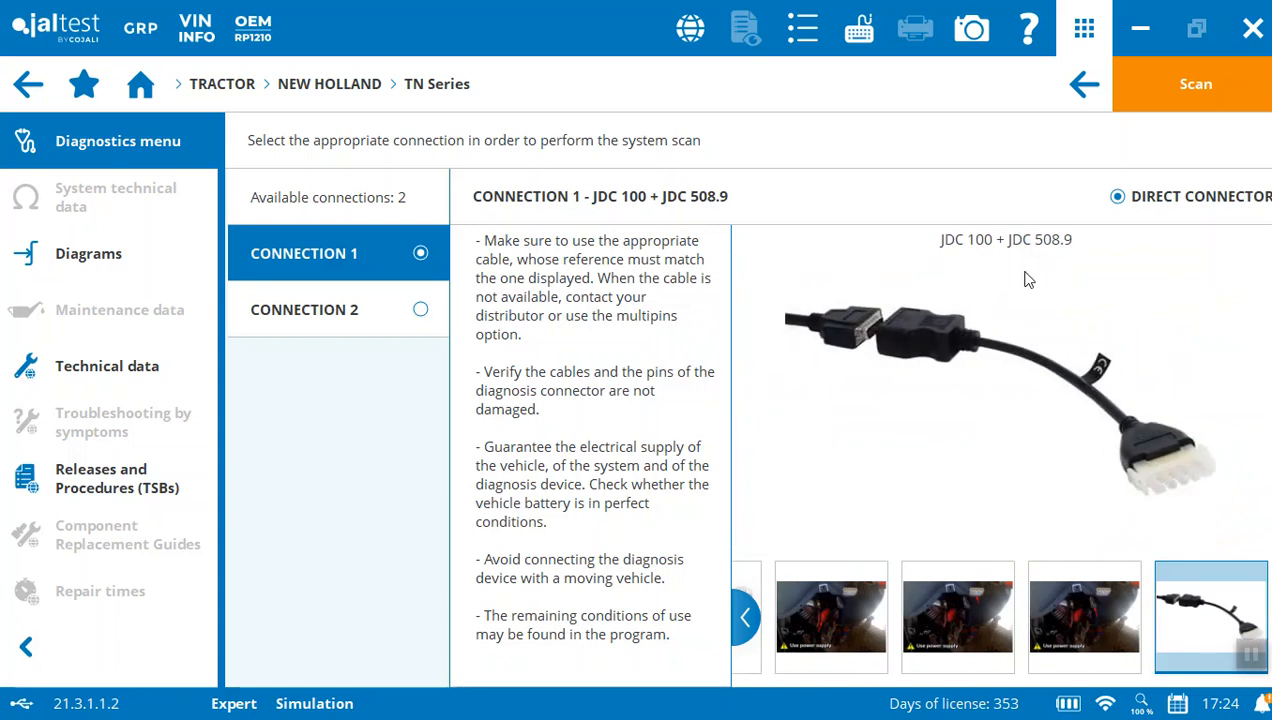
{"action": "mouse_move", "coordinate": [1080, 332]}
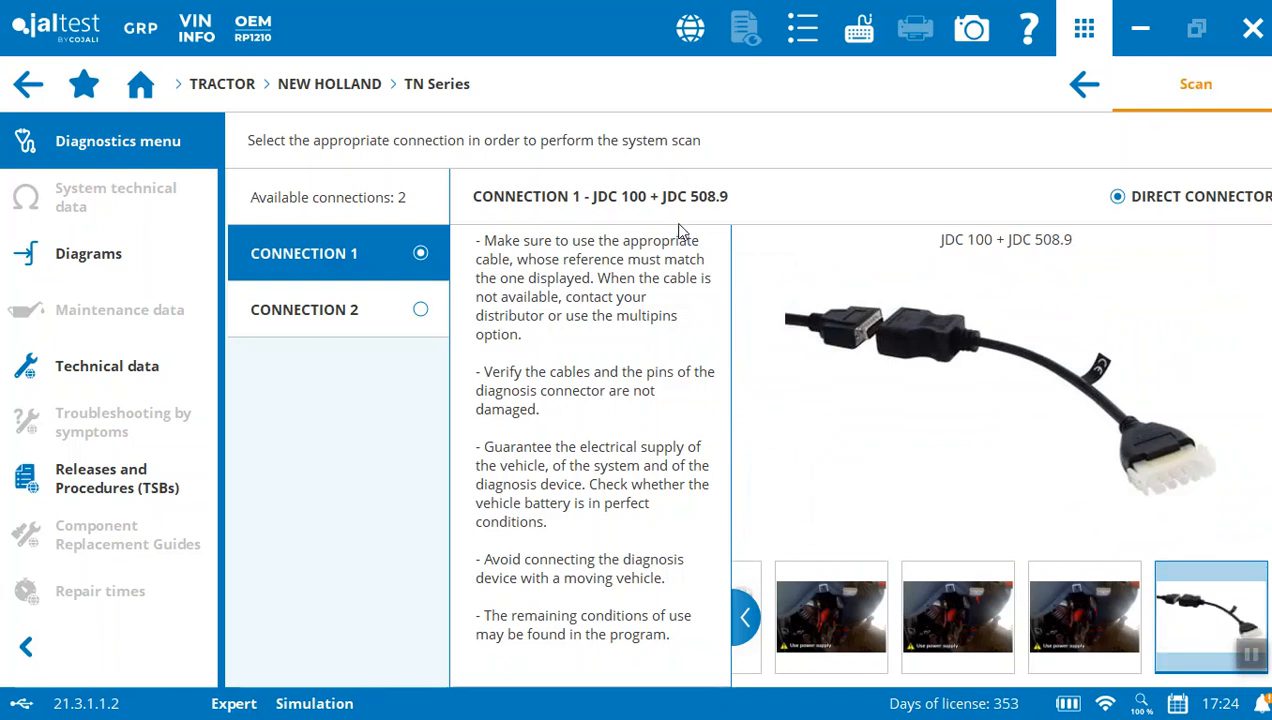
Choose Connection 2 and view its JDC 213.9 + JDC 508A cable.
{"action": "left_click", "coordinate": [304, 308]}
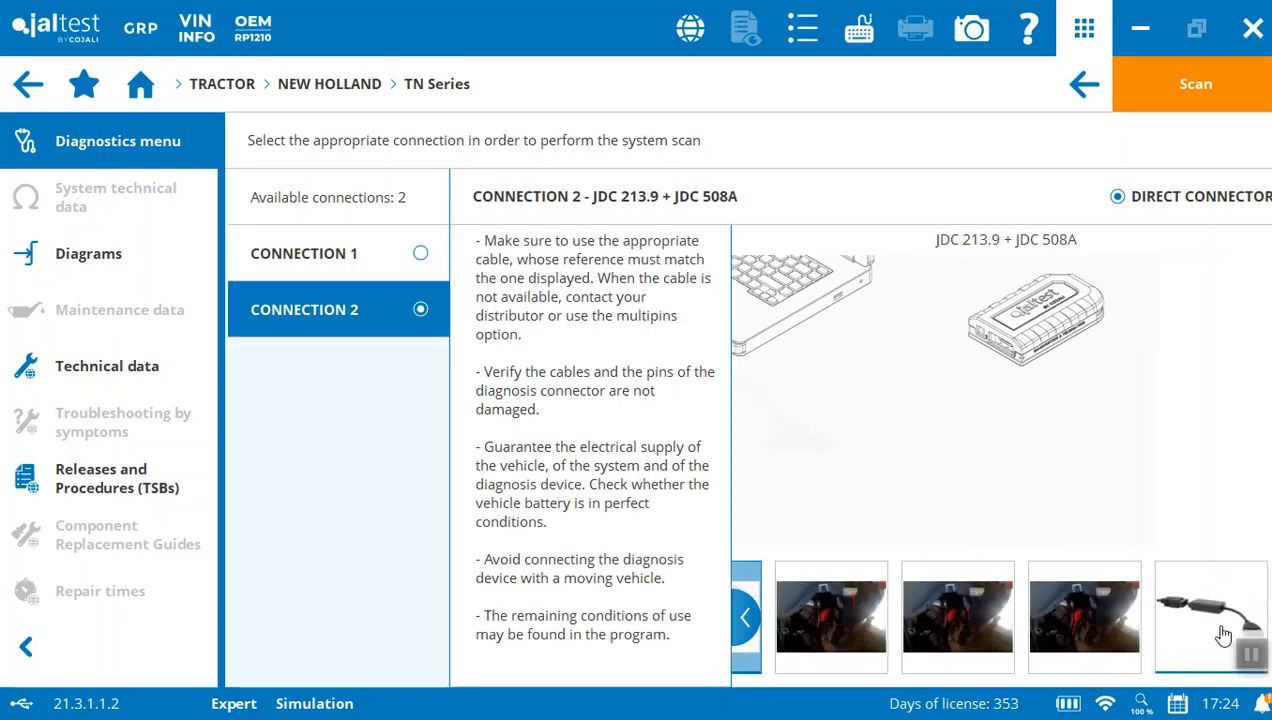
{"action": "left_click", "coordinate": [1210, 616]}
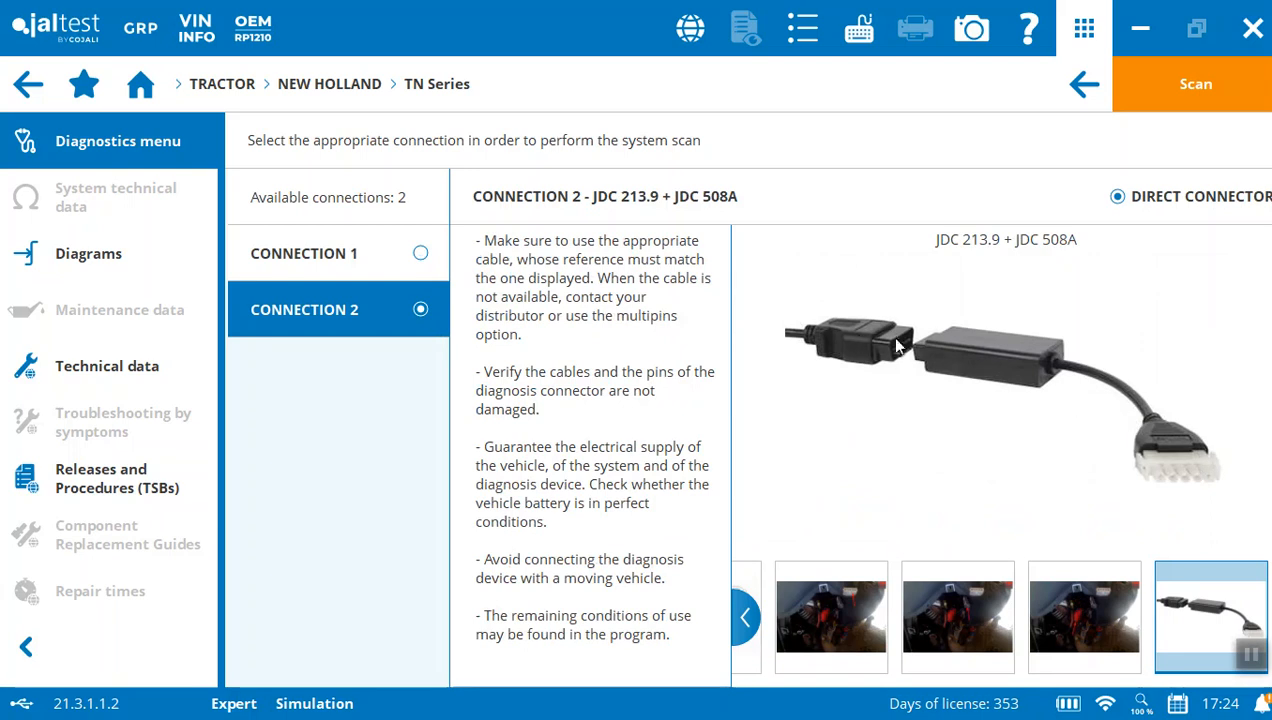
{"action": "mouse_move", "coordinate": [1132, 128]}
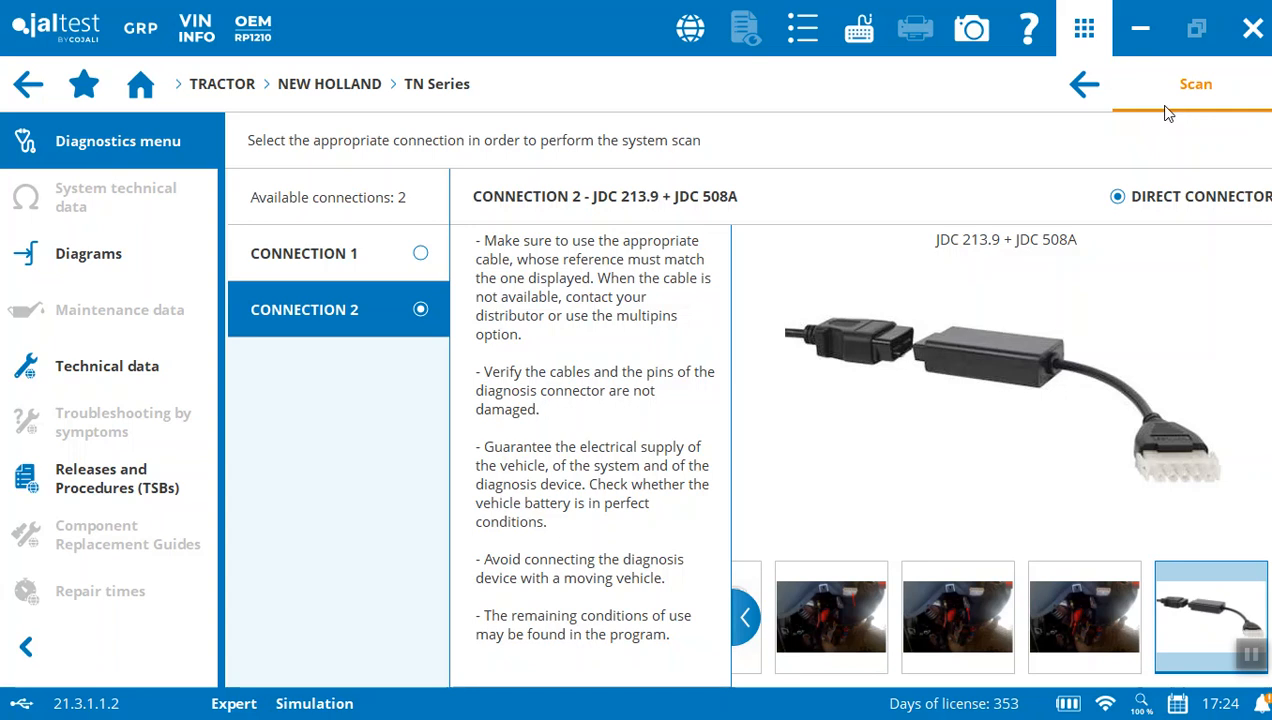
{"action": "mouse_move", "coordinate": [1184, 174]}
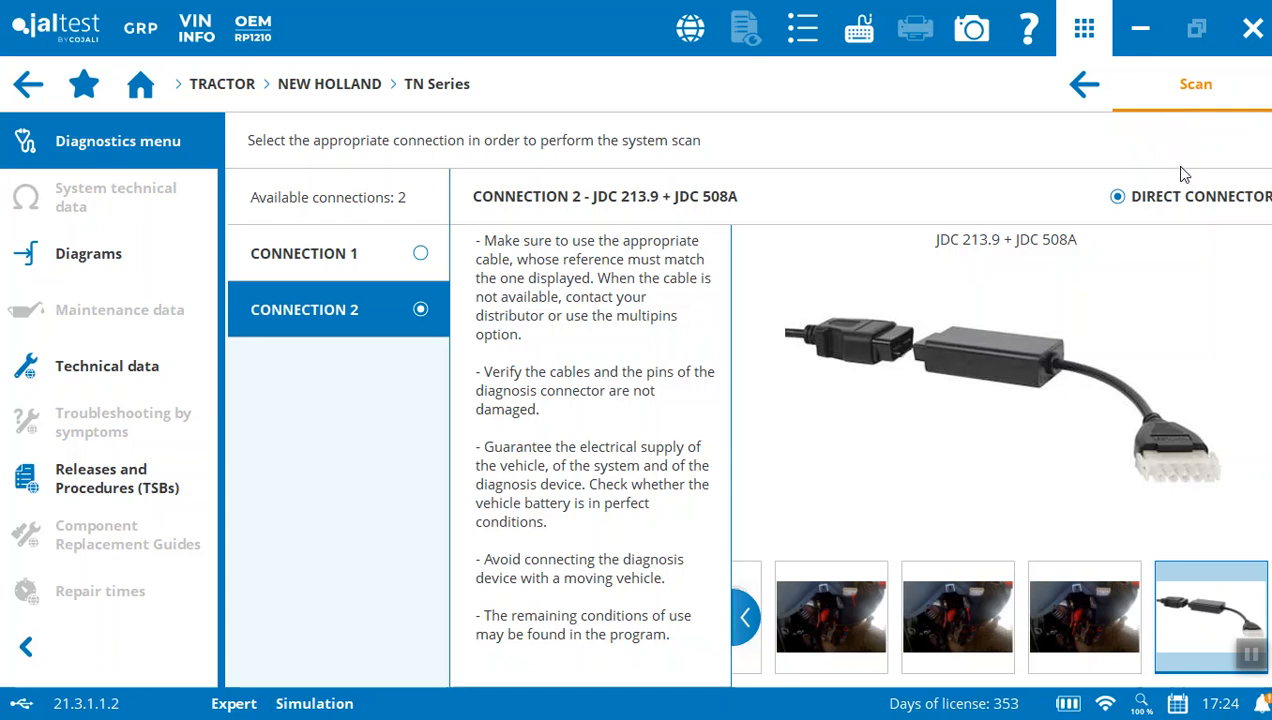
{"action": "mouse_move", "coordinate": [1196, 92]}
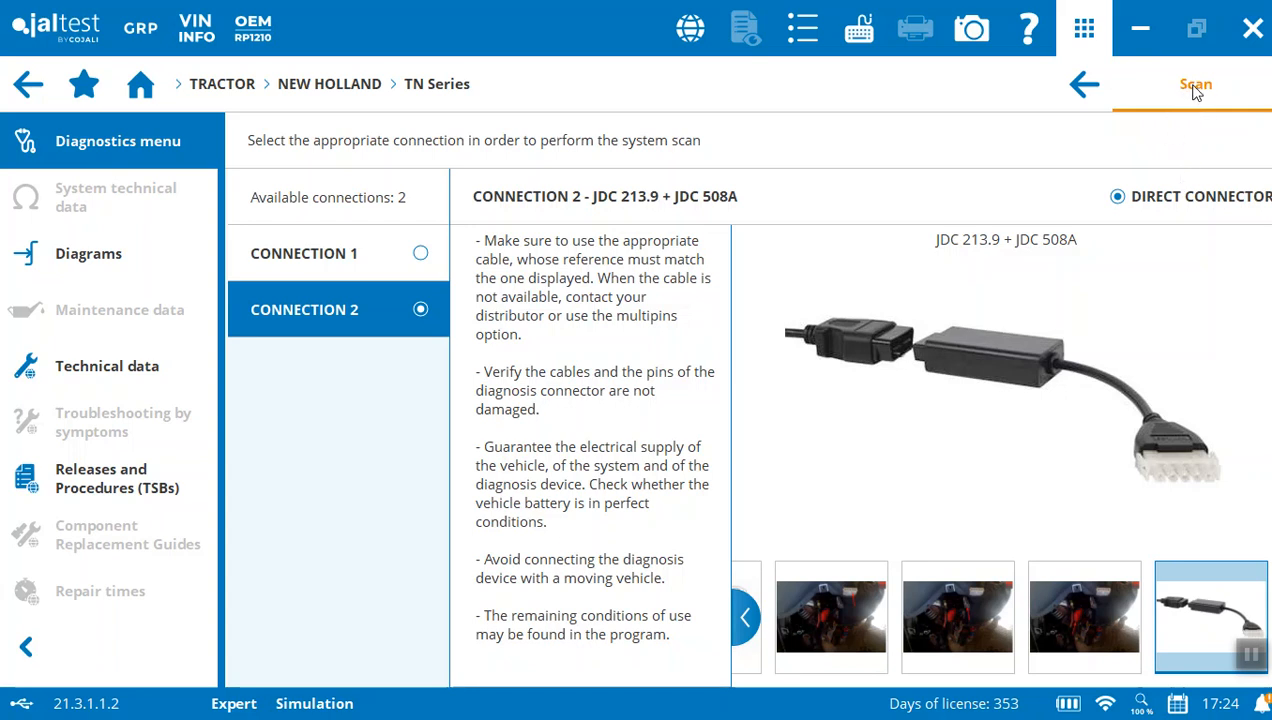
Run the scan, skip fault code entry, and reach the CNH Display Tester with the promotional notice dismissed.
{"action": "left_click", "coordinate": [1196, 84]}
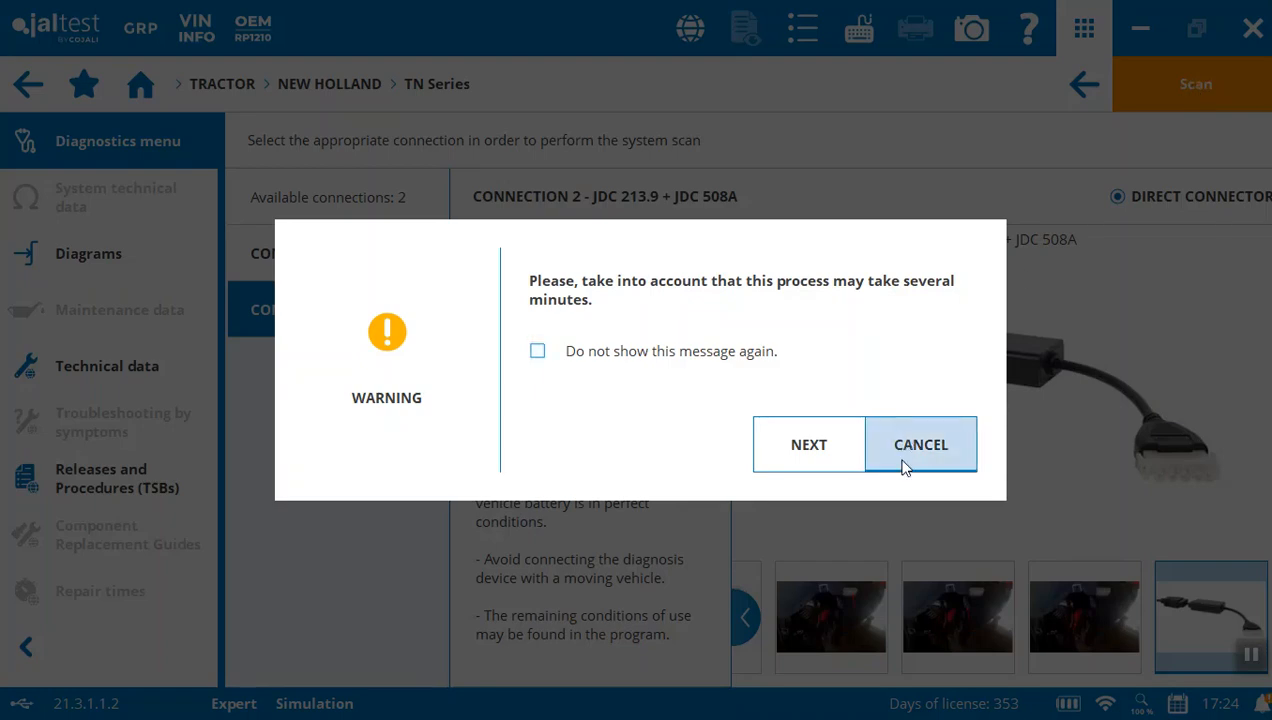
{"action": "left_click", "coordinate": [808, 444]}
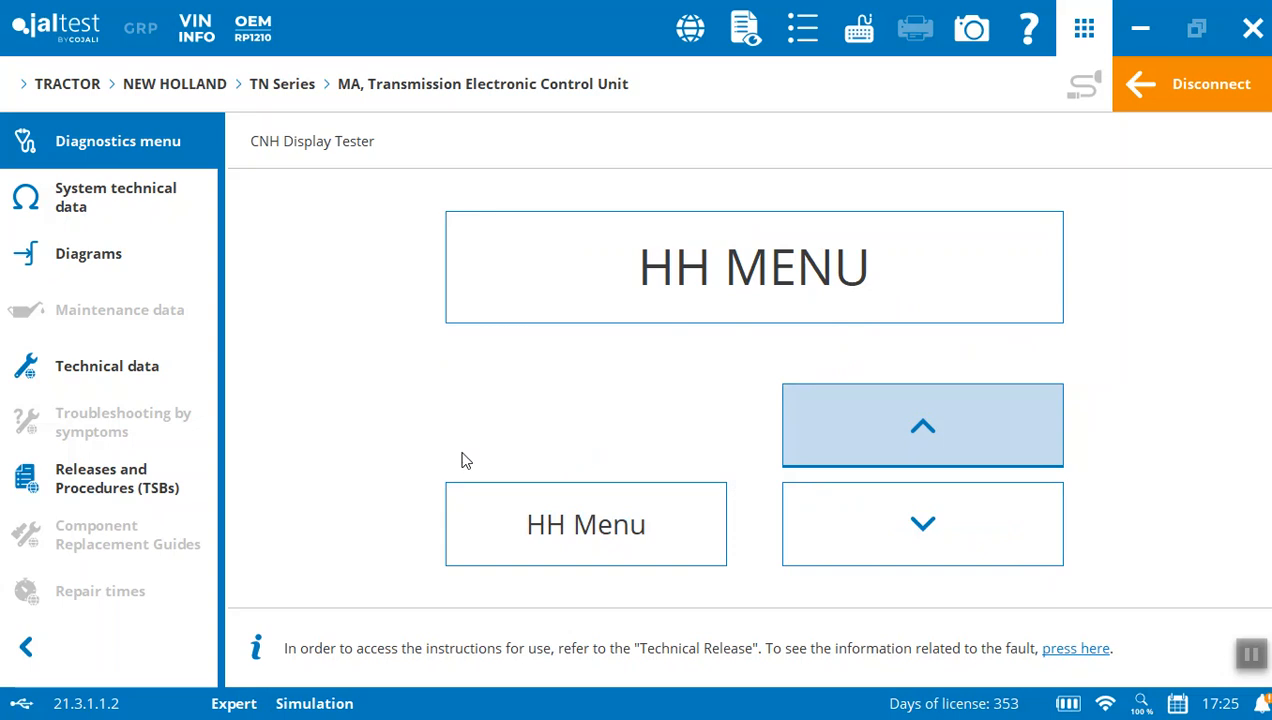
{"action": "mouse_move", "coordinate": [108, 514]}
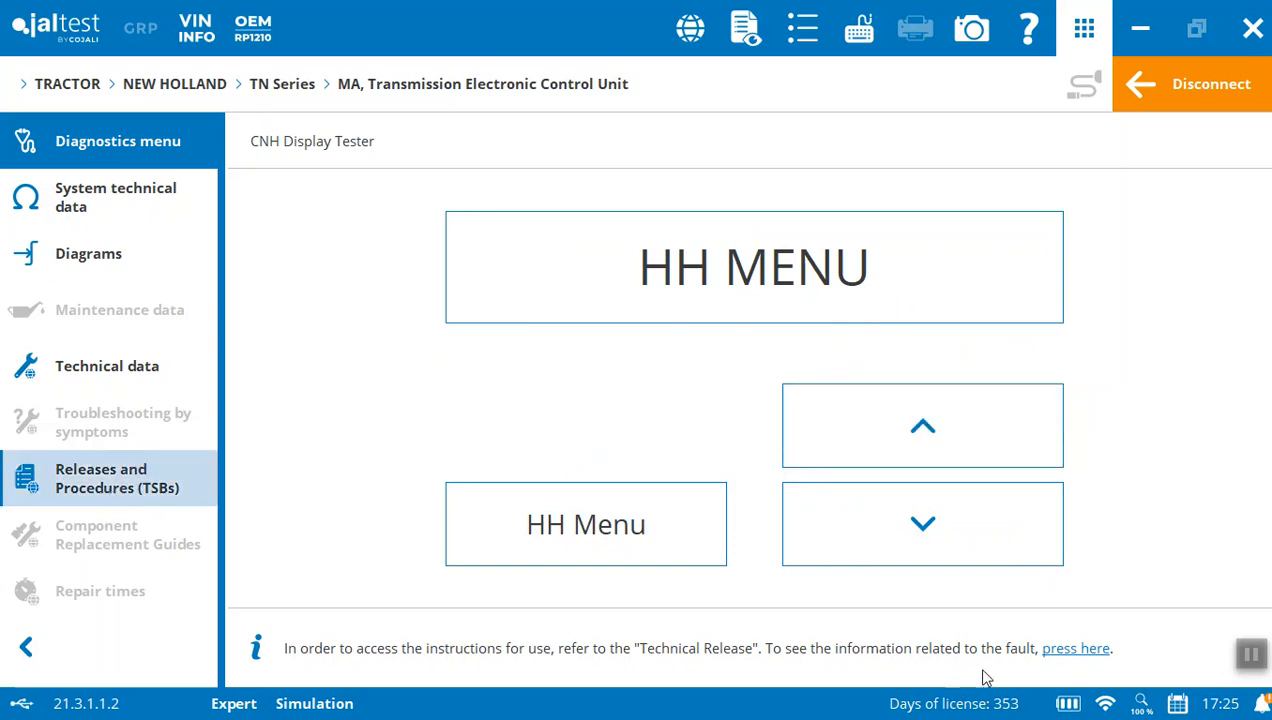
{"action": "mouse_move", "coordinate": [736, 650]}
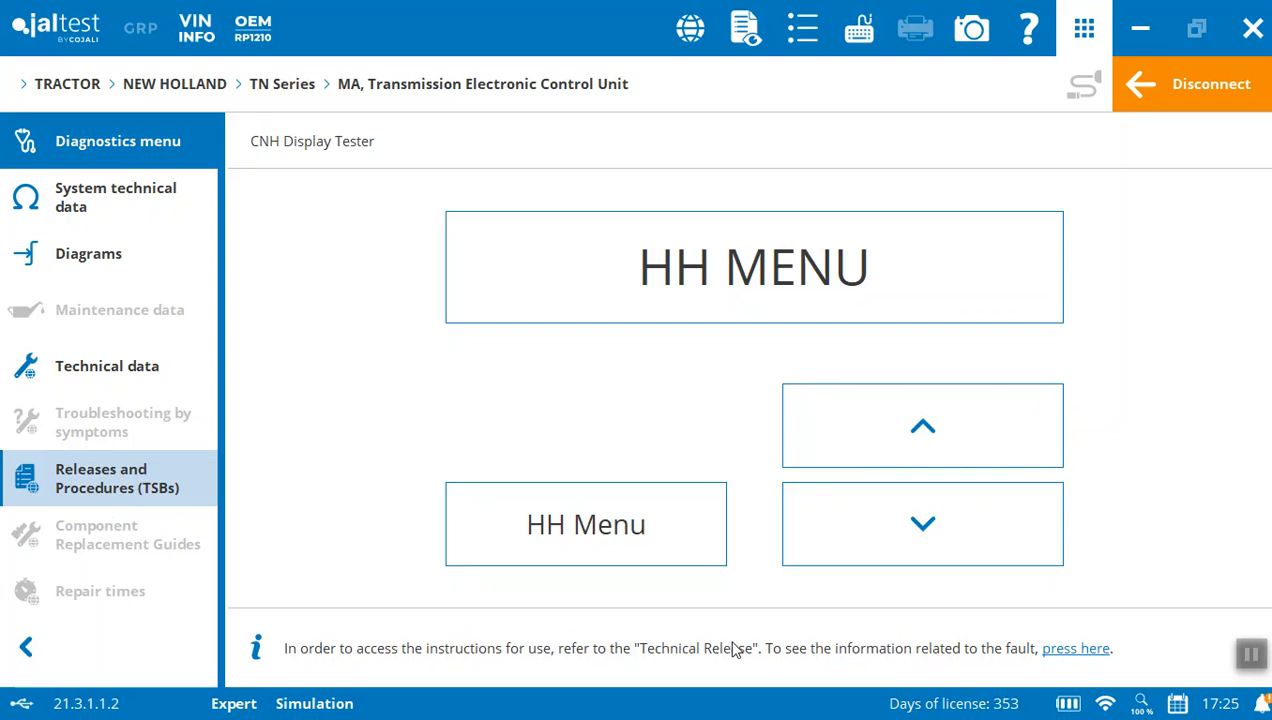
{"action": "mouse_move", "coordinate": [960, 652]}
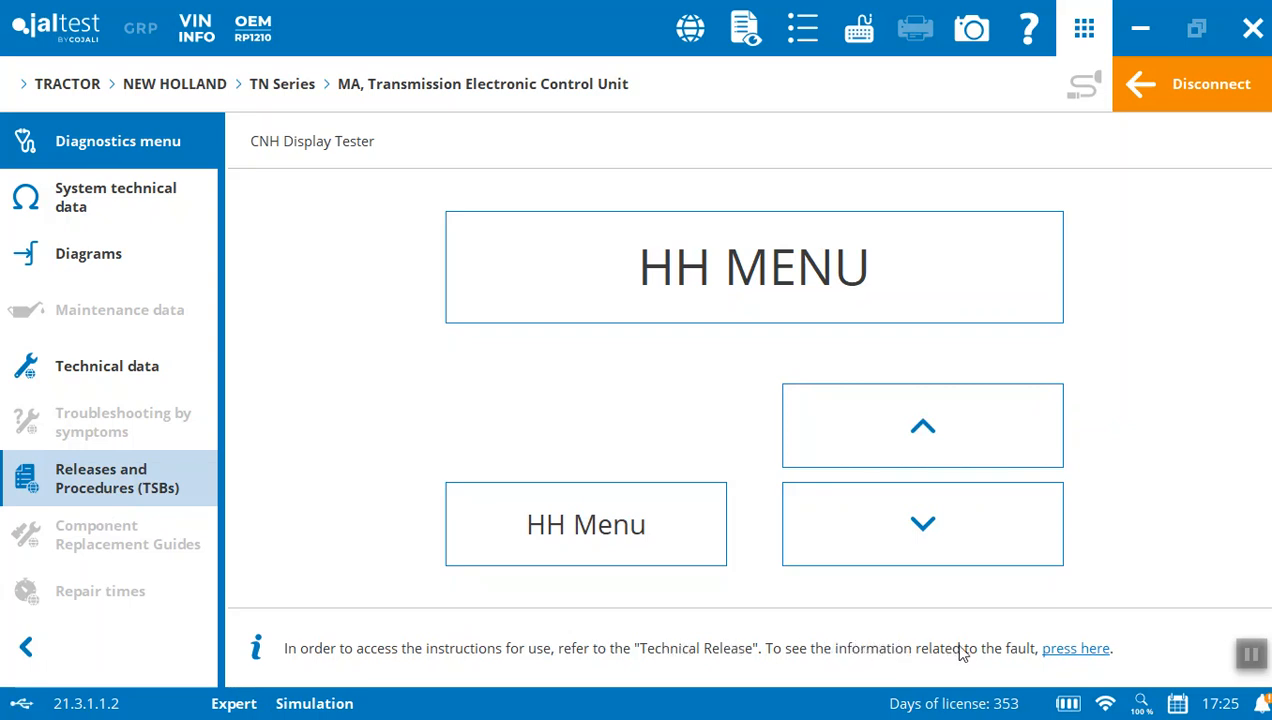
{"action": "mouse_move", "coordinate": [1074, 660]}
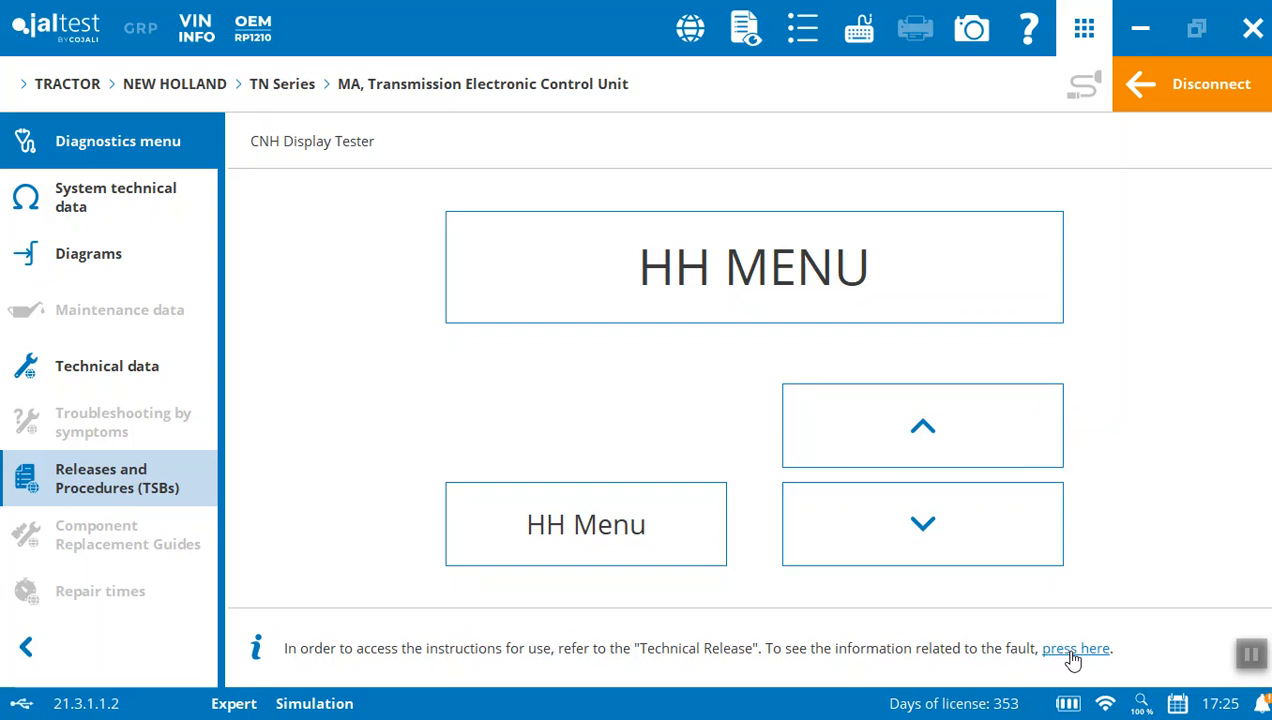
{"action": "left_click", "coordinate": [1076, 648]}
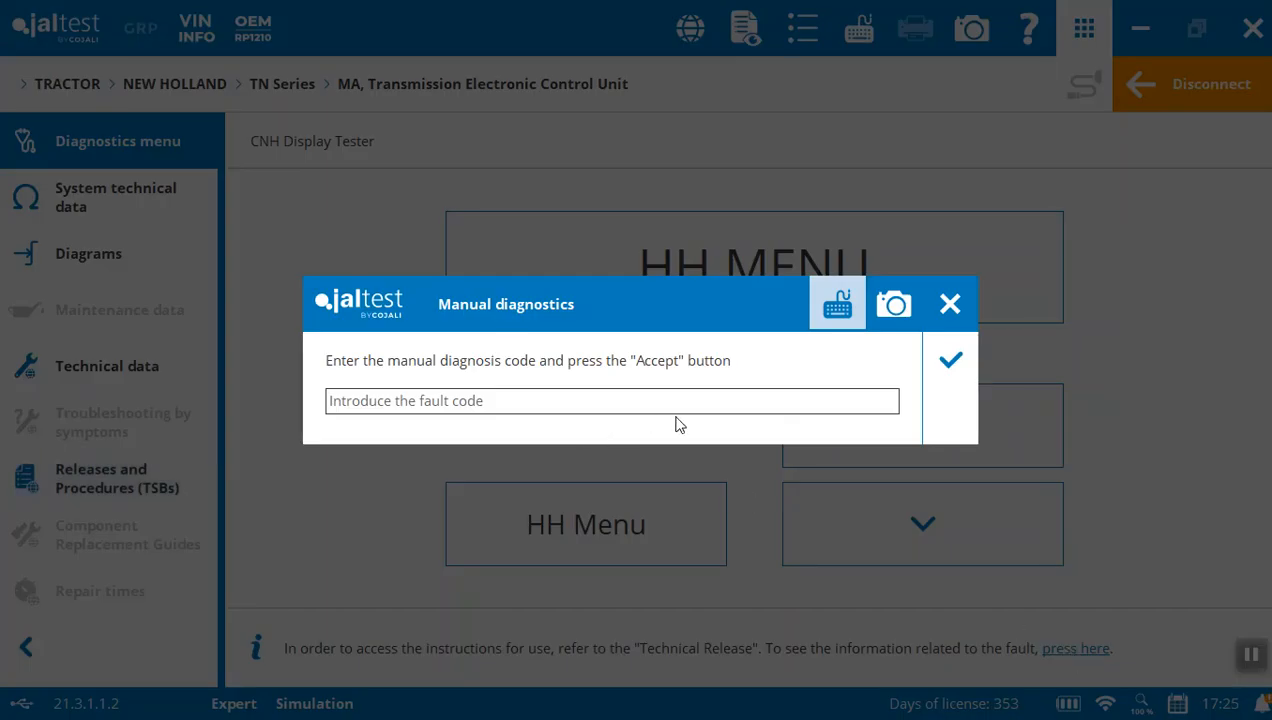
{"action": "mouse_move", "coordinate": [950, 304]}
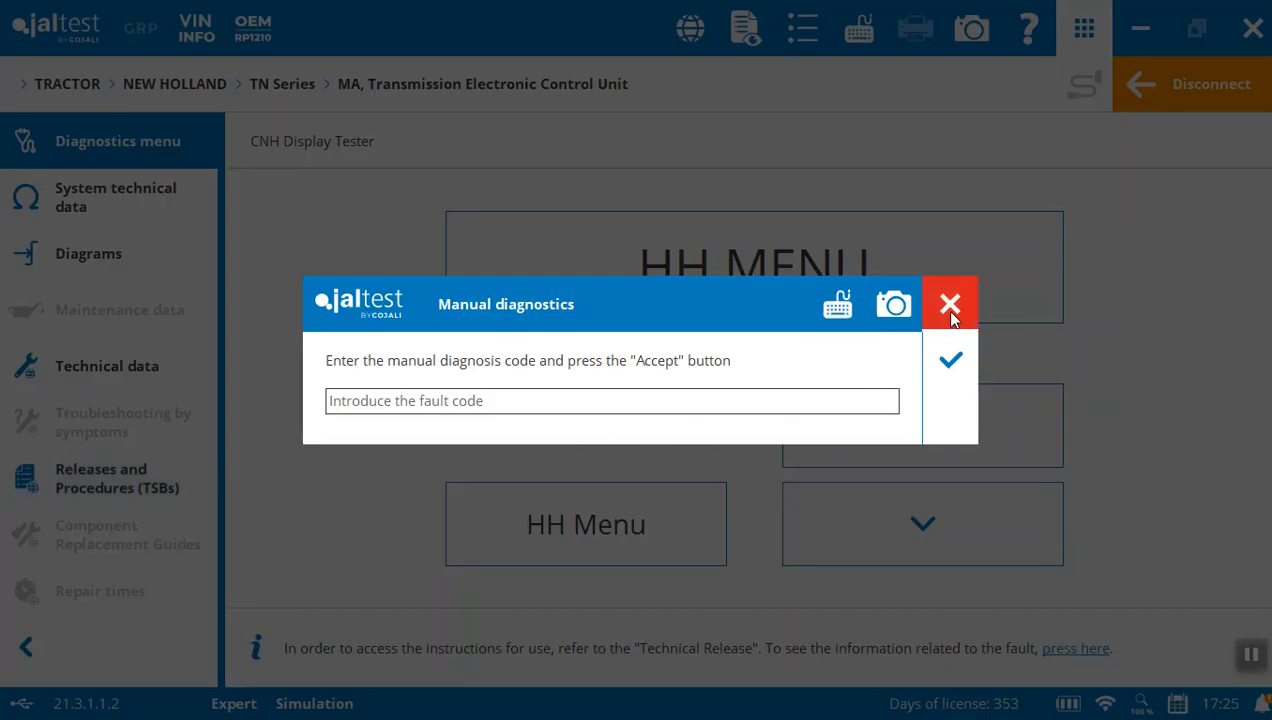
{"action": "left_click", "coordinate": [948, 304]}
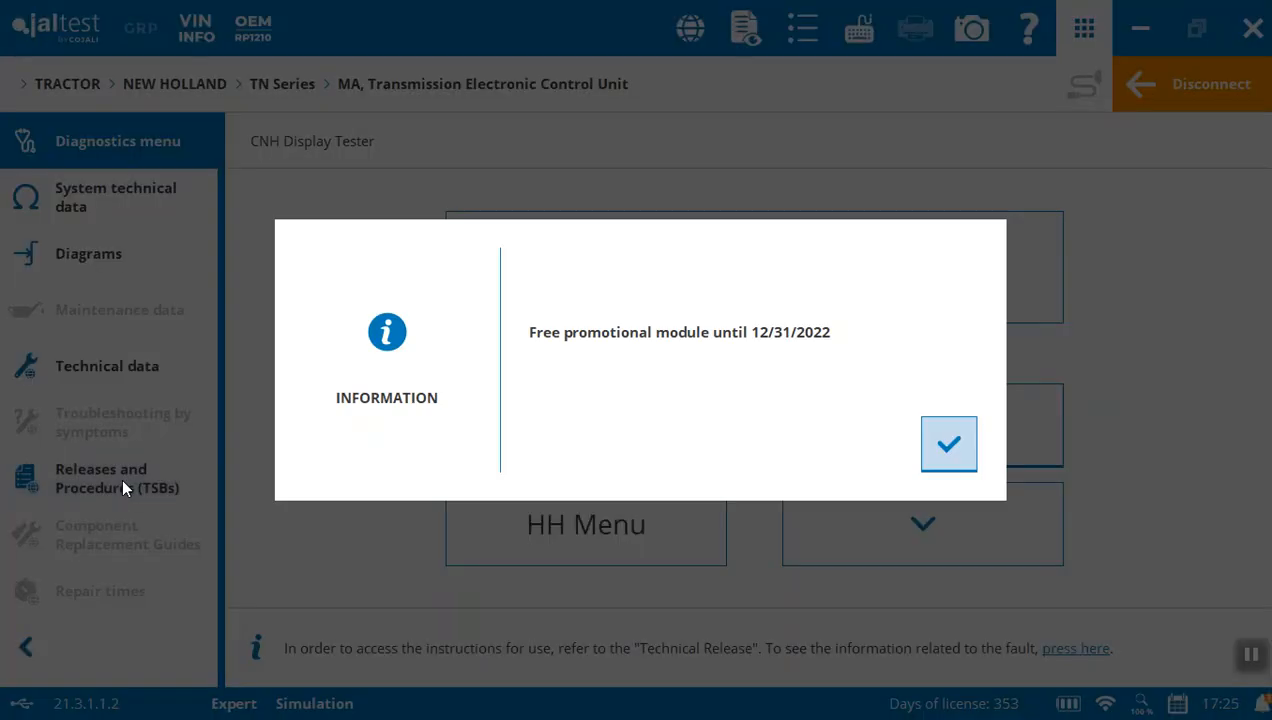
{"action": "left_click", "coordinate": [948, 444]}
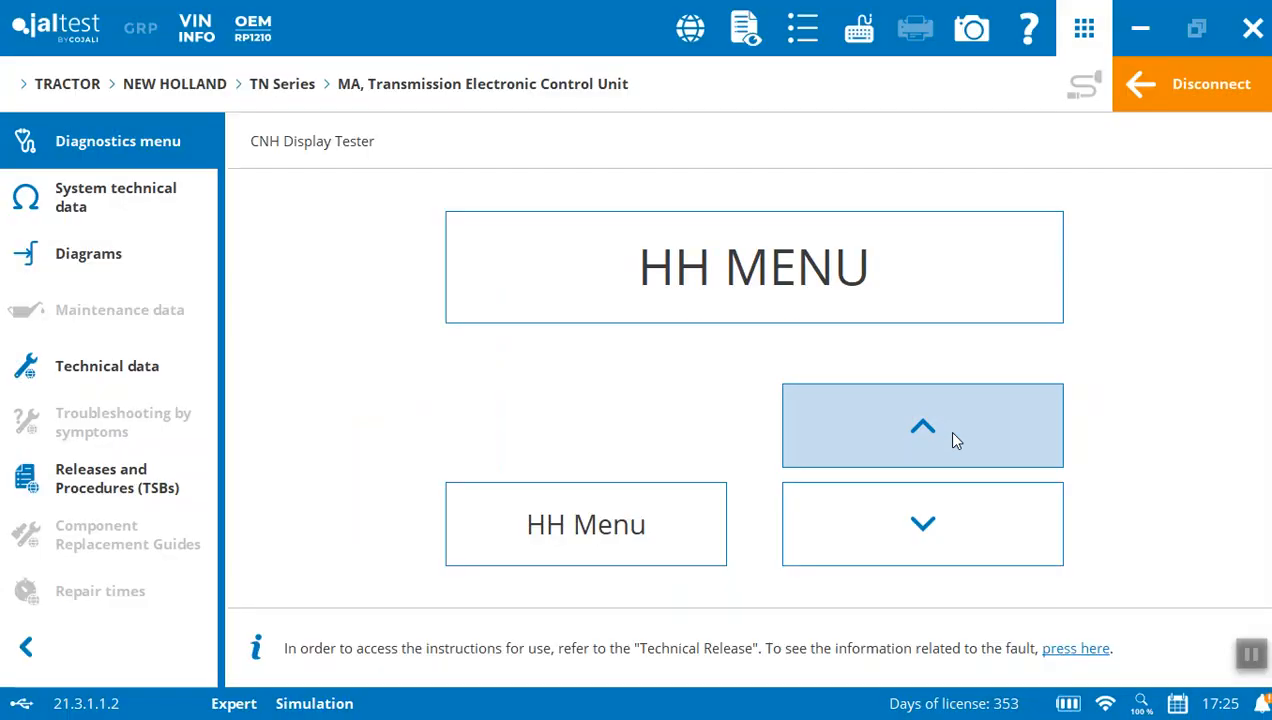
{"action": "left_click", "coordinate": [920, 424]}
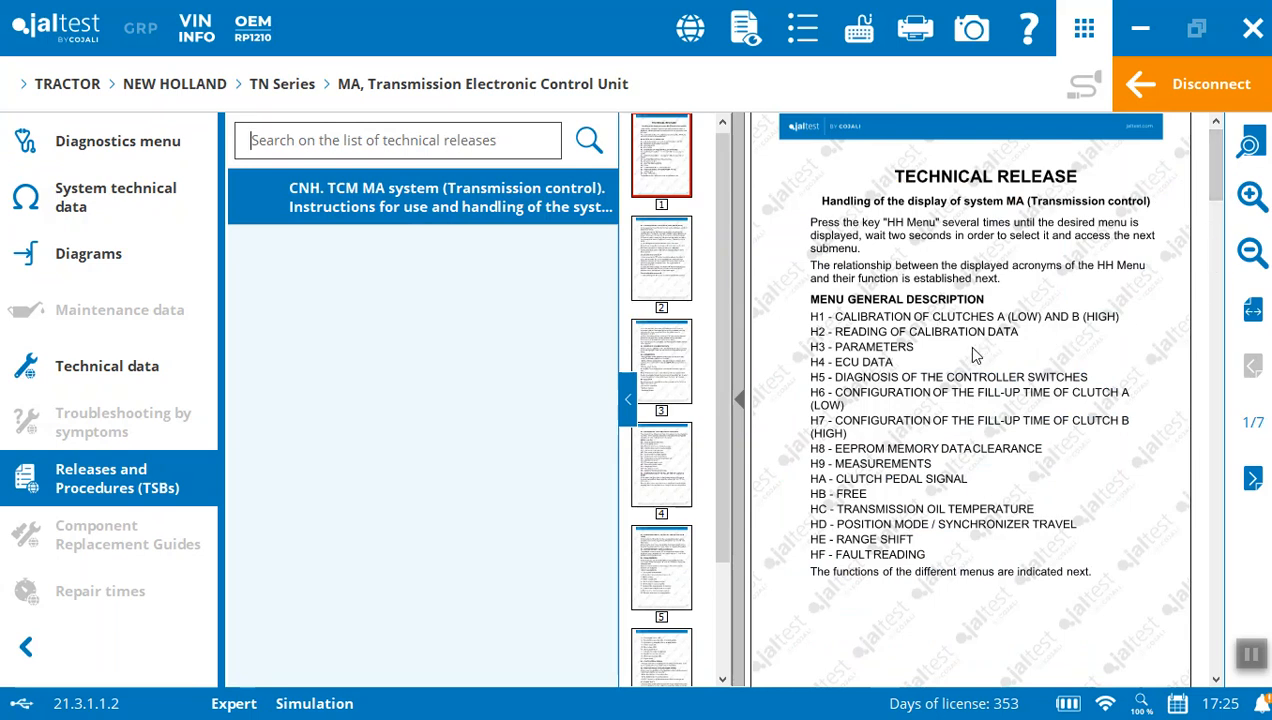
{"action": "mouse_move", "coordinate": [920, 376]}
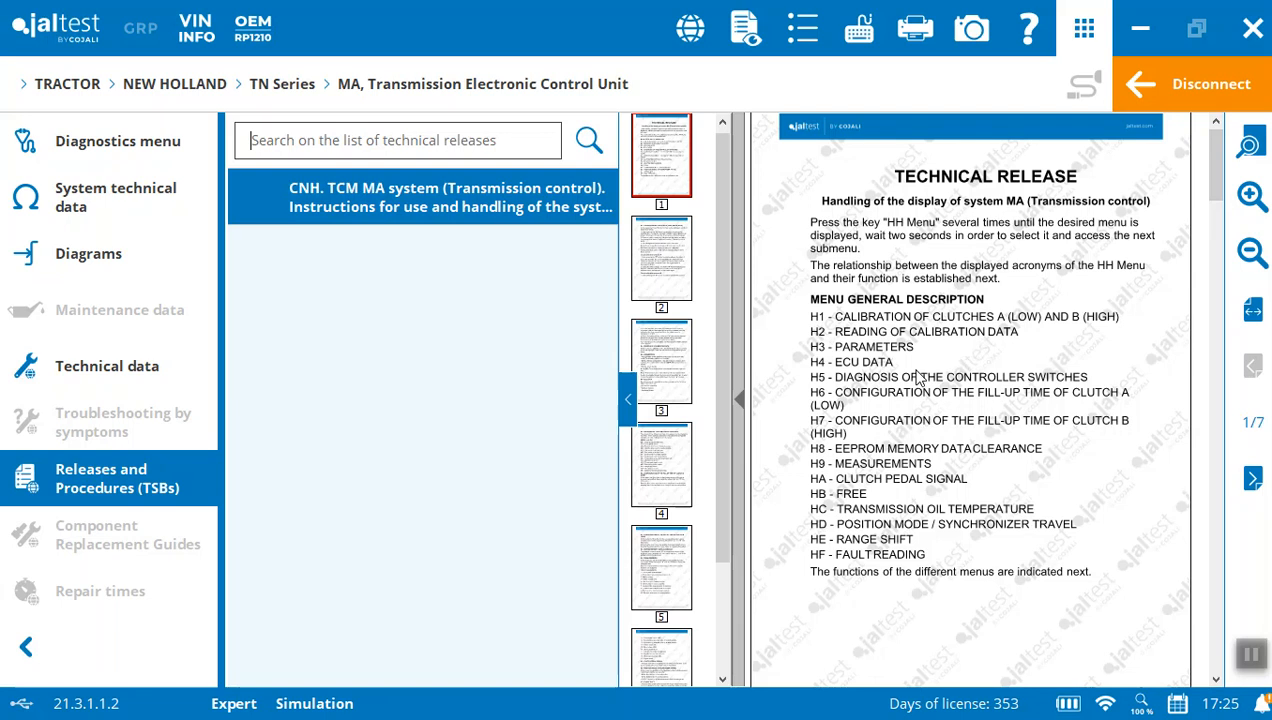
{"action": "mouse_move", "coordinate": [1056, 396]}
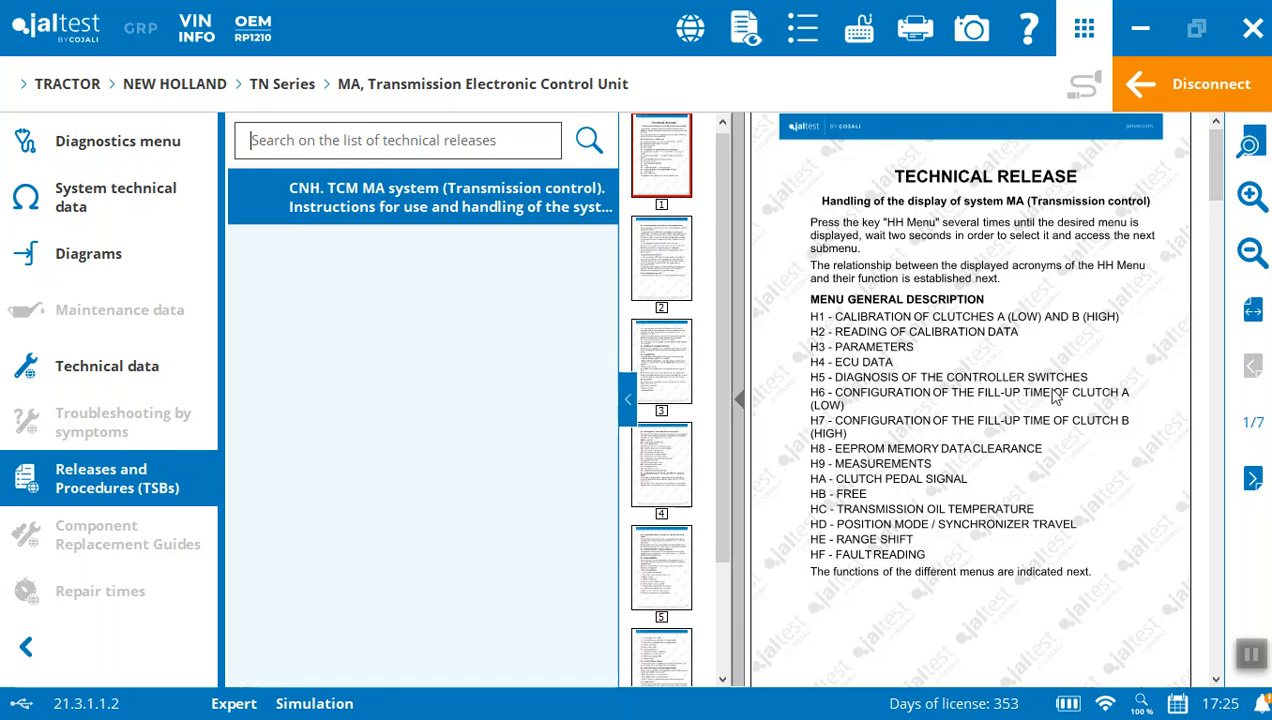
{"action": "mouse_move", "coordinate": [1004, 420]}
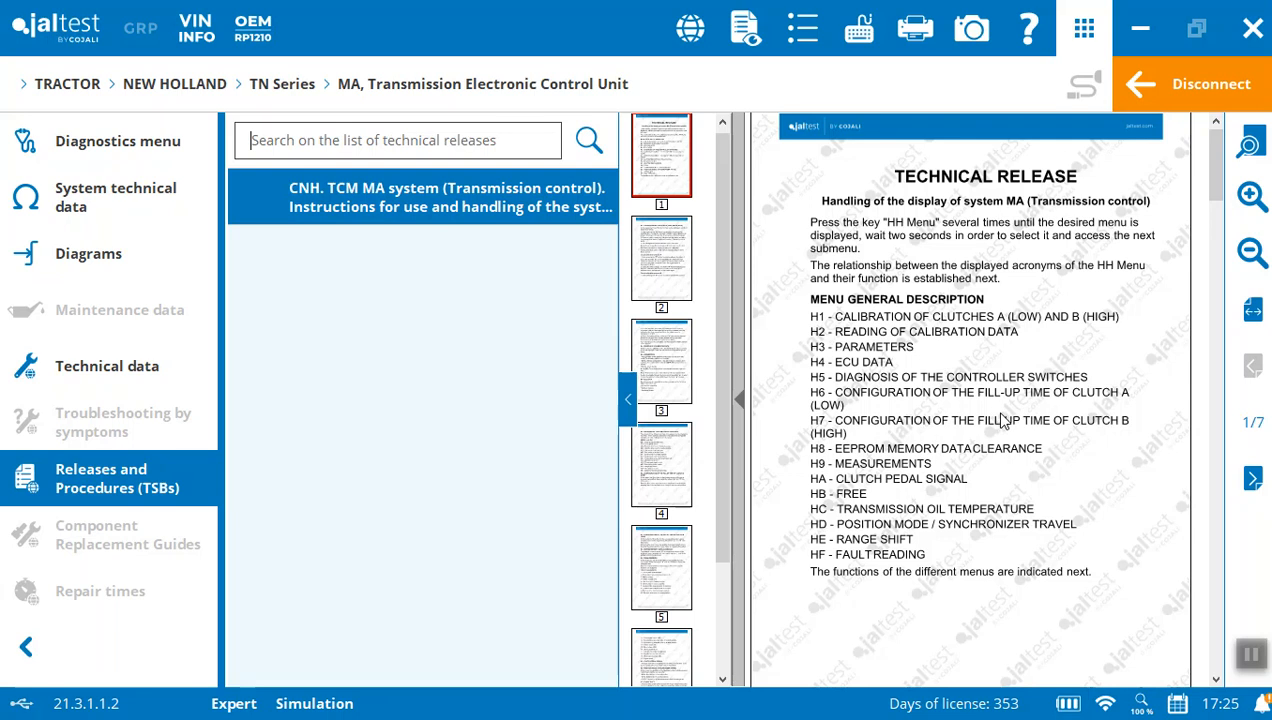
{"action": "mouse_move", "coordinate": [958, 488]}
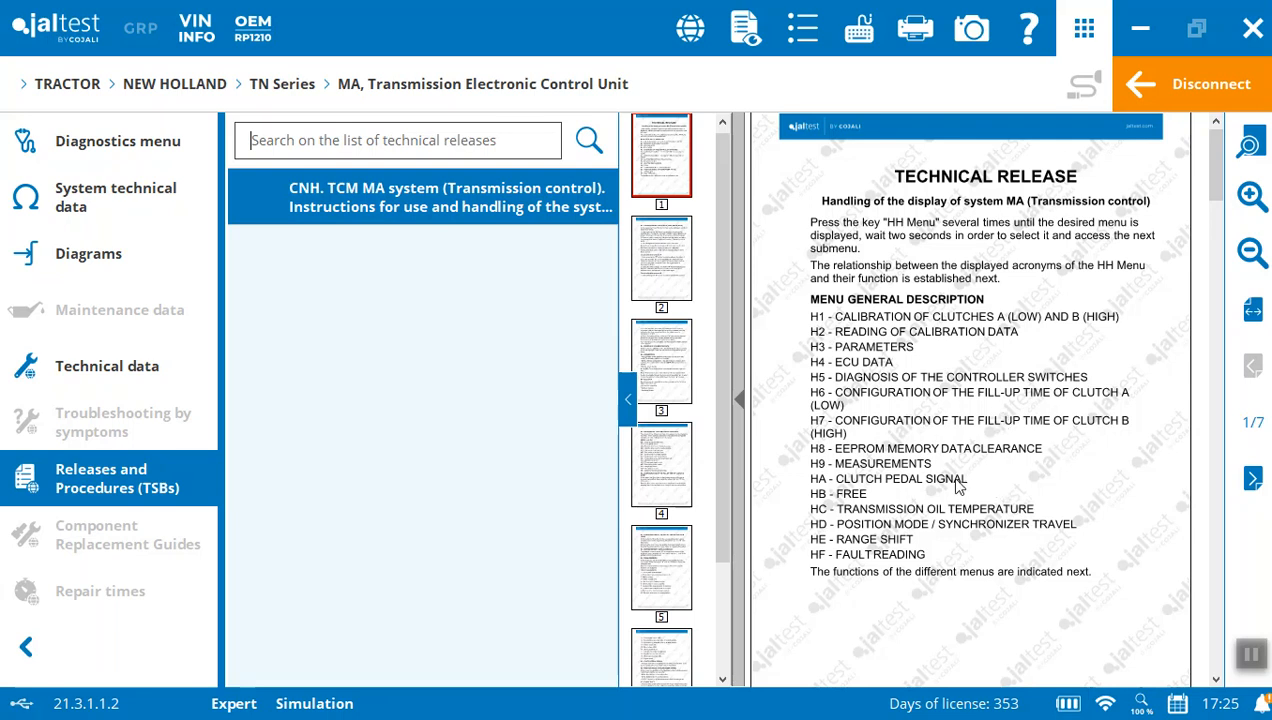
{"action": "mouse_move", "coordinate": [1004, 494]}
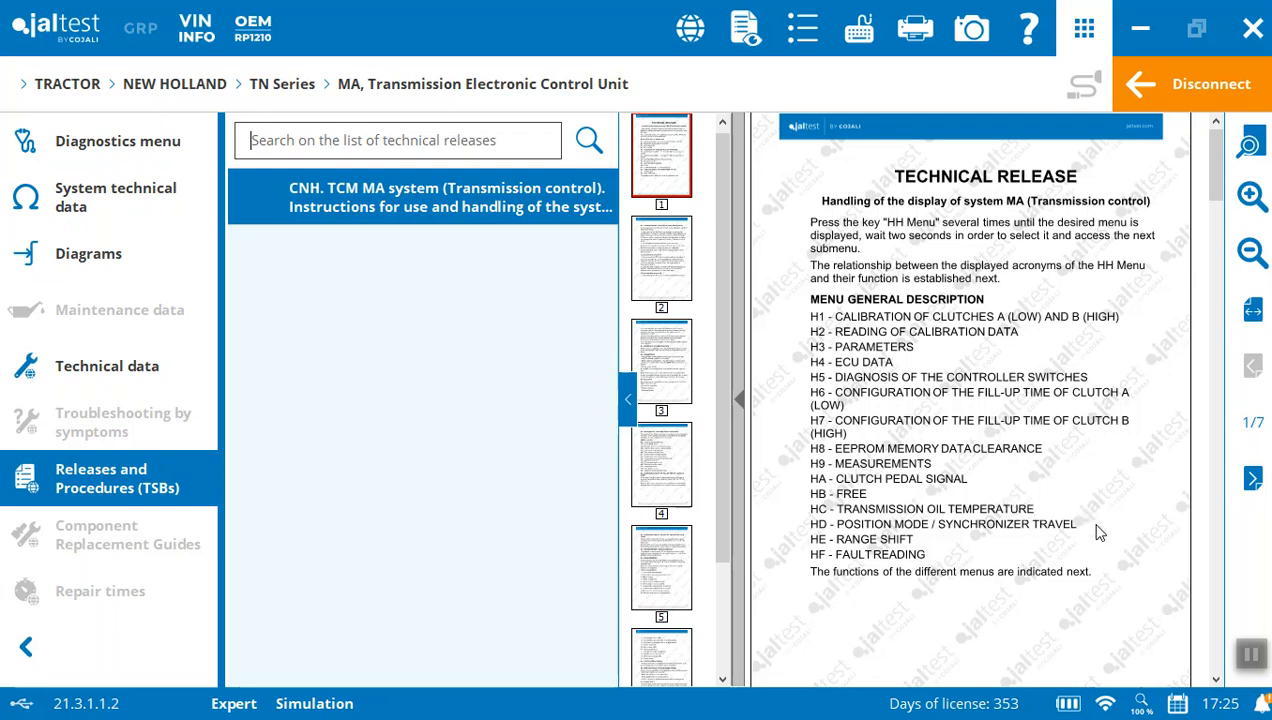
{"action": "mouse_move", "coordinate": [1074, 558]}
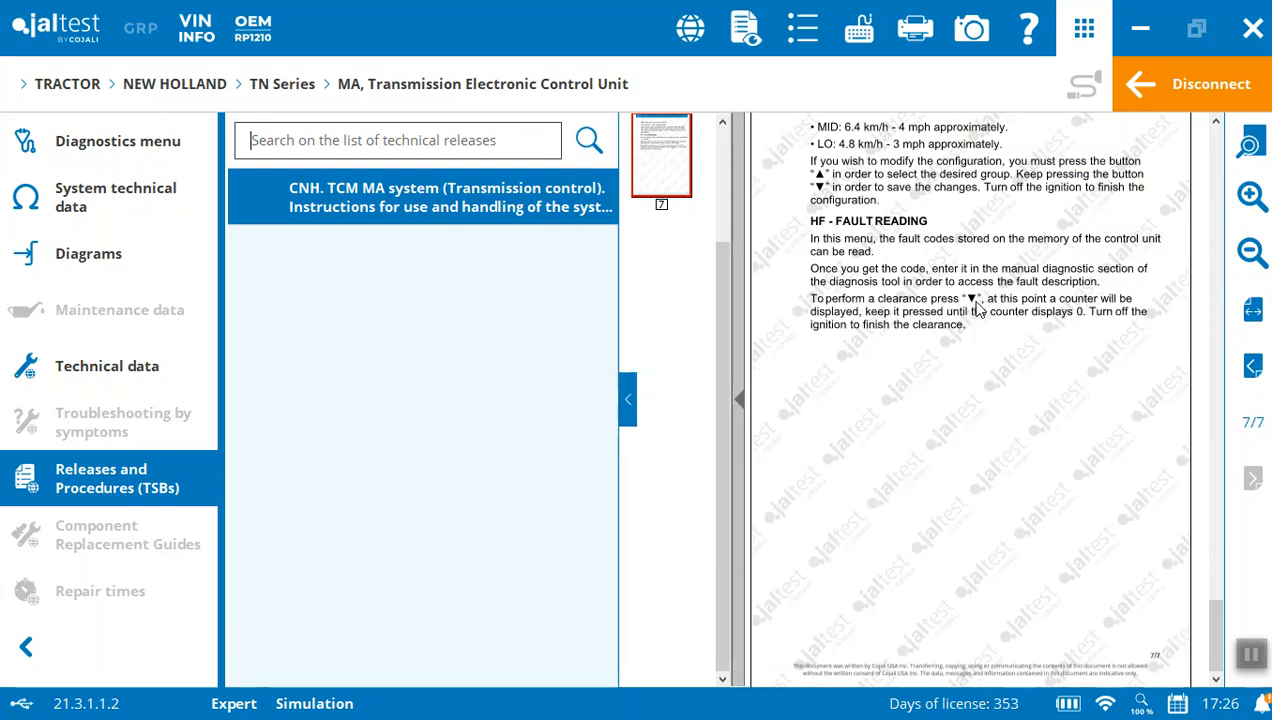
{"action": "mouse_move", "coordinate": [576, 252]}
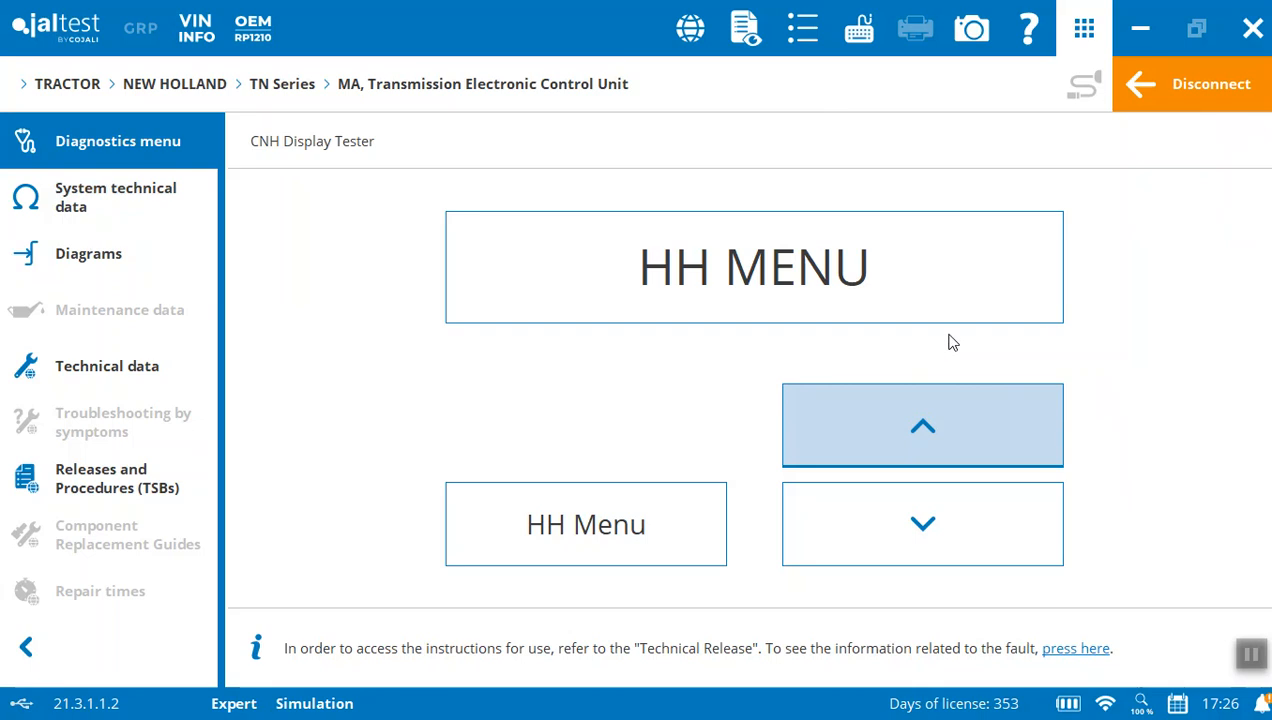
{"action": "mouse_move", "coordinate": [704, 450]}
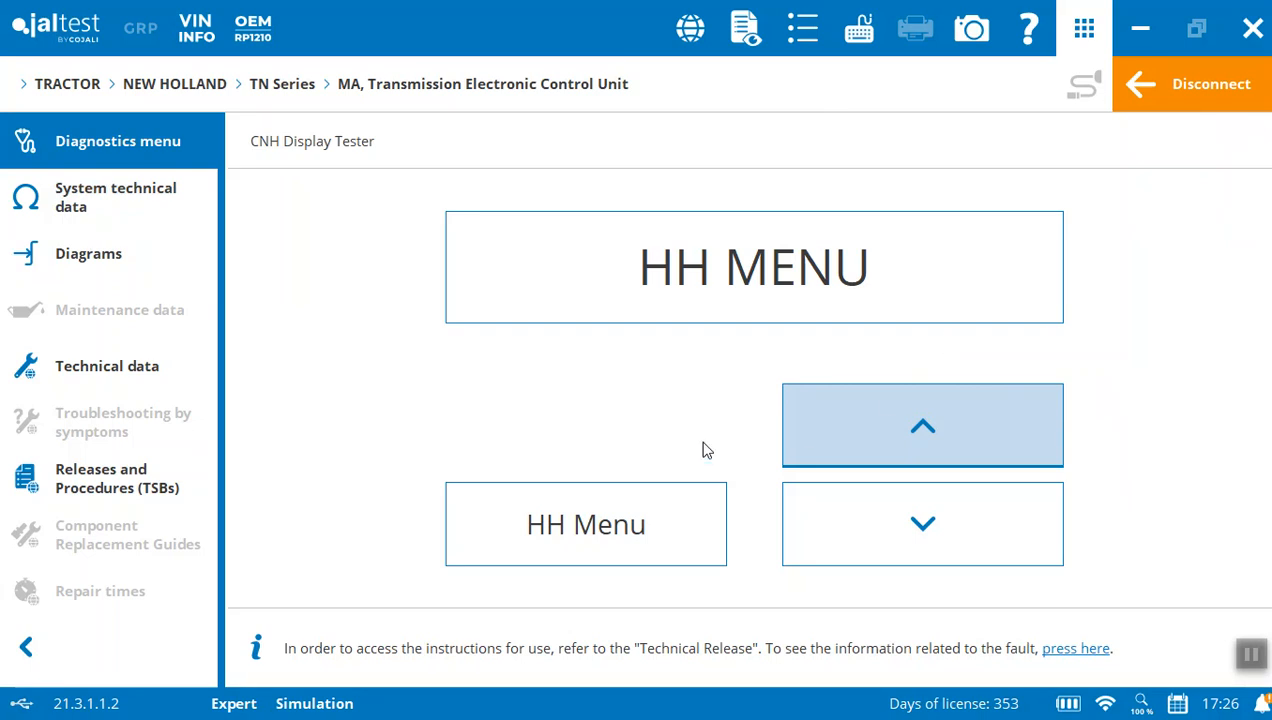
{"action": "mouse_move", "coordinate": [764, 390]}
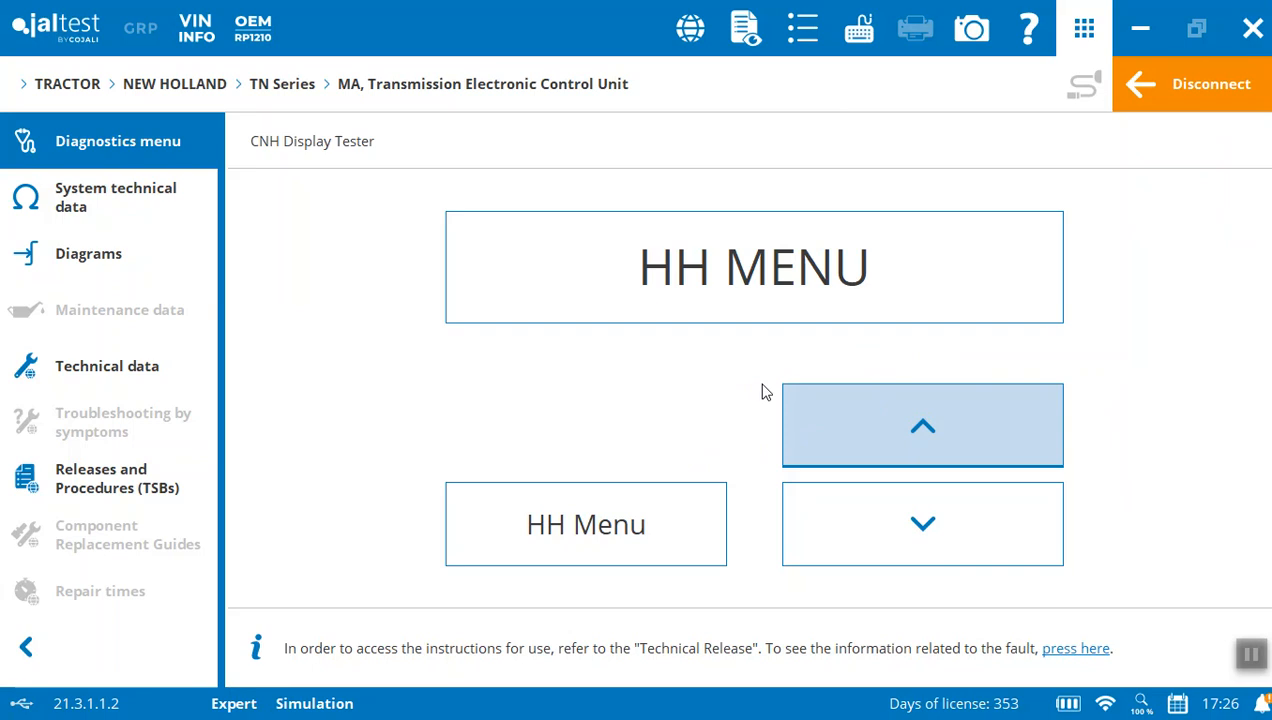
{"action": "mouse_move", "coordinate": [798, 302]}
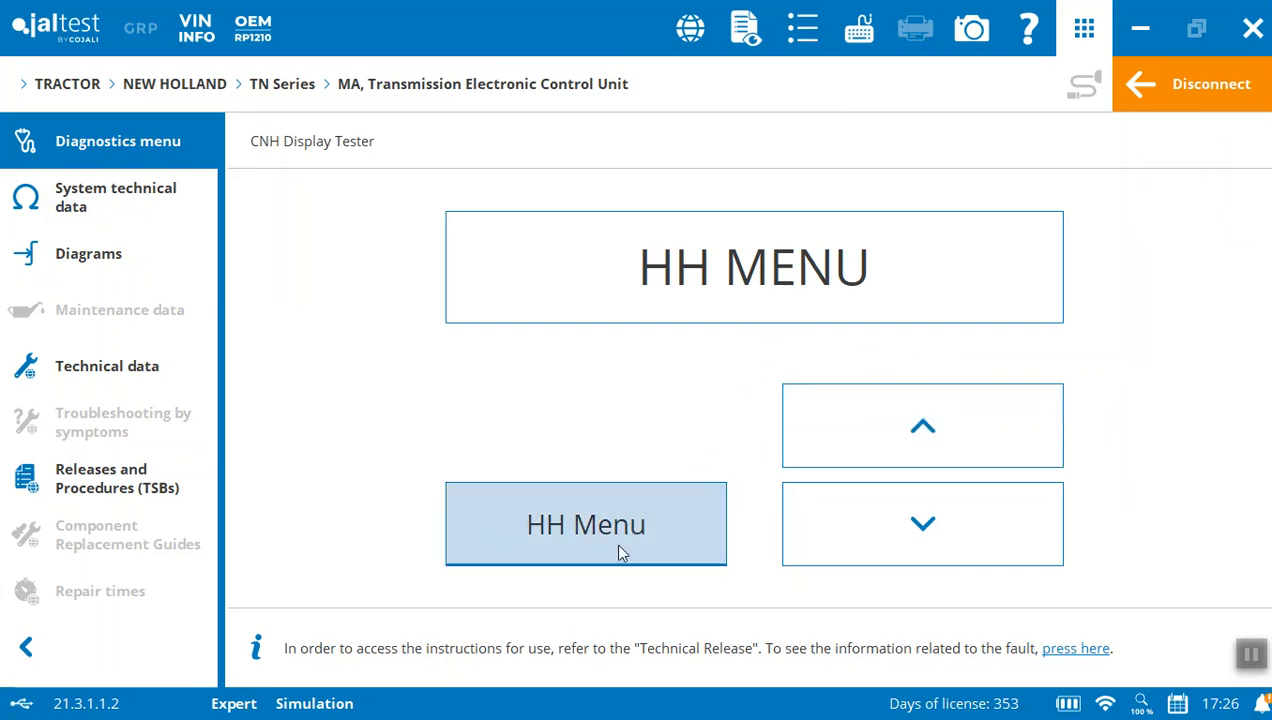
Step the simulated transmission display to its HH menu.
{"action": "left_click", "coordinate": [922, 424]}
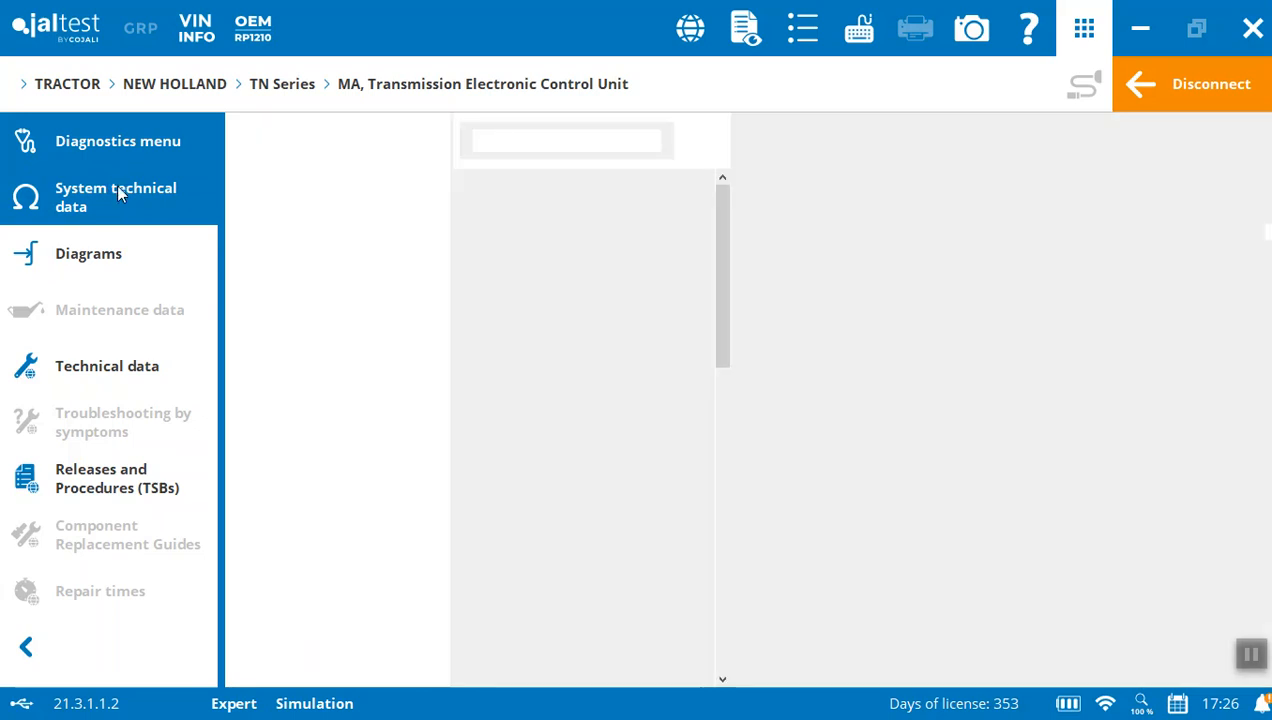
Show the transmission wiring diagram and highlight CY1, the Clutch A control solenoid valve.
{"action": "left_click", "coordinate": [114, 198]}
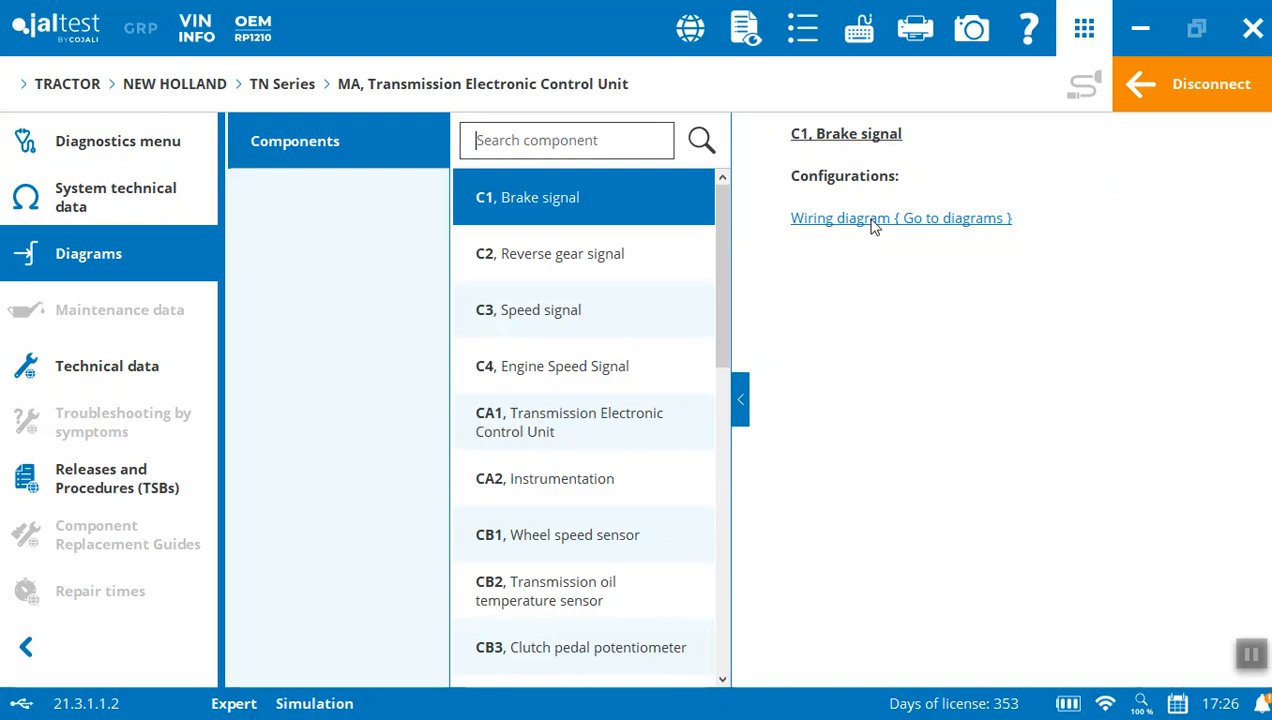
{"action": "mouse_move", "coordinate": [876, 228]}
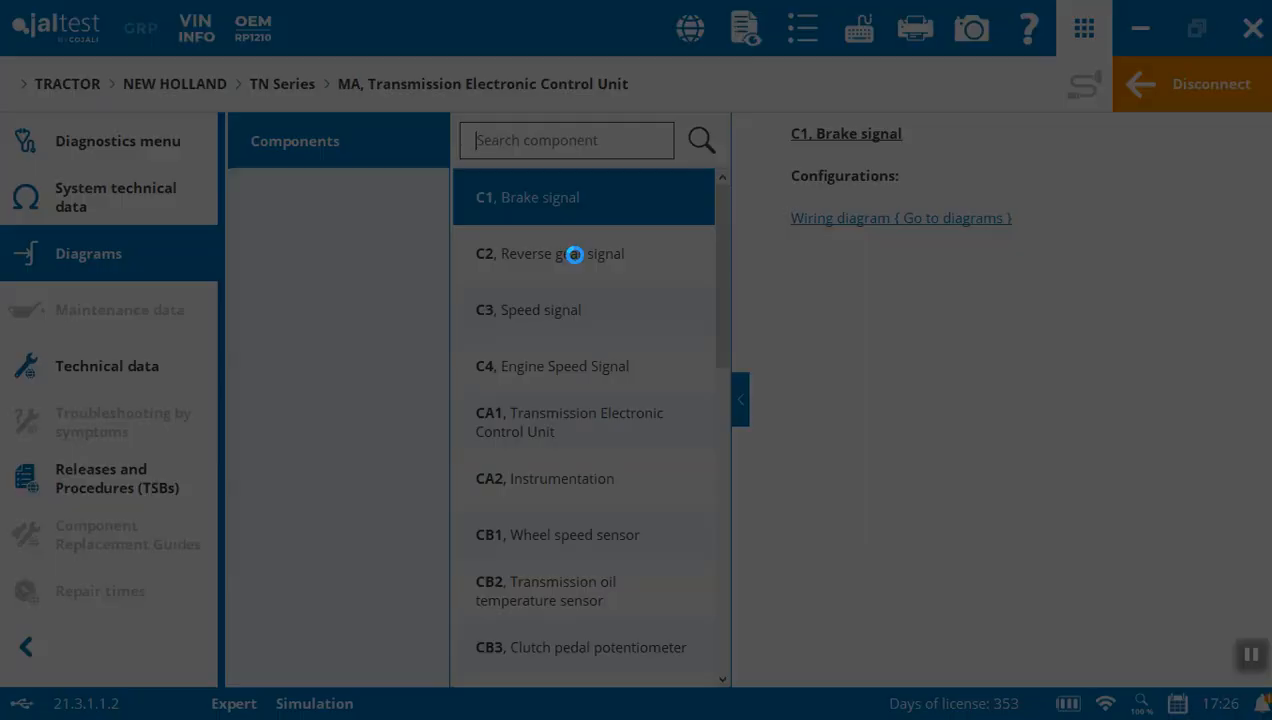
{"action": "left_click", "coordinate": [900, 216]}
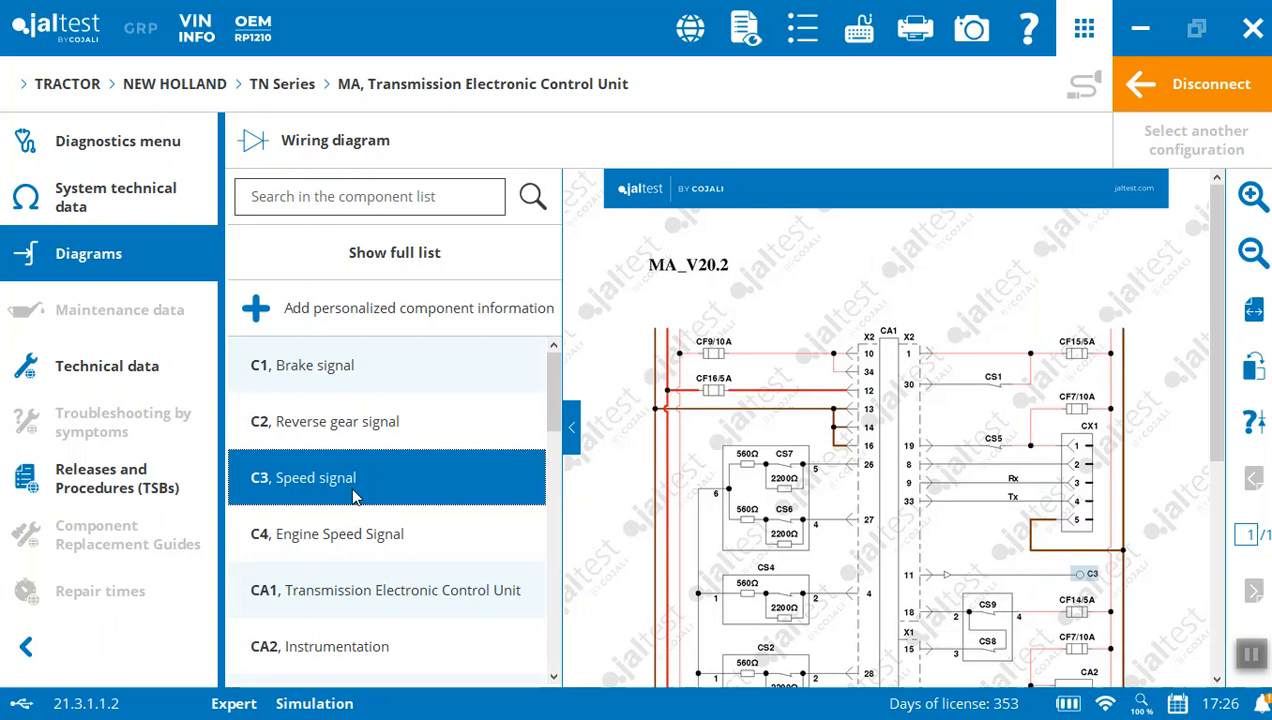
{"action": "left_click", "coordinate": [340, 532]}
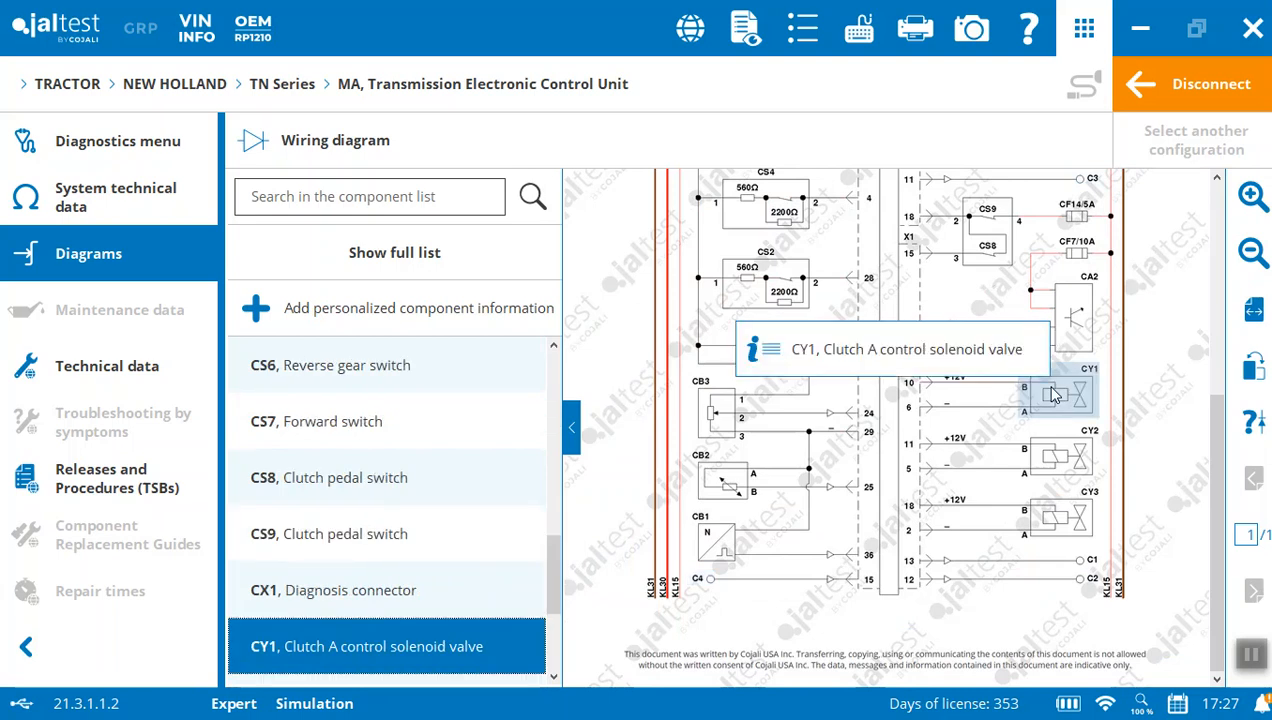
{"action": "mouse_move", "coordinate": [728, 418]}
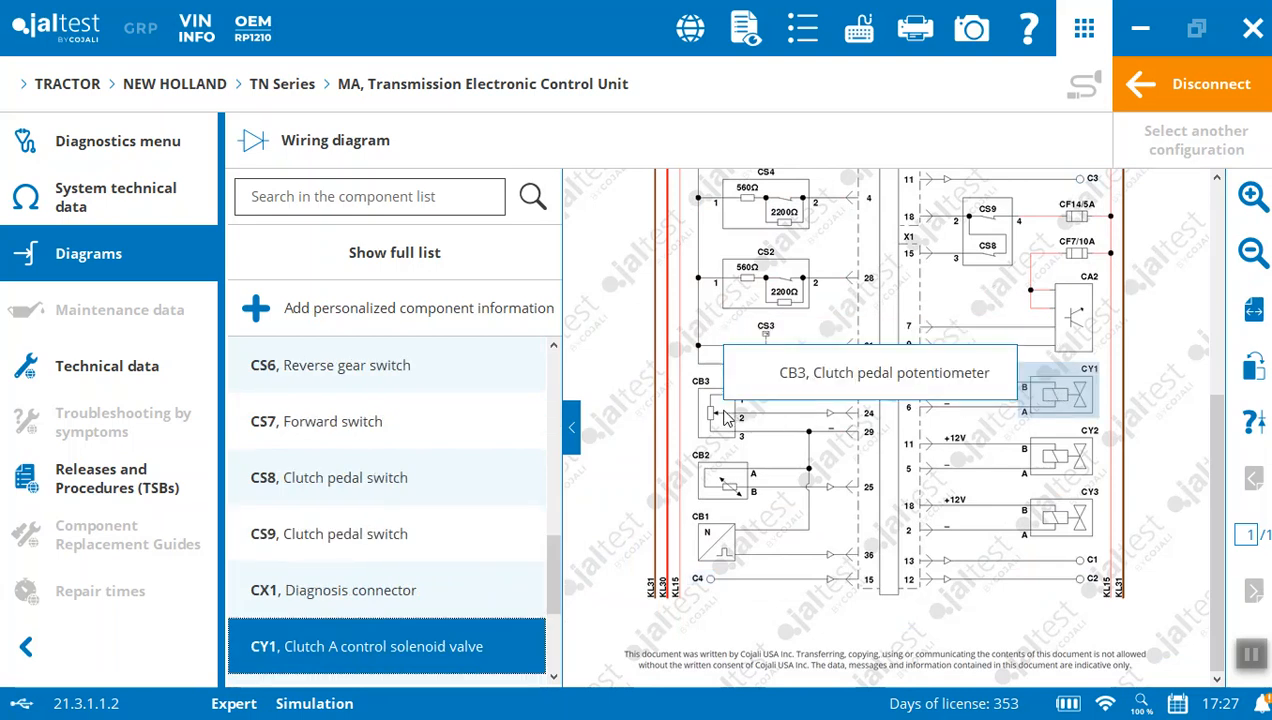
{"action": "mouse_move", "coordinate": [730, 470]}
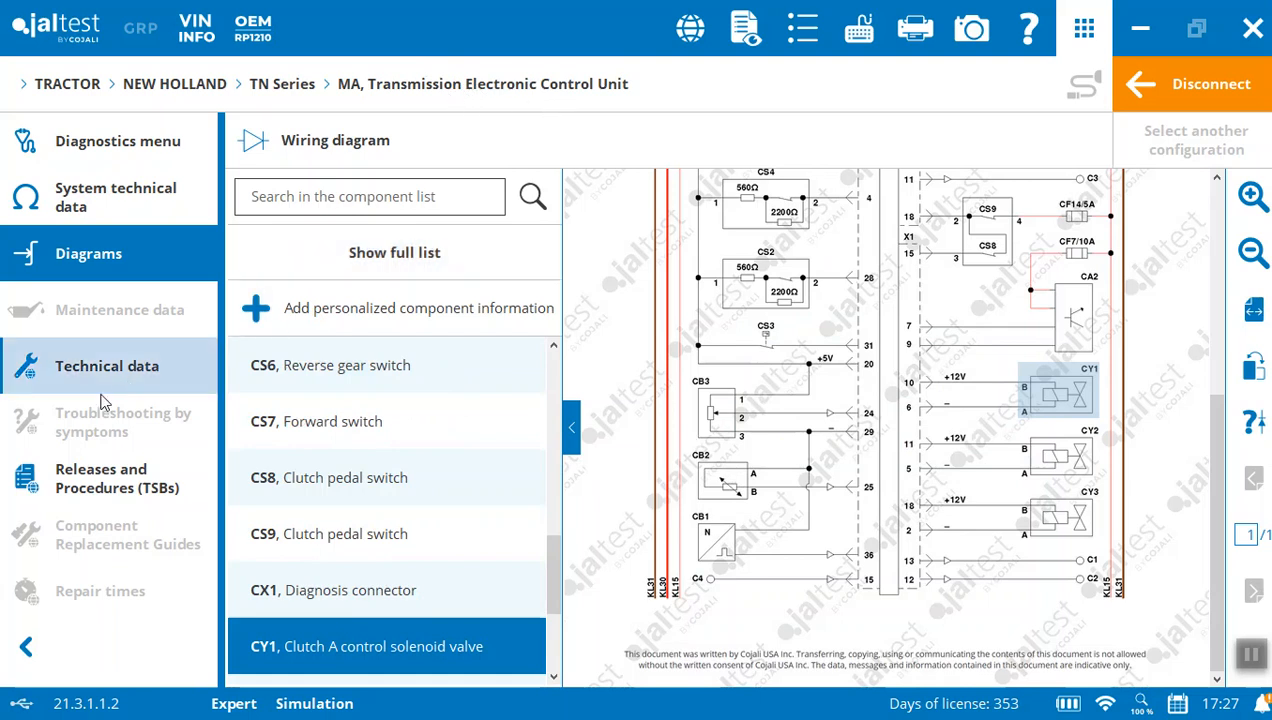
{"action": "mouse_move", "coordinate": [114, 384]}
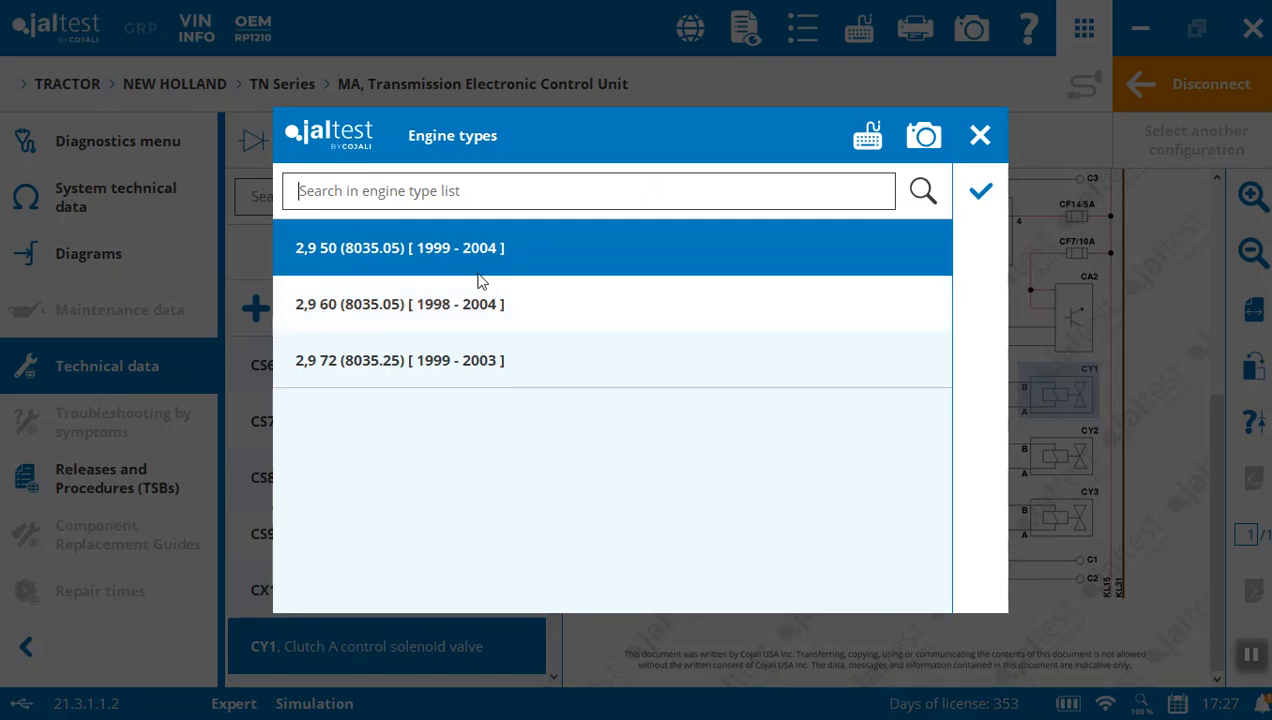
{"action": "mouse_move", "coordinate": [544, 304]}
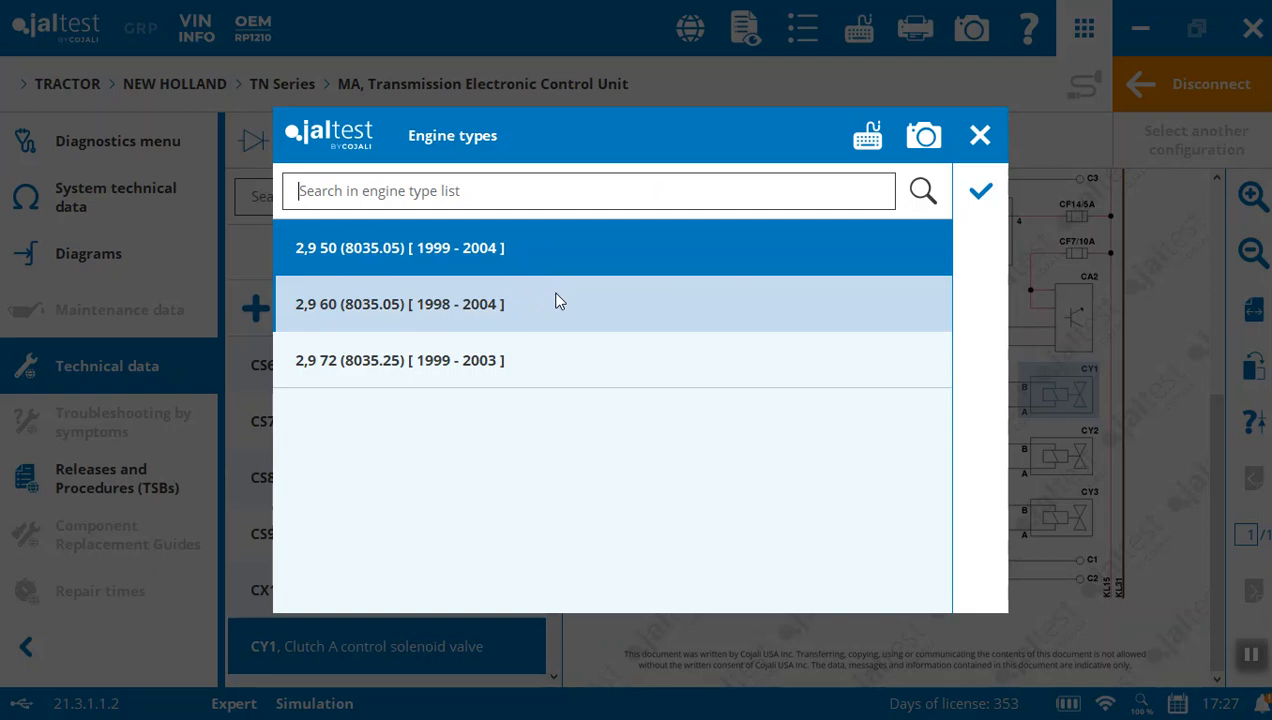
Confirm the 2,9 60 (8035.05) [1998 - 2004] engine type for technical data.
{"action": "left_click", "coordinate": [400, 304]}
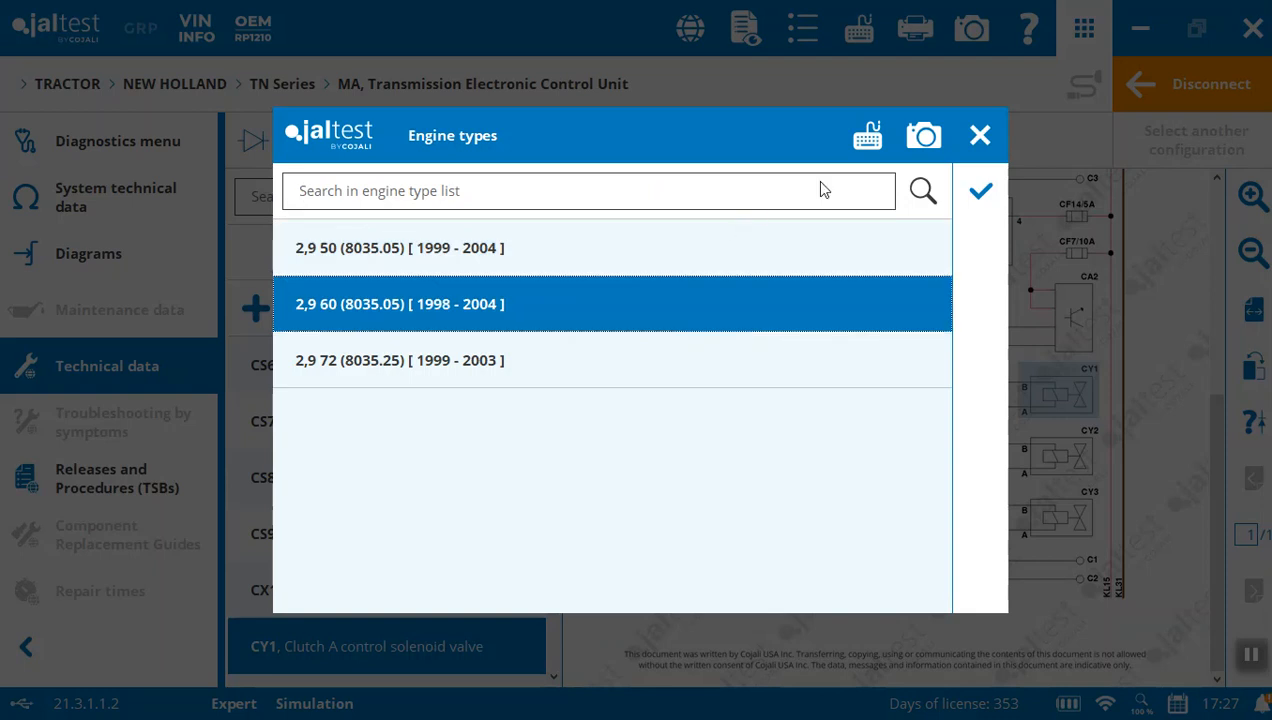
{"action": "left_click", "coordinate": [980, 136]}
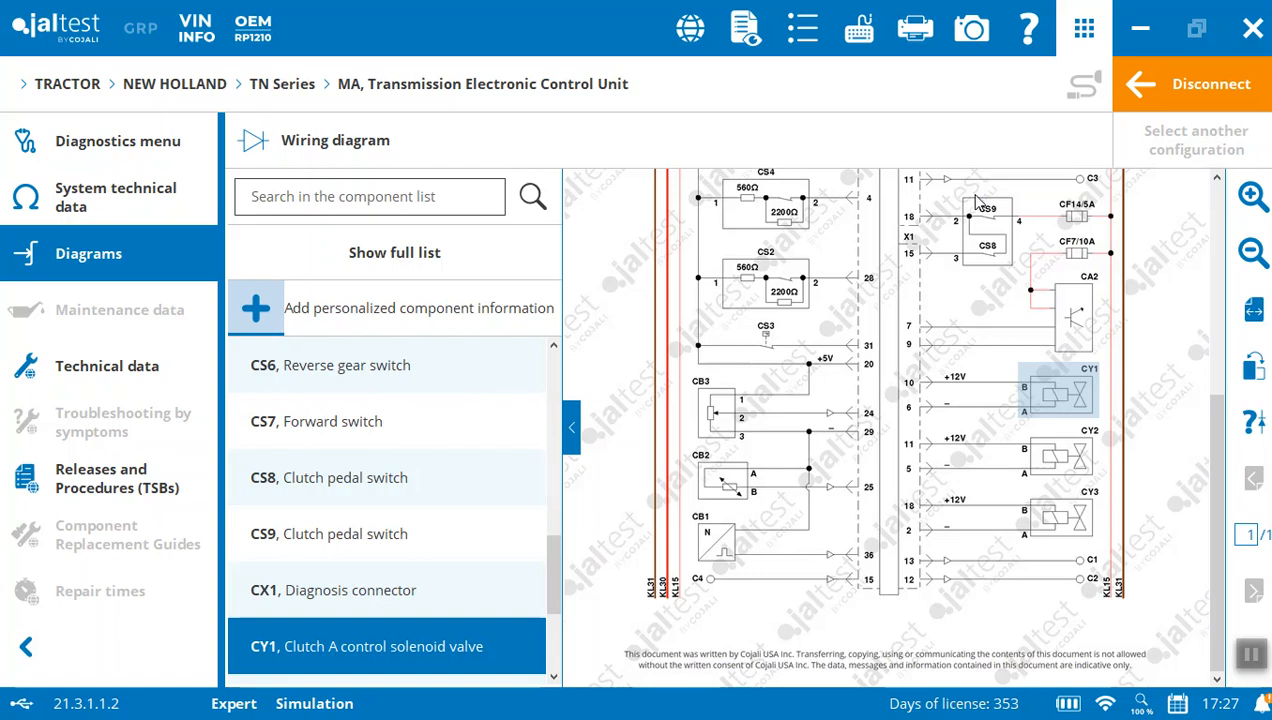
{"action": "mouse_move", "coordinate": [910, 278]}
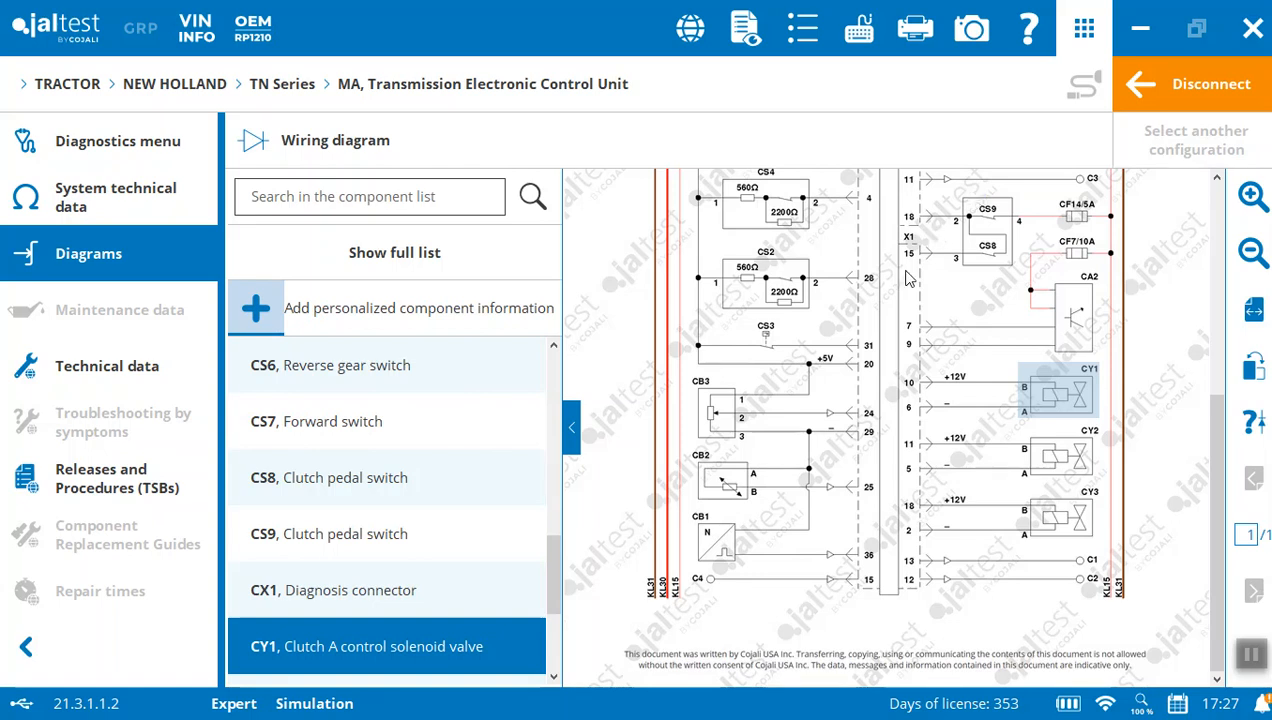
{"action": "mouse_move", "coordinate": [148, 374]}
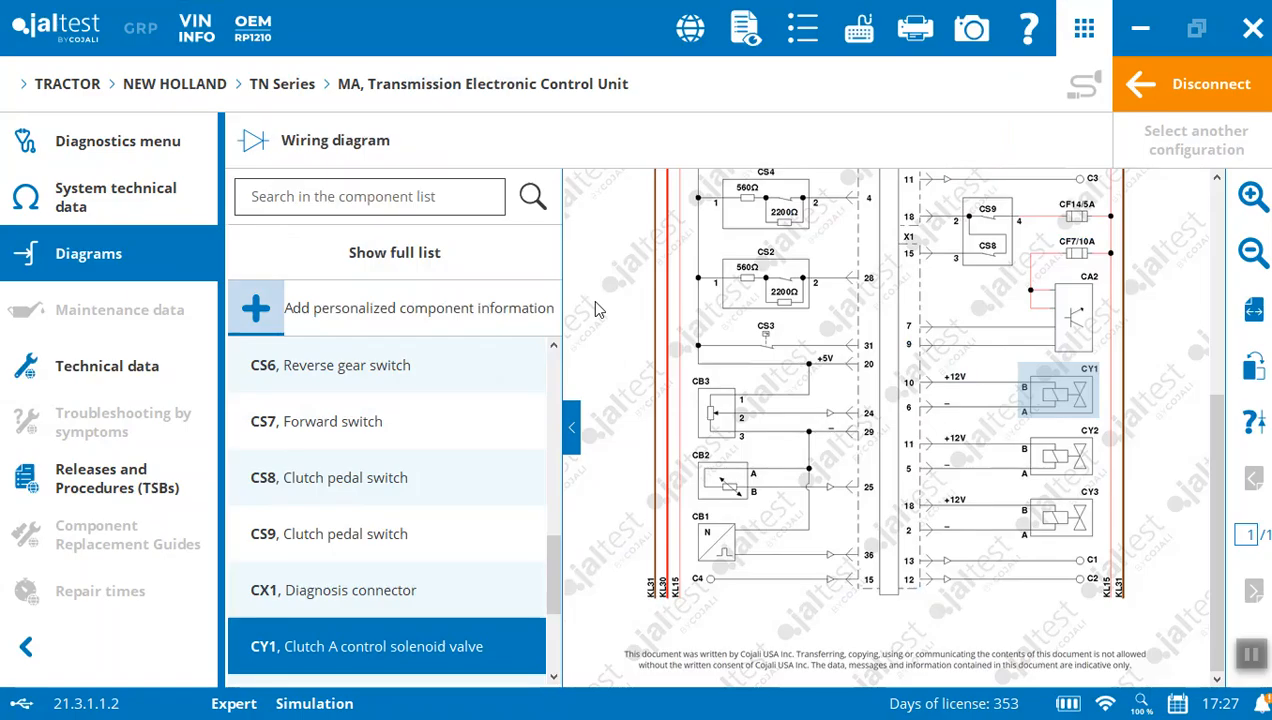
{"action": "mouse_move", "coordinate": [504, 386]}
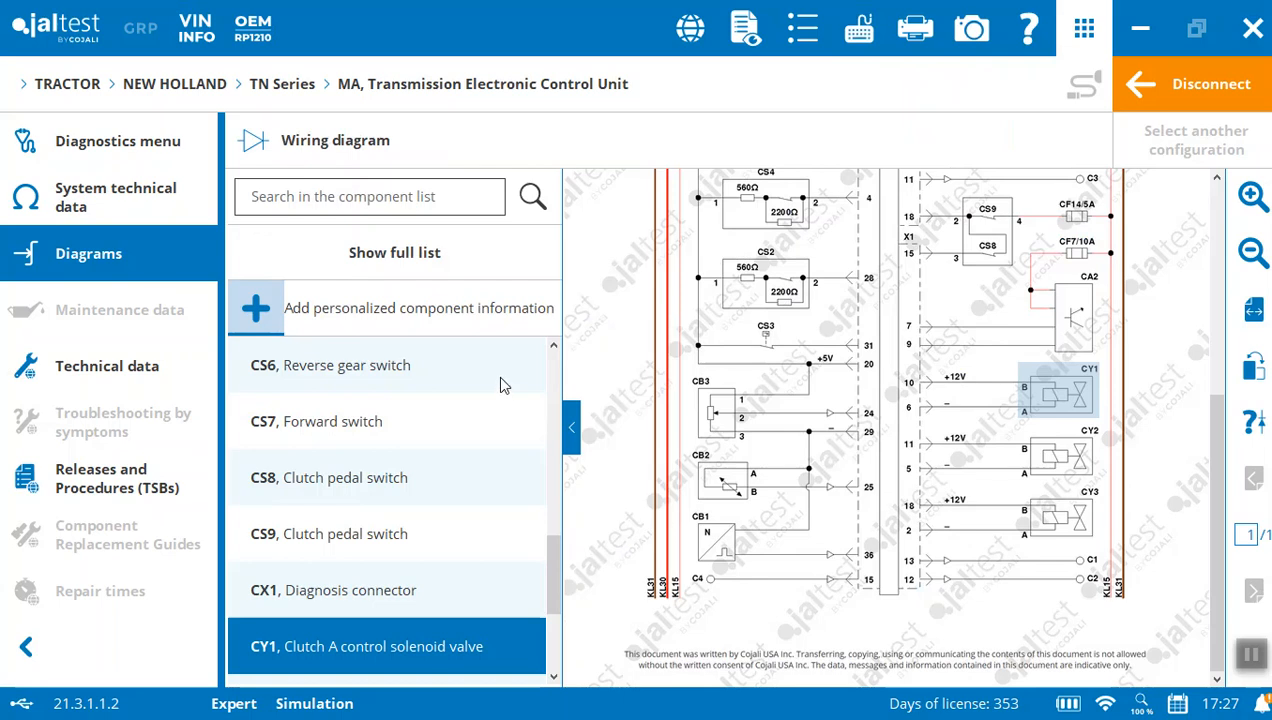
{"action": "mouse_move", "coordinate": [160, 350]}
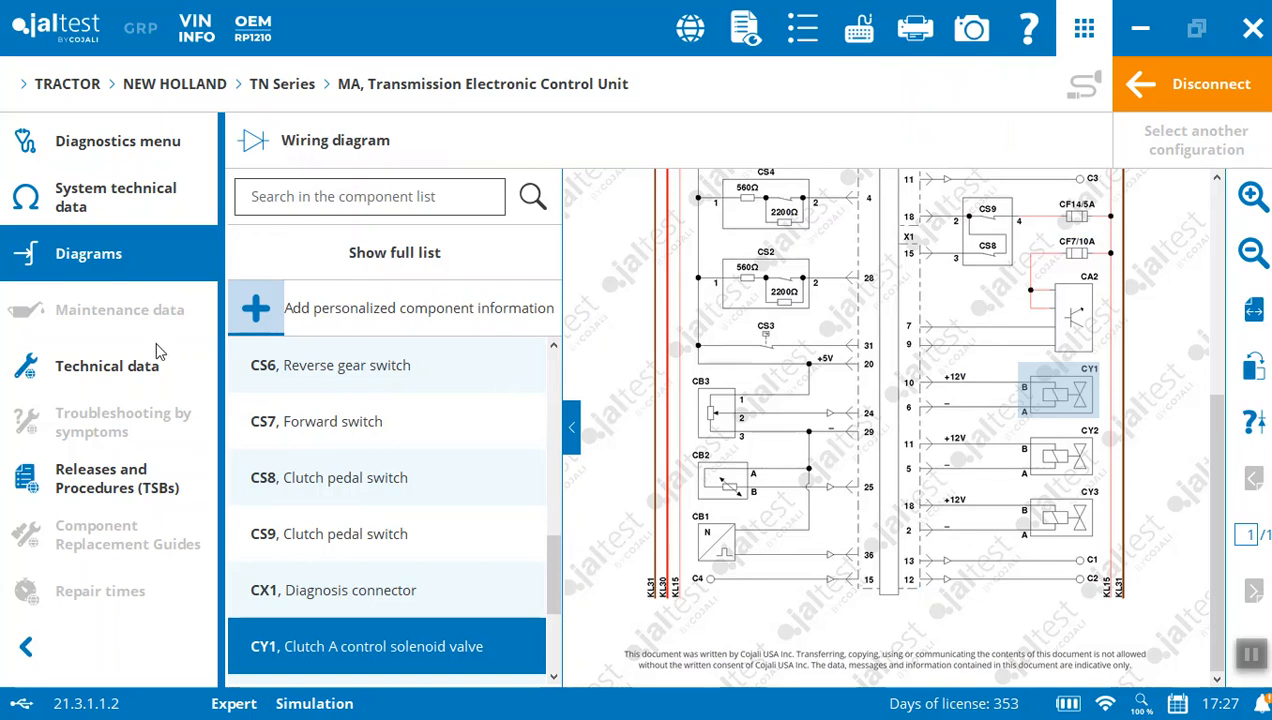
{"action": "mouse_move", "coordinate": [144, 376]}
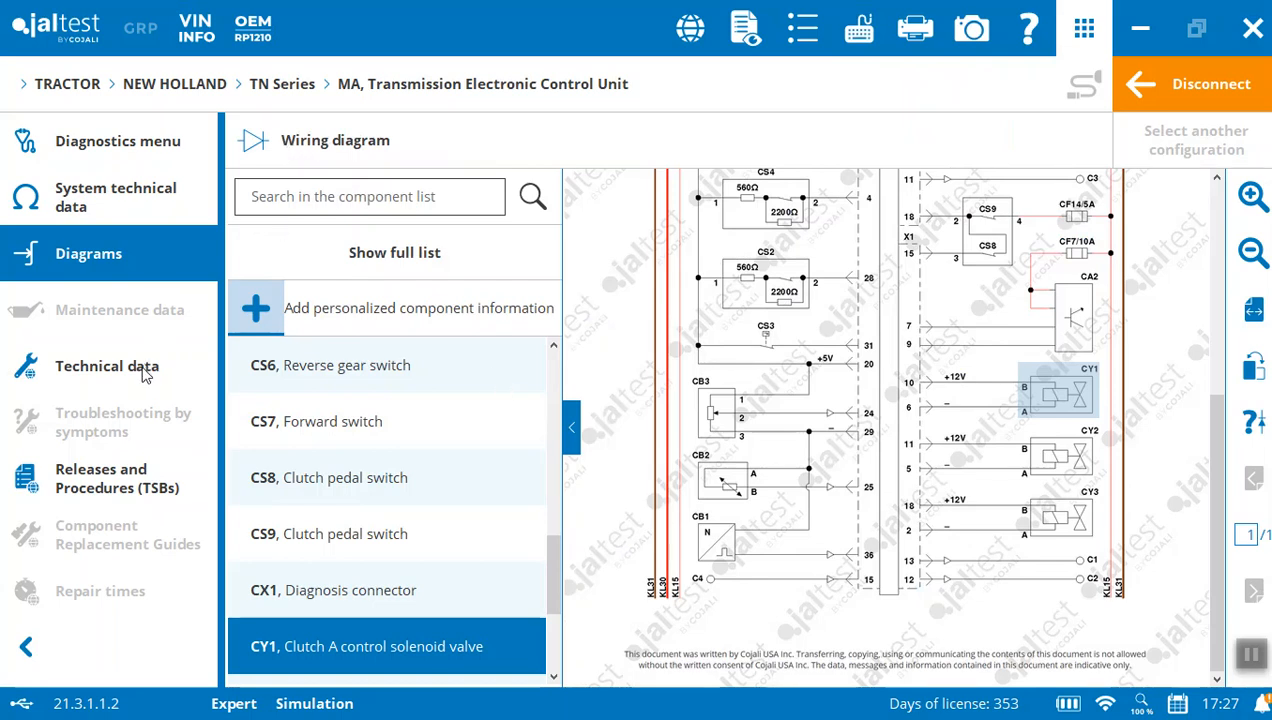
Browse engine management, tightening torques, flywheel torques and capacity data for the 2,9 60 engine.
{"action": "left_click", "coordinate": [108, 366]}
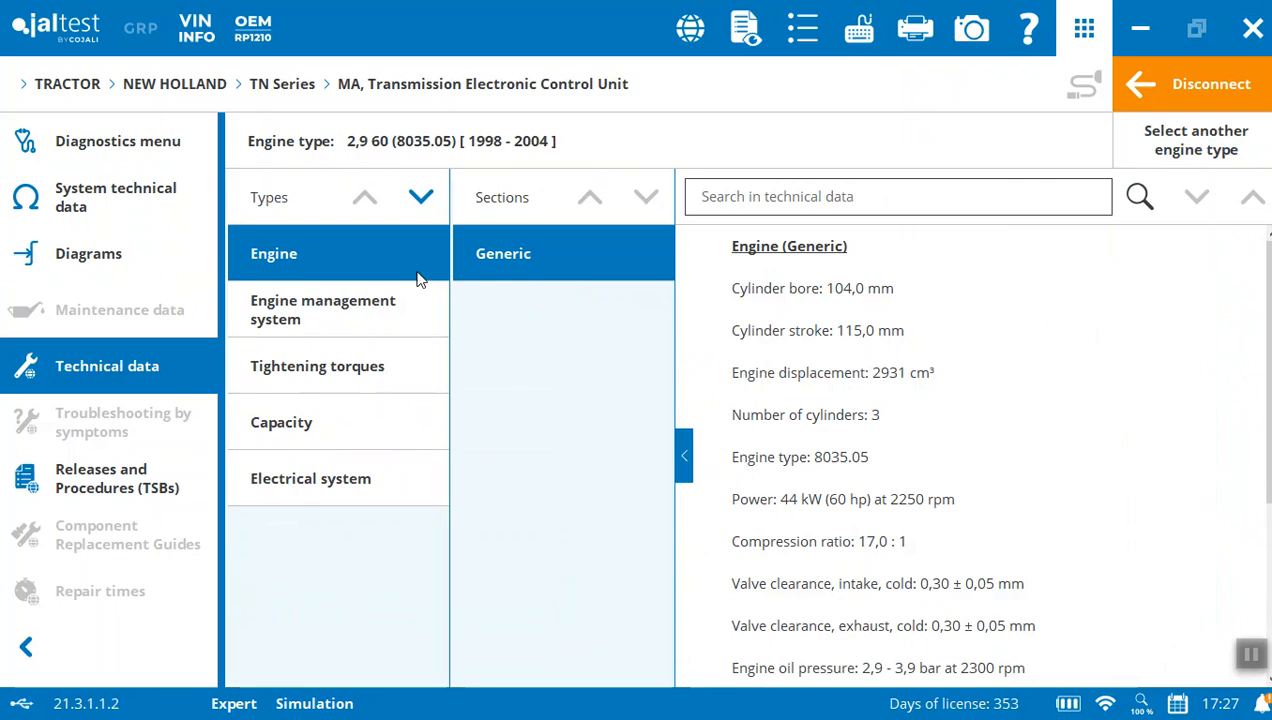
{"action": "mouse_move", "coordinate": [872, 482]}
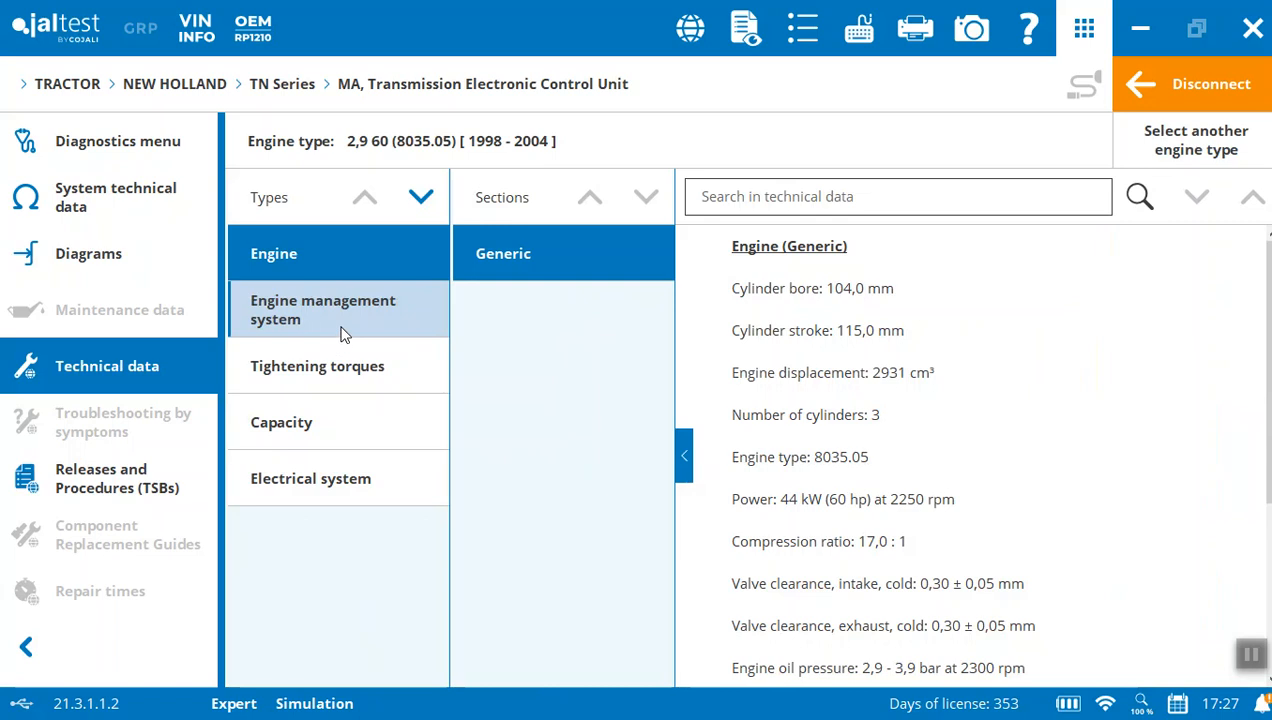
{"action": "left_click", "coordinate": [324, 308]}
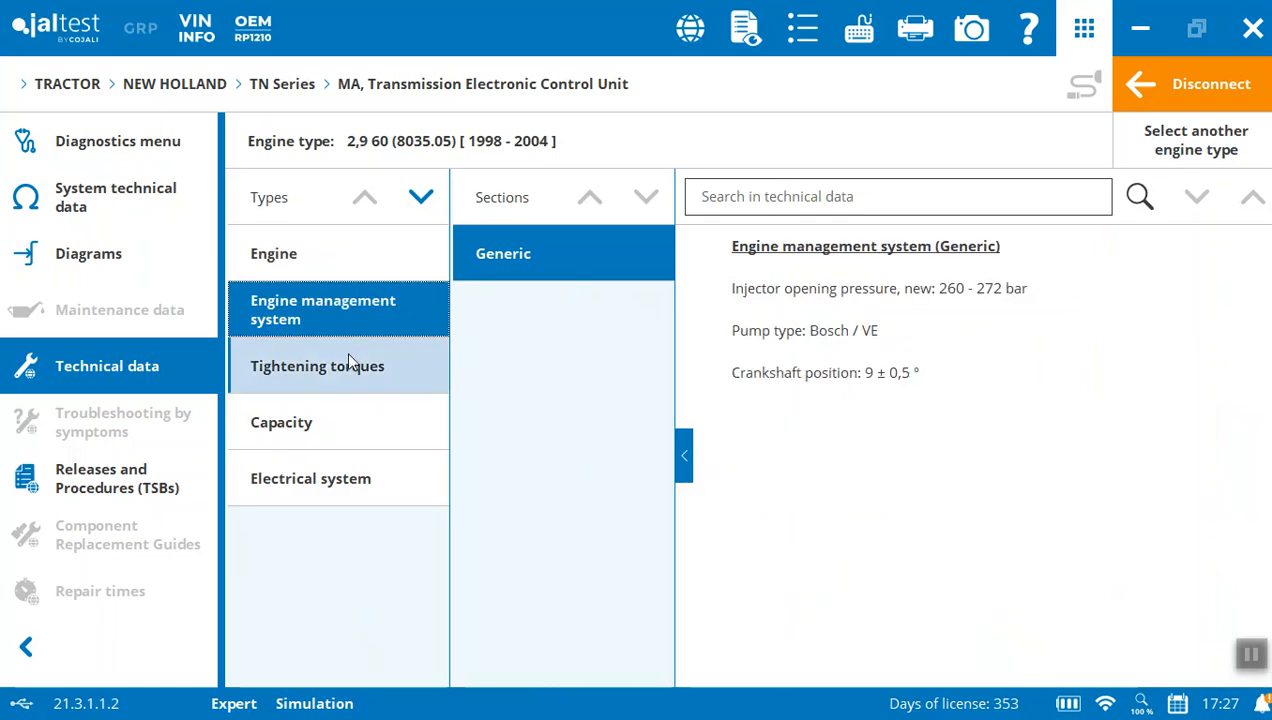
{"action": "left_click", "coordinate": [316, 364]}
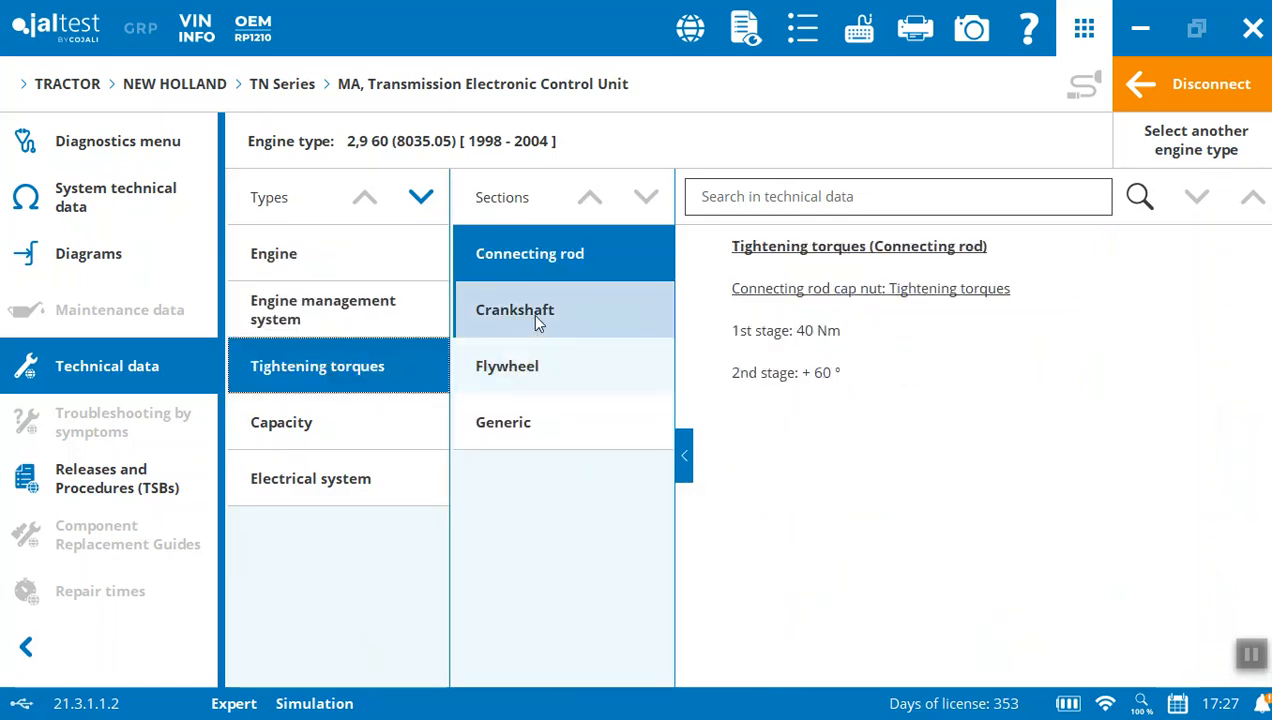
{"action": "left_click", "coordinate": [508, 364]}
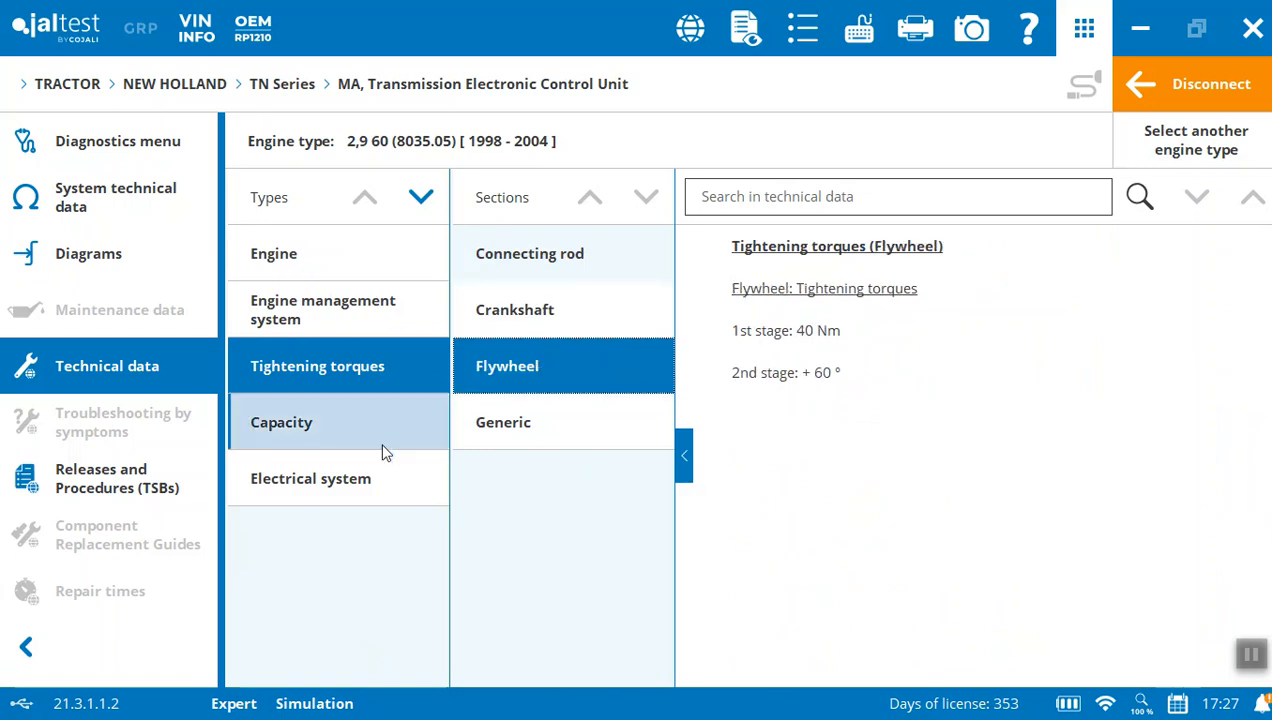
{"action": "left_click", "coordinate": [310, 478]}
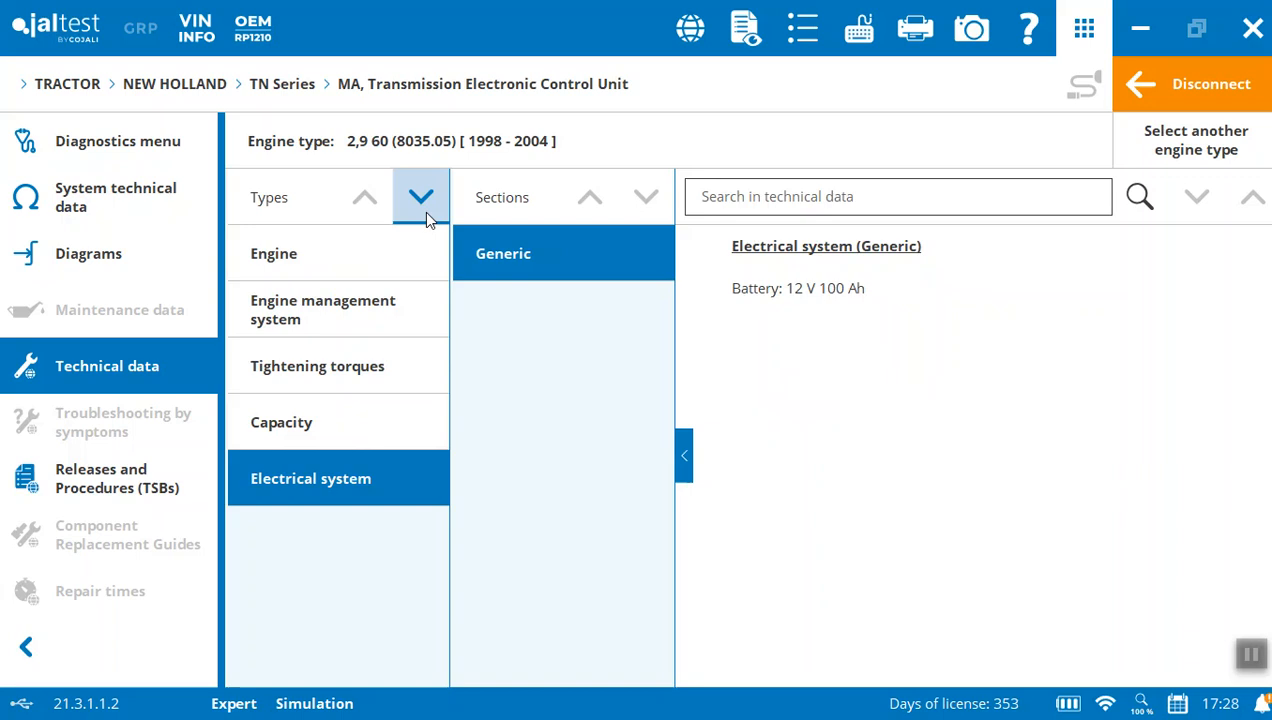
View the transmission unit's technical release and scroll its component list.
{"action": "left_click", "coordinate": [116, 478]}
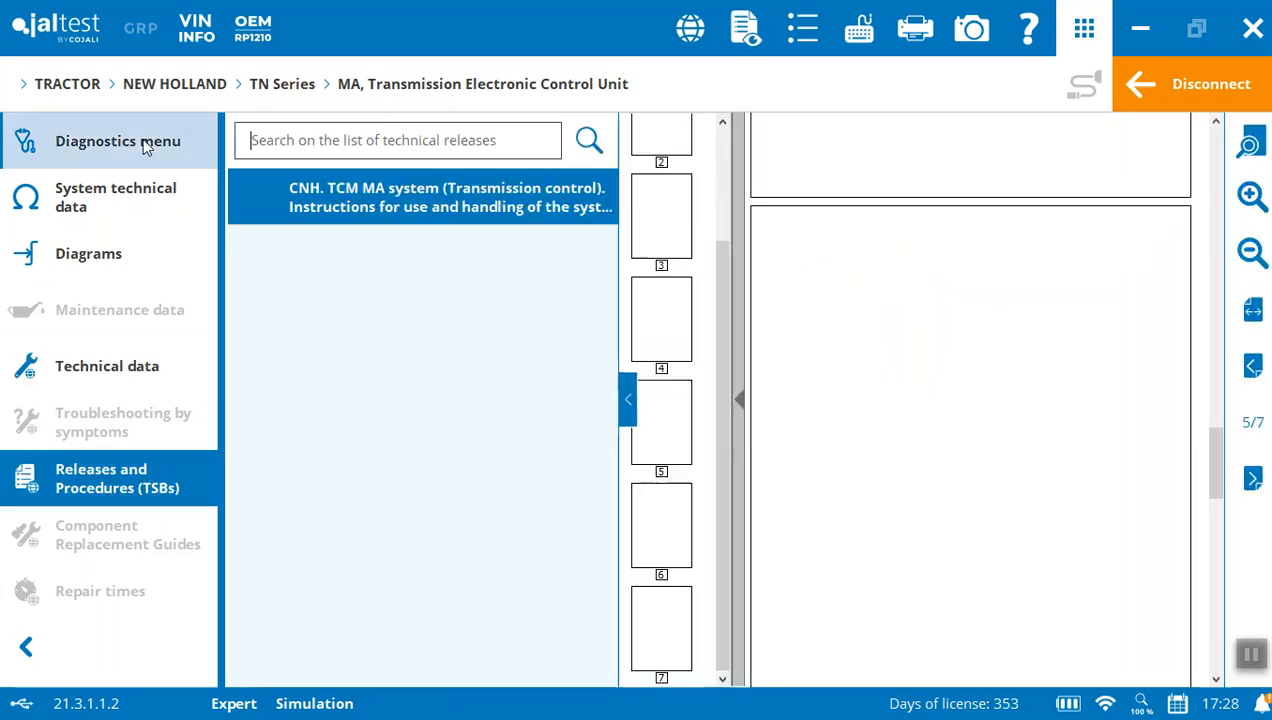
{"action": "left_click", "coordinate": [114, 198]}
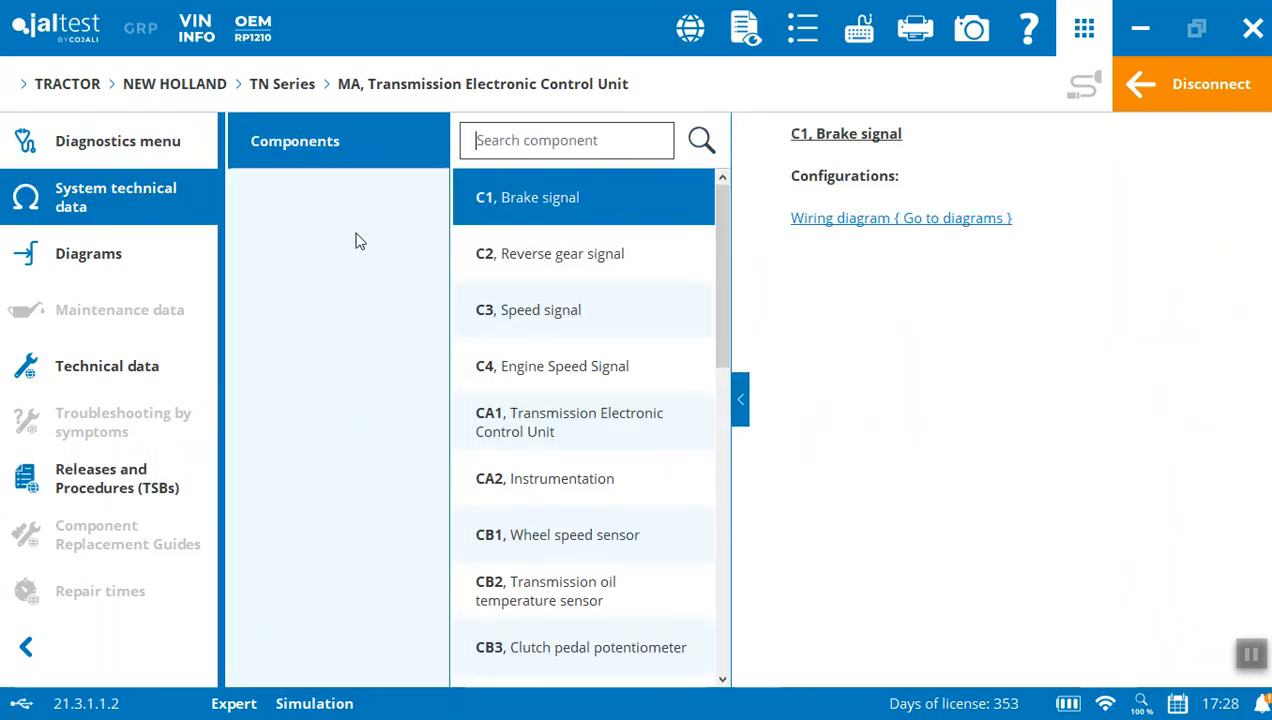
{"action": "scroll", "scroll_direction": "down", "scroll_amount": 3}
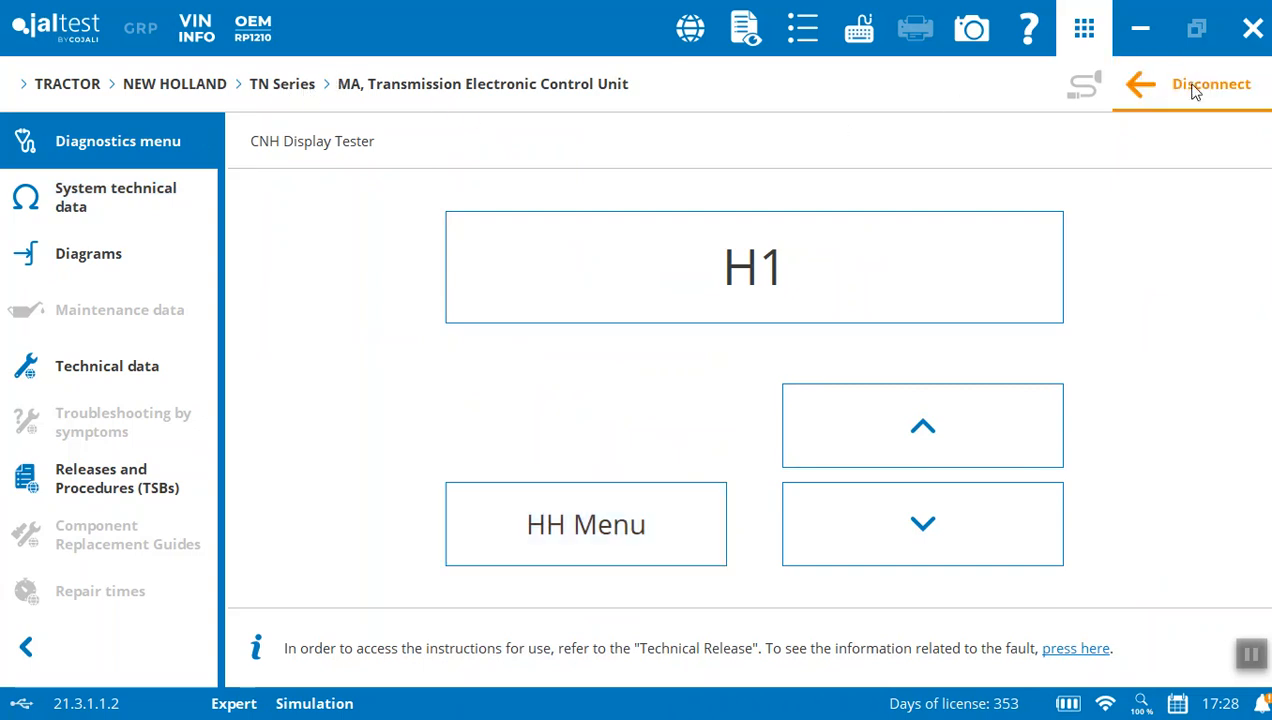
Disconnect from the transmission unit and connect to the NA/4WD Common Powertrain Controller.
{"action": "left_click", "coordinate": [1212, 84]}
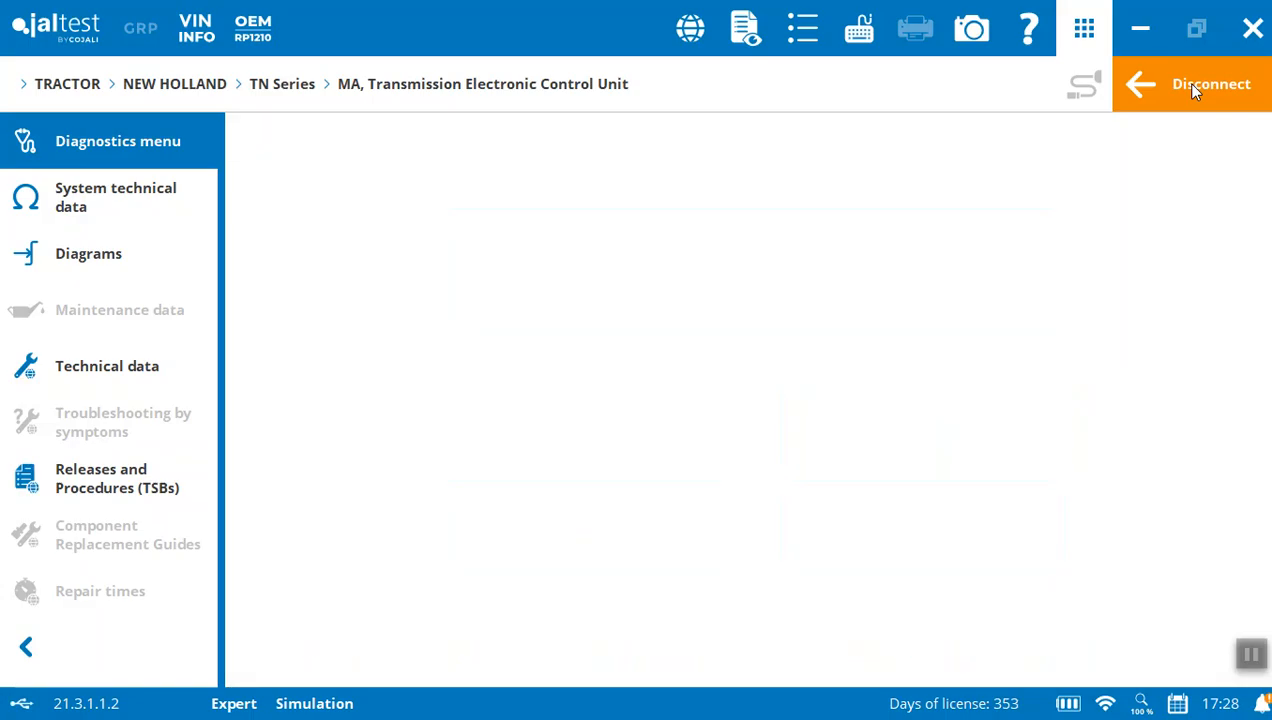
{"action": "left_click", "coordinate": [1212, 84]}
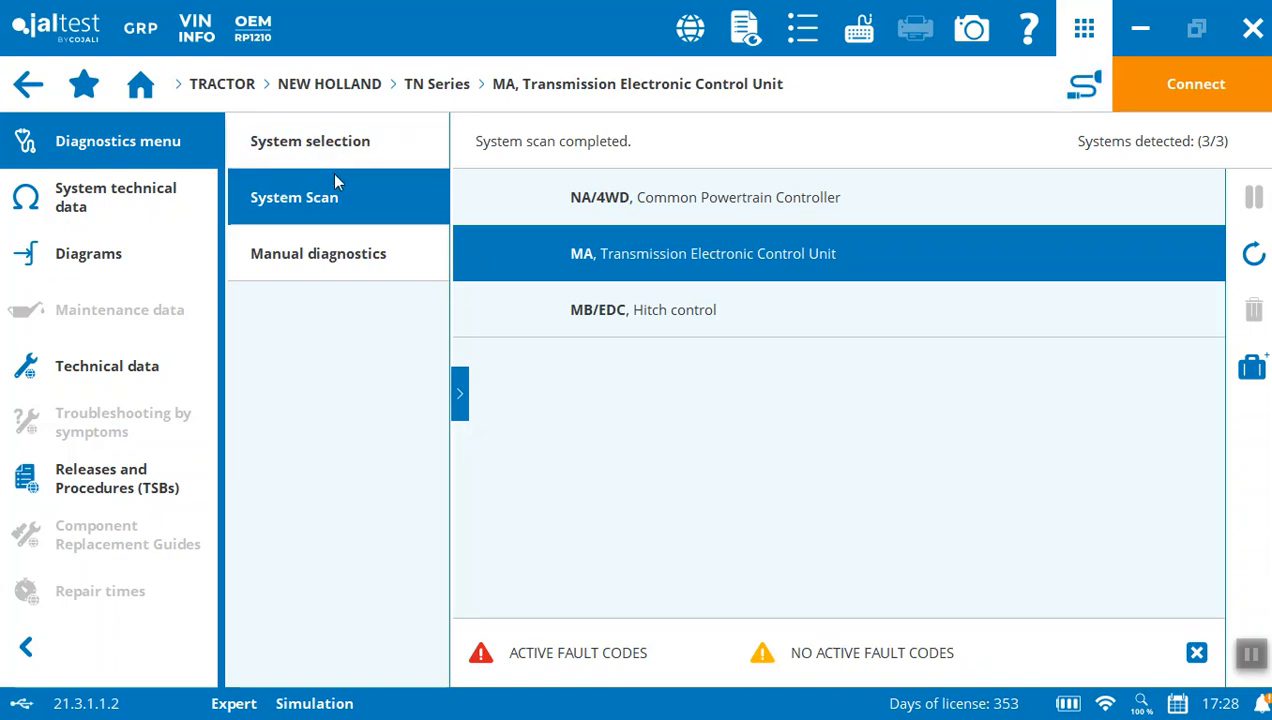
{"action": "mouse_move", "coordinate": [670, 200]}
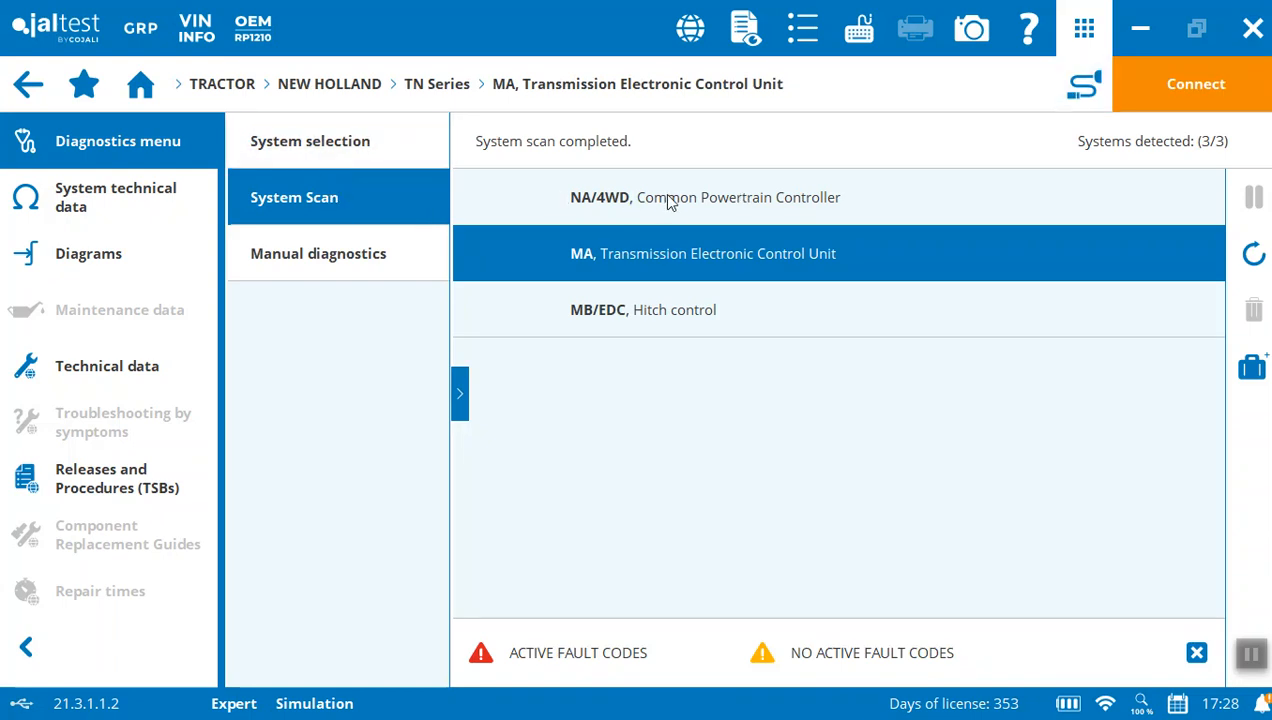
{"action": "left_click", "coordinate": [704, 198]}
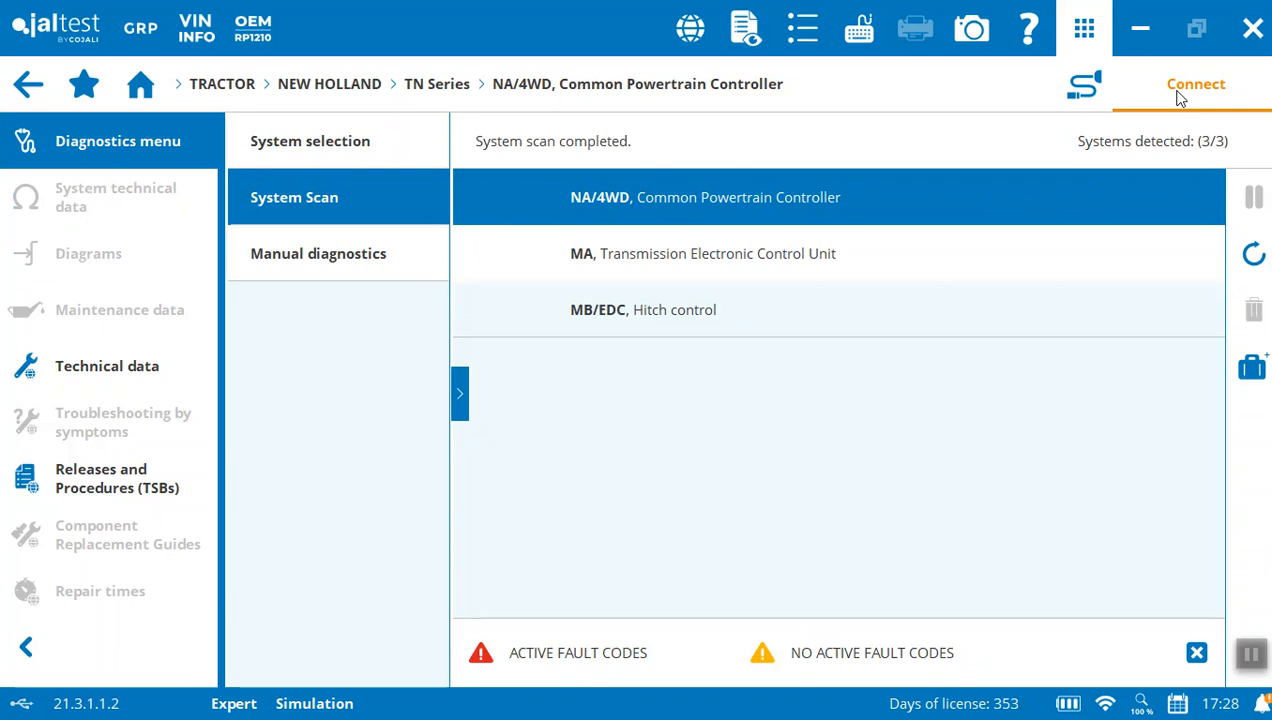
{"action": "left_click", "coordinate": [1196, 84]}
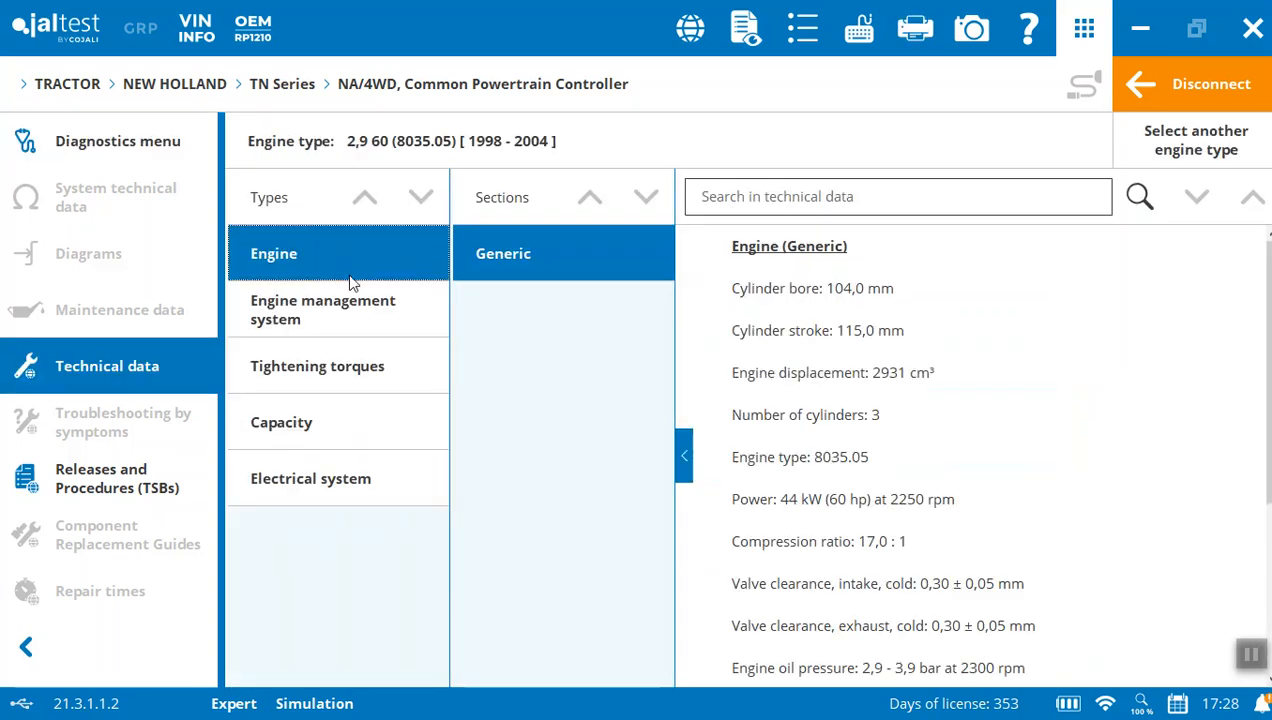
View the powertrain controller's tightening torques and 12 V 100 Ah battery data, then its releases, dismissing the promotional notice.
{"action": "left_click", "coordinate": [316, 366]}
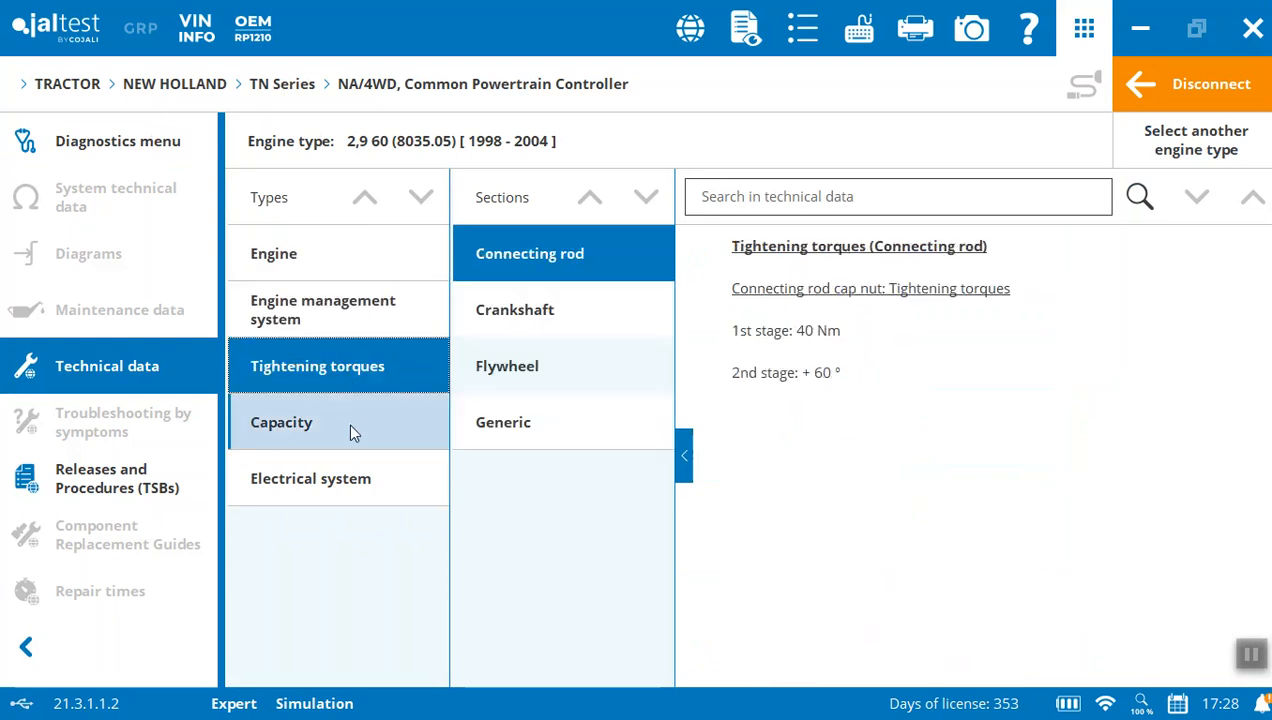
{"action": "left_click", "coordinate": [310, 478]}
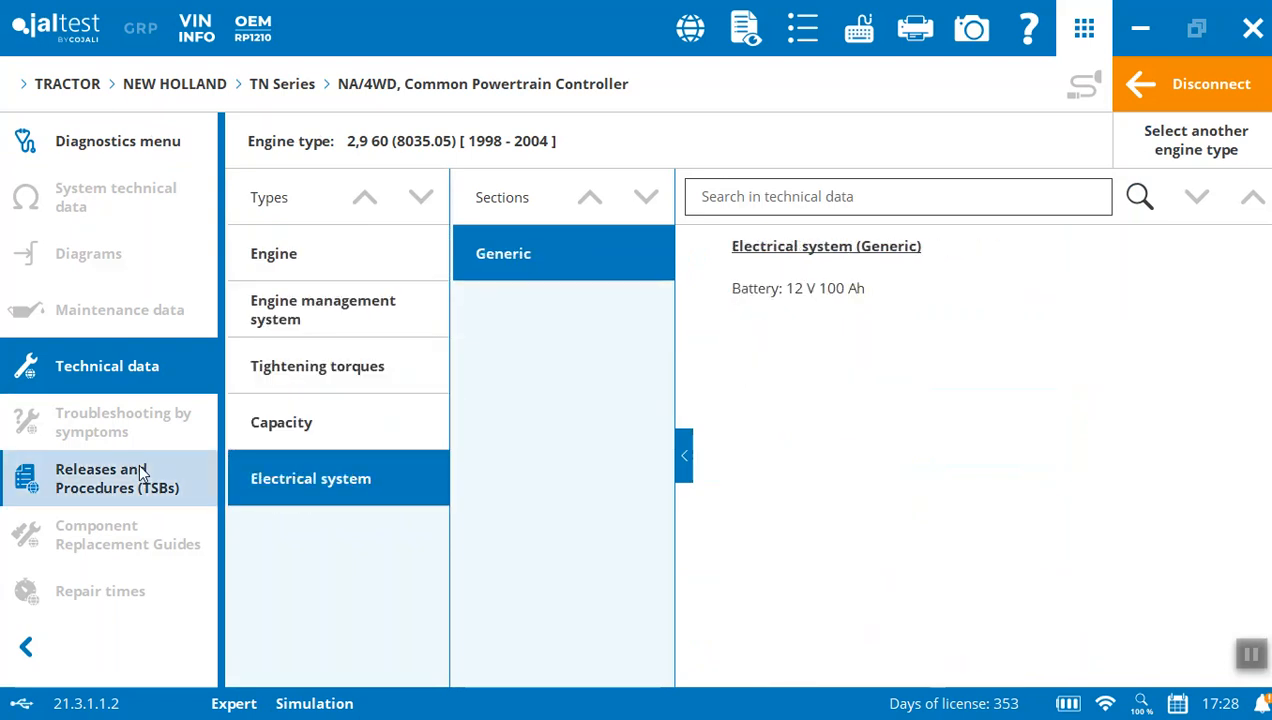
{"action": "left_click", "coordinate": [116, 478]}
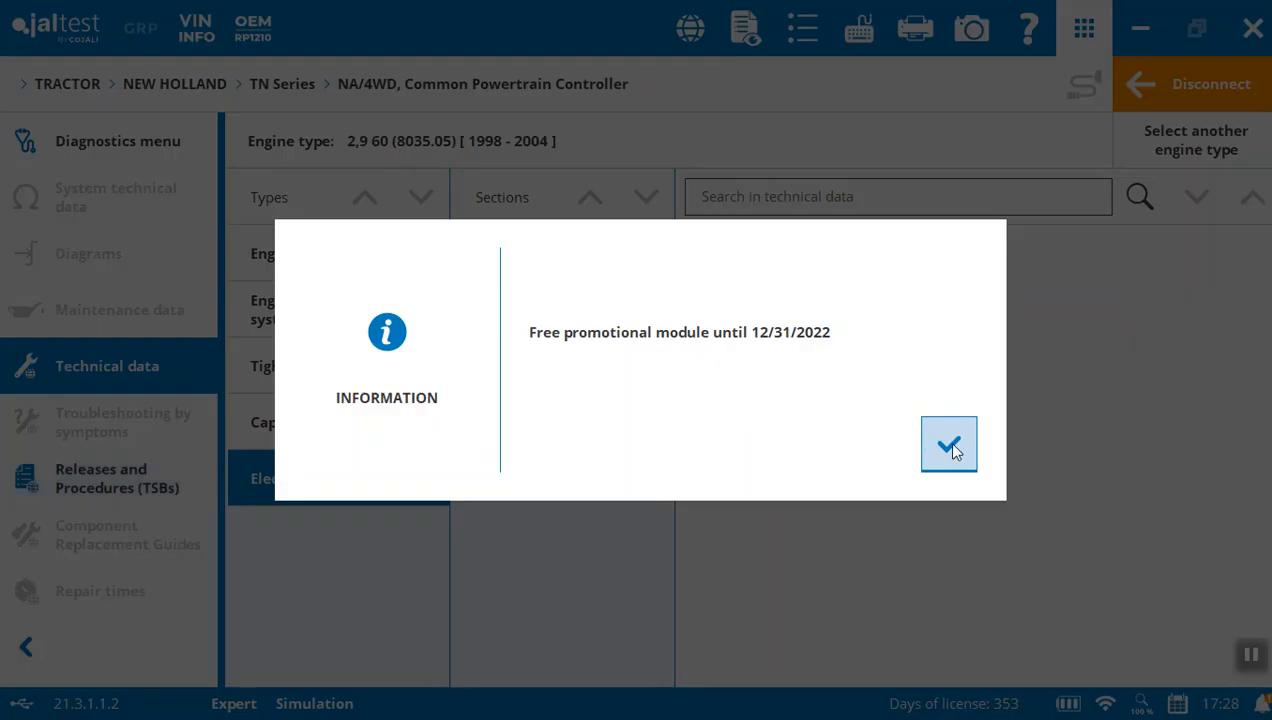
{"action": "left_click", "coordinate": [948, 444]}
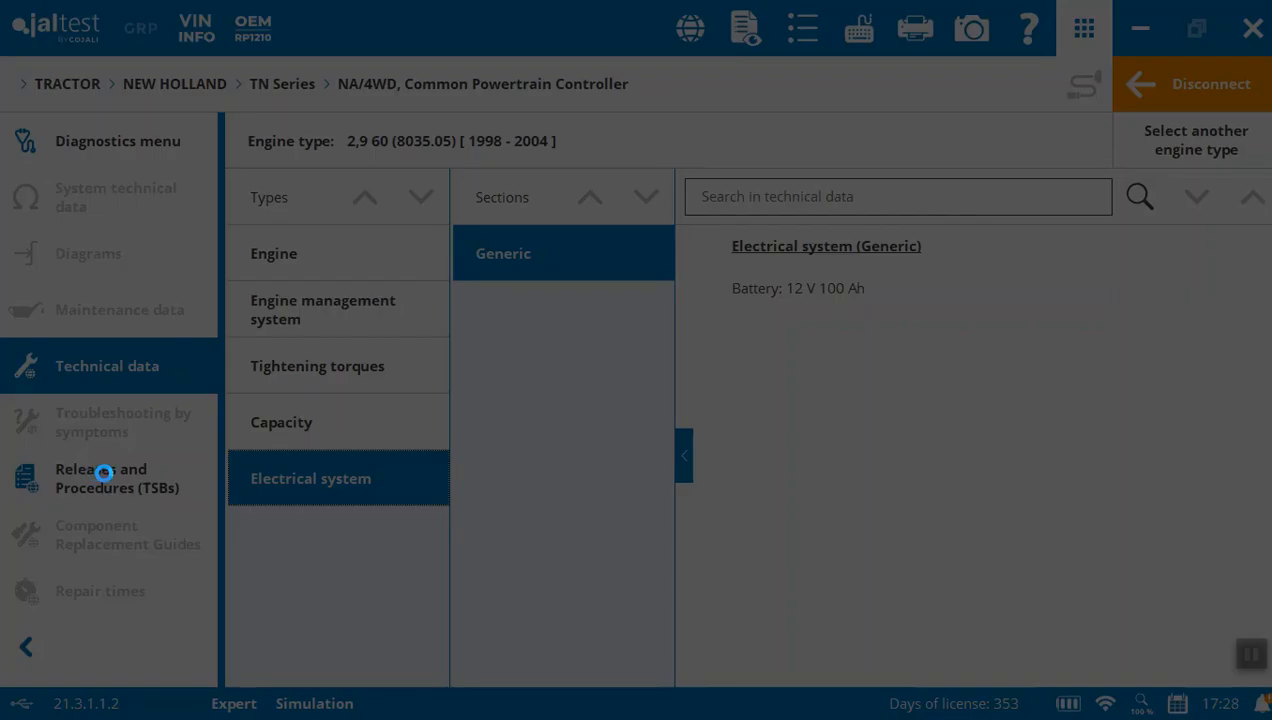
{"action": "left_click", "coordinate": [110, 478]}
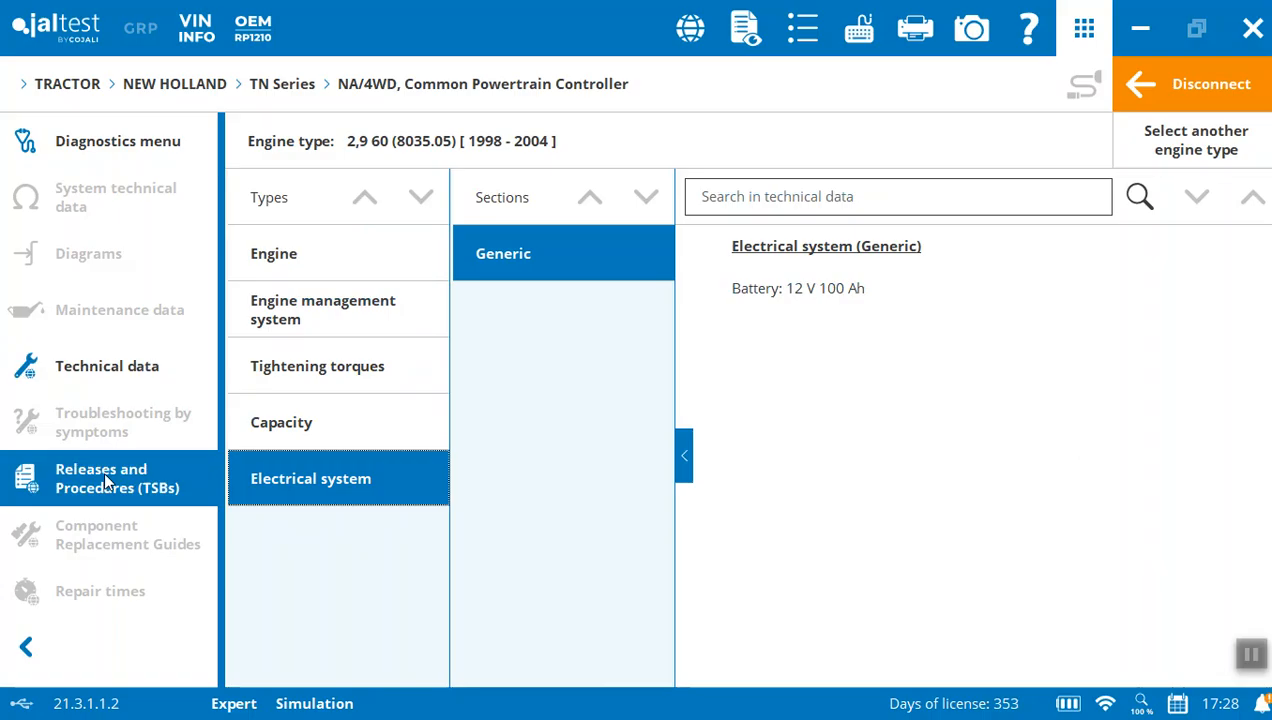
View the CNH NA/4WD rear PTO control release and scroll to page 4 of 4 on FWD actuation.
{"action": "left_click", "coordinate": [116, 478]}
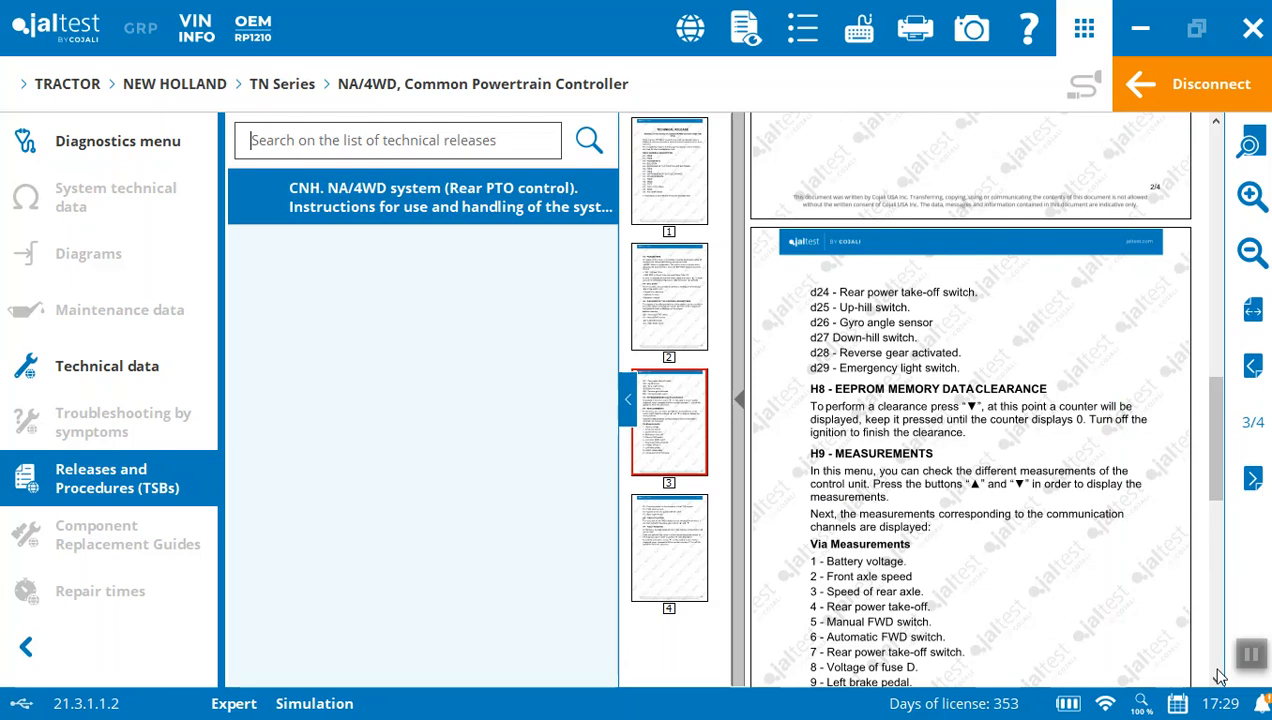
{"action": "scroll", "scroll_direction": "down", "scroll_amount": 3}
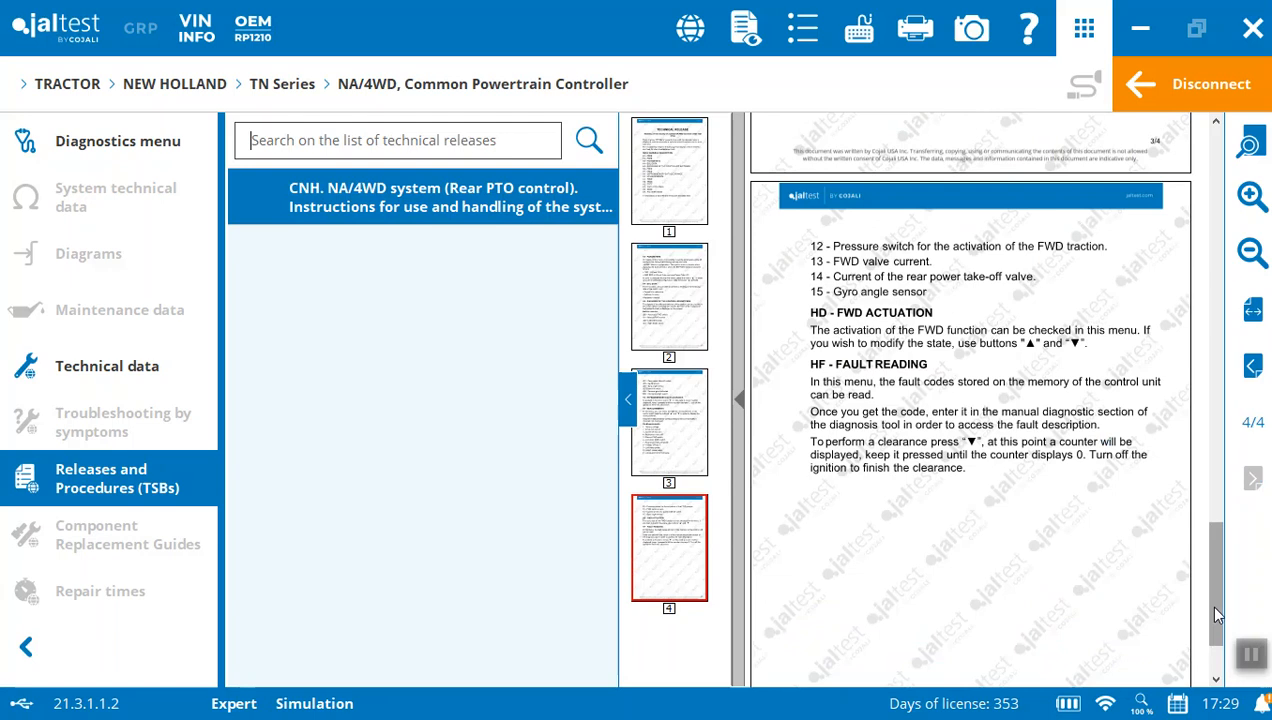
{"action": "mouse_move", "coordinate": [1216, 608]}
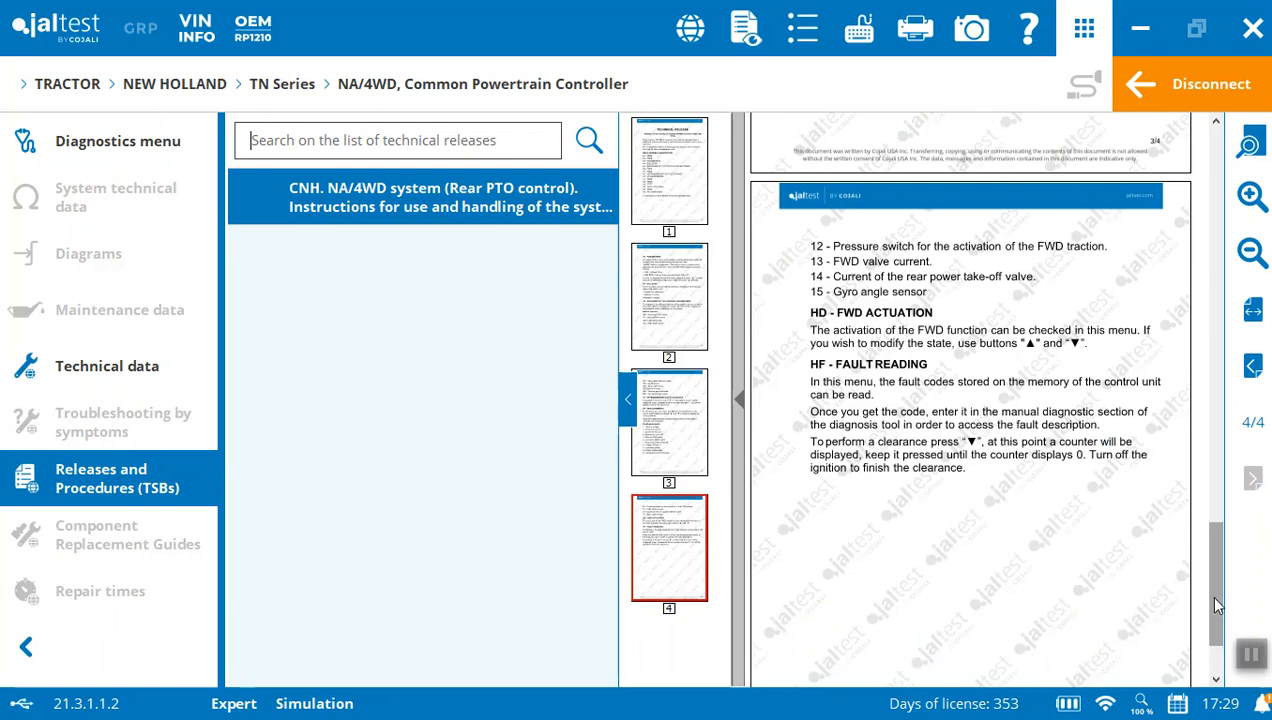
{"action": "mouse_move", "coordinate": [108, 364]}
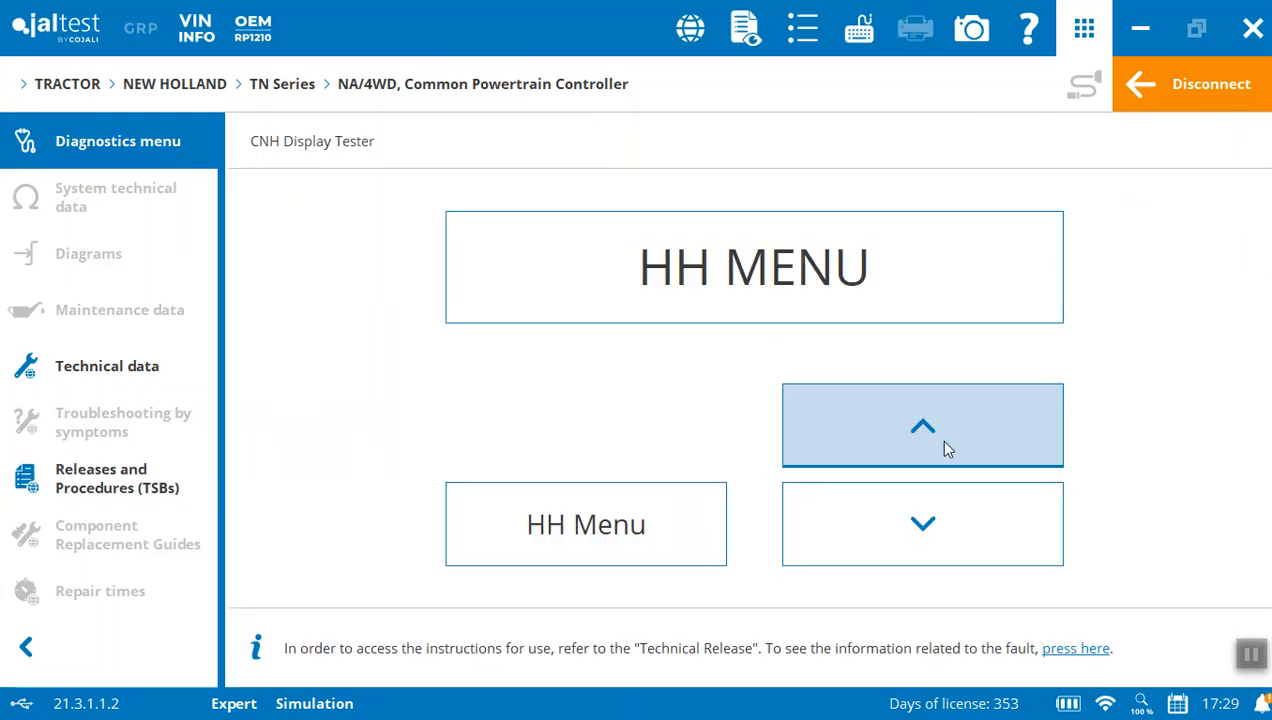
Step the simulated display up, then enter the HH menu twice to reach H3 showing 1 - 580.
{"action": "left_click", "coordinate": [922, 424]}
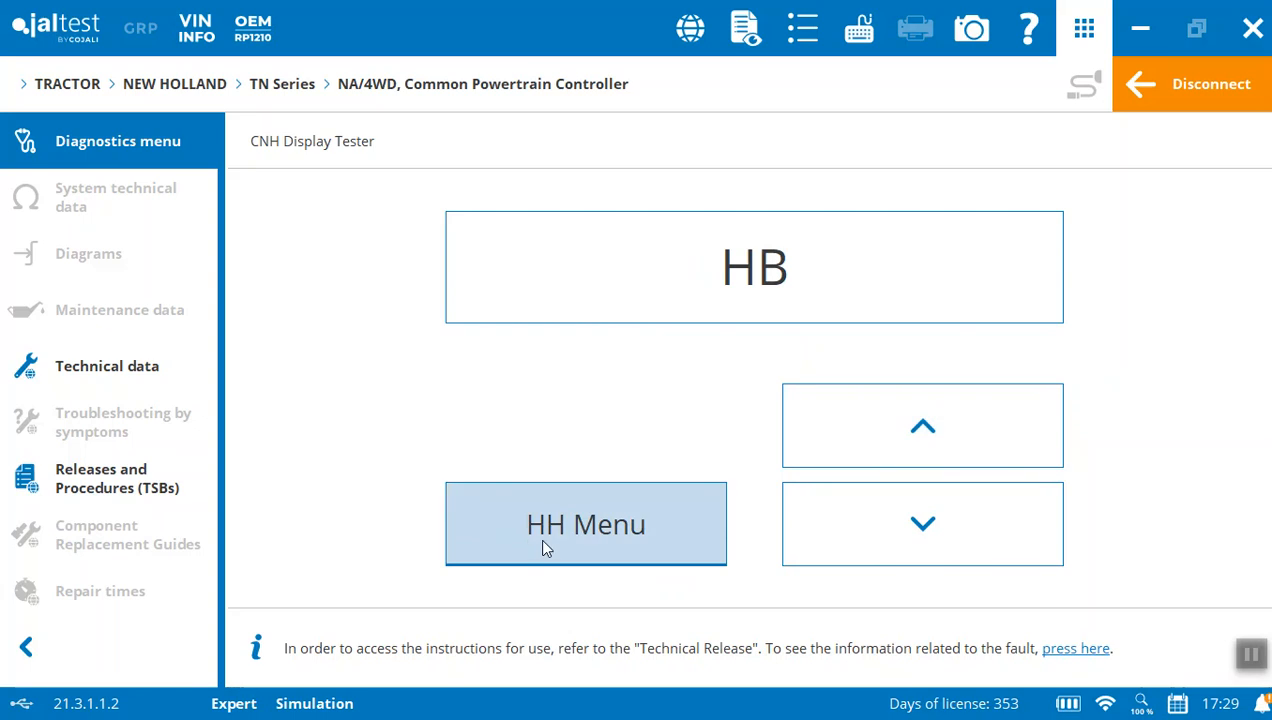
{"action": "left_click", "coordinate": [586, 524]}
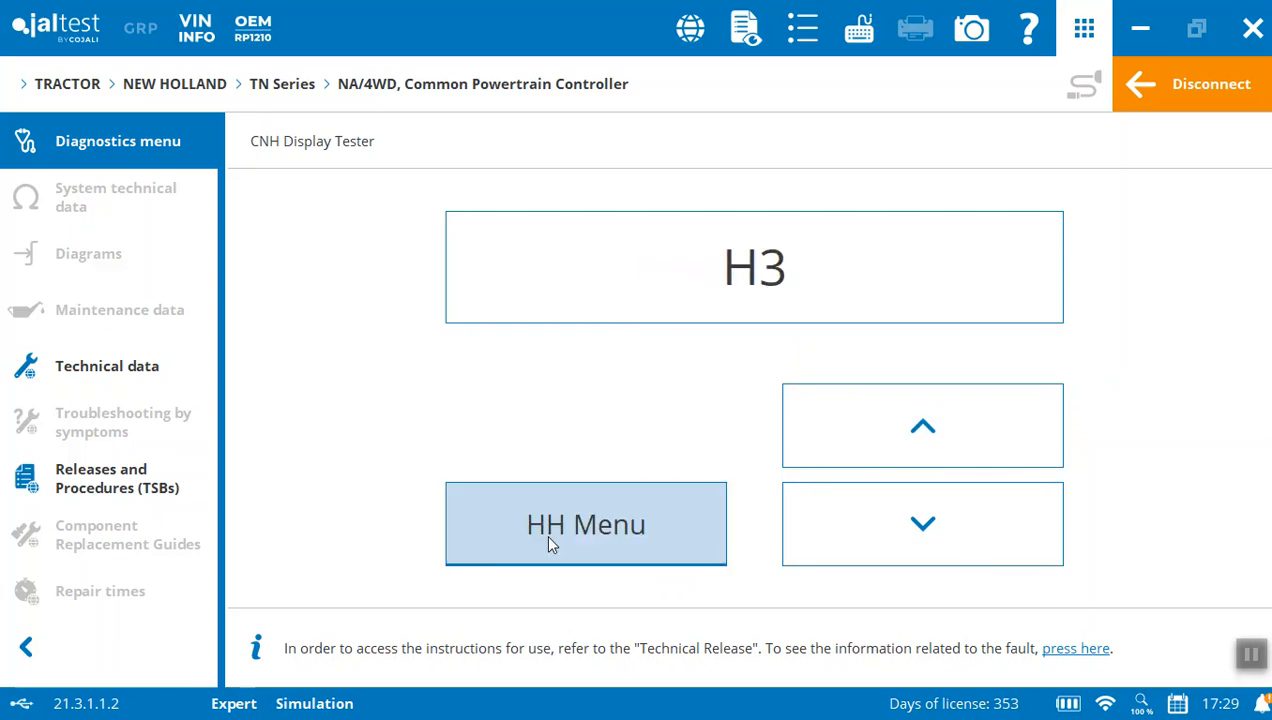
{"action": "left_click", "coordinate": [584, 524]}
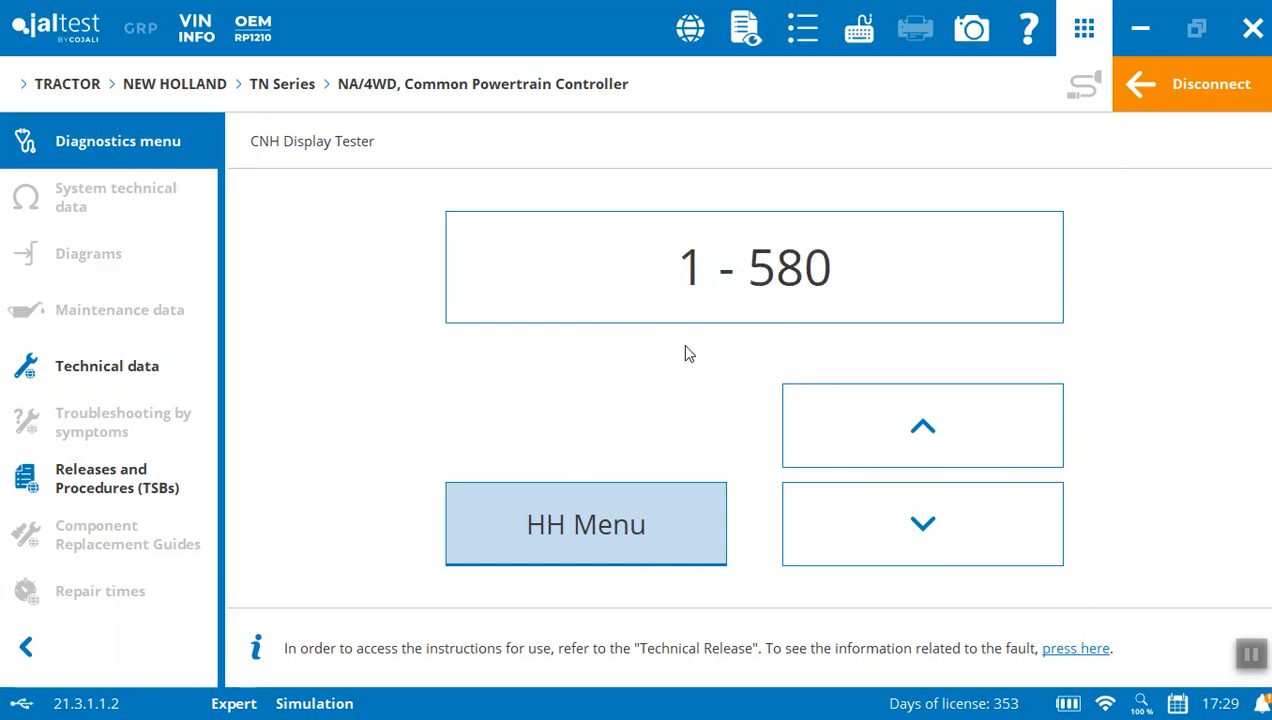
{"action": "mouse_move", "coordinate": [738, 296]}
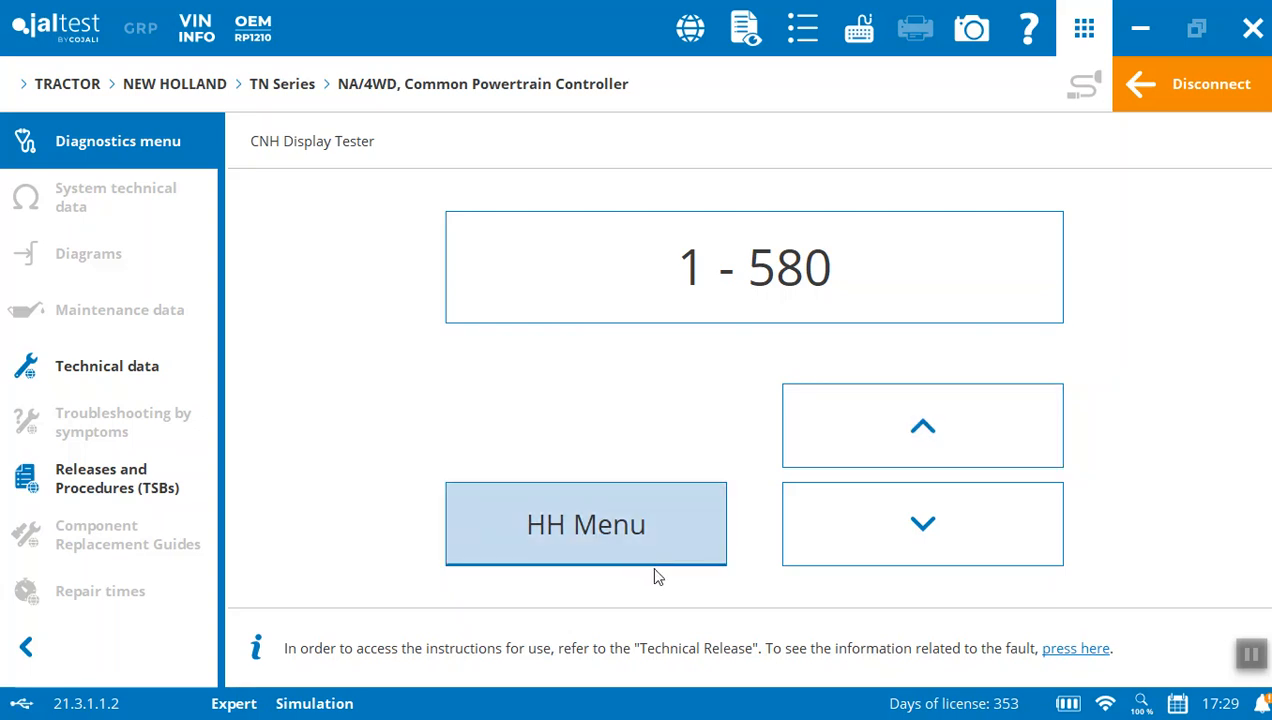
{"action": "mouse_move", "coordinate": [860, 600]}
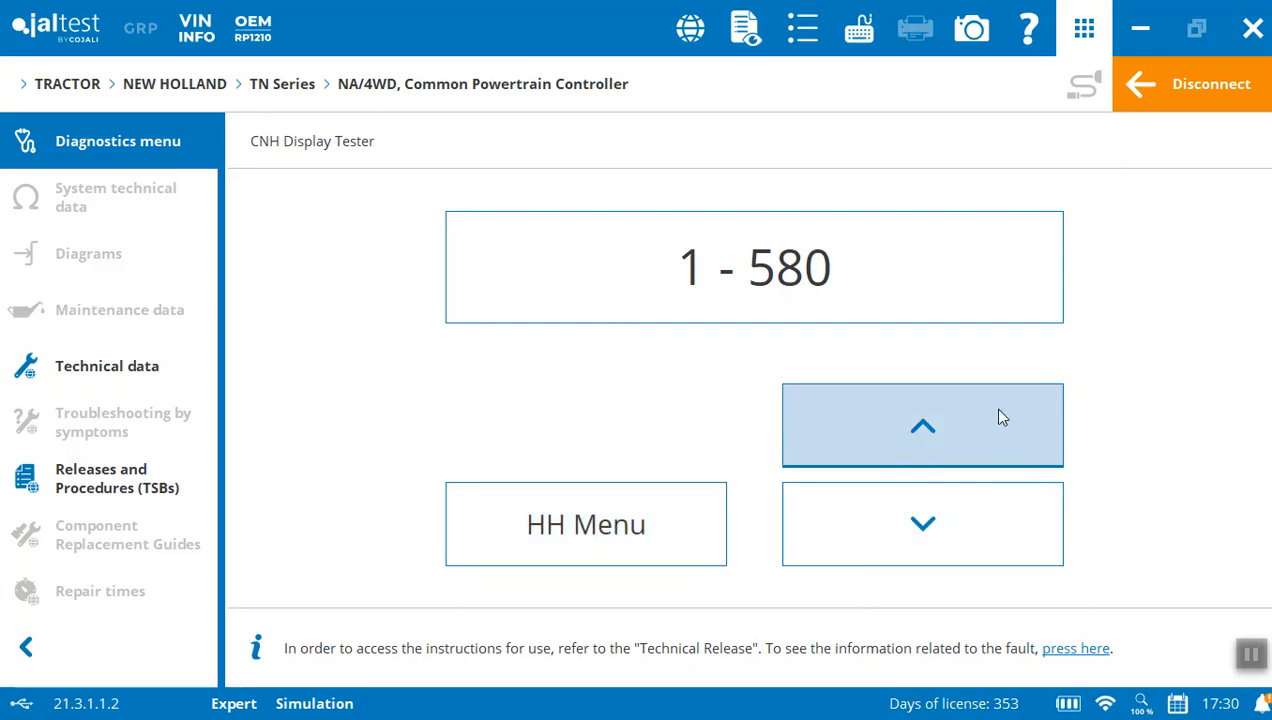
{"action": "mouse_move", "coordinate": [1128, 354]}
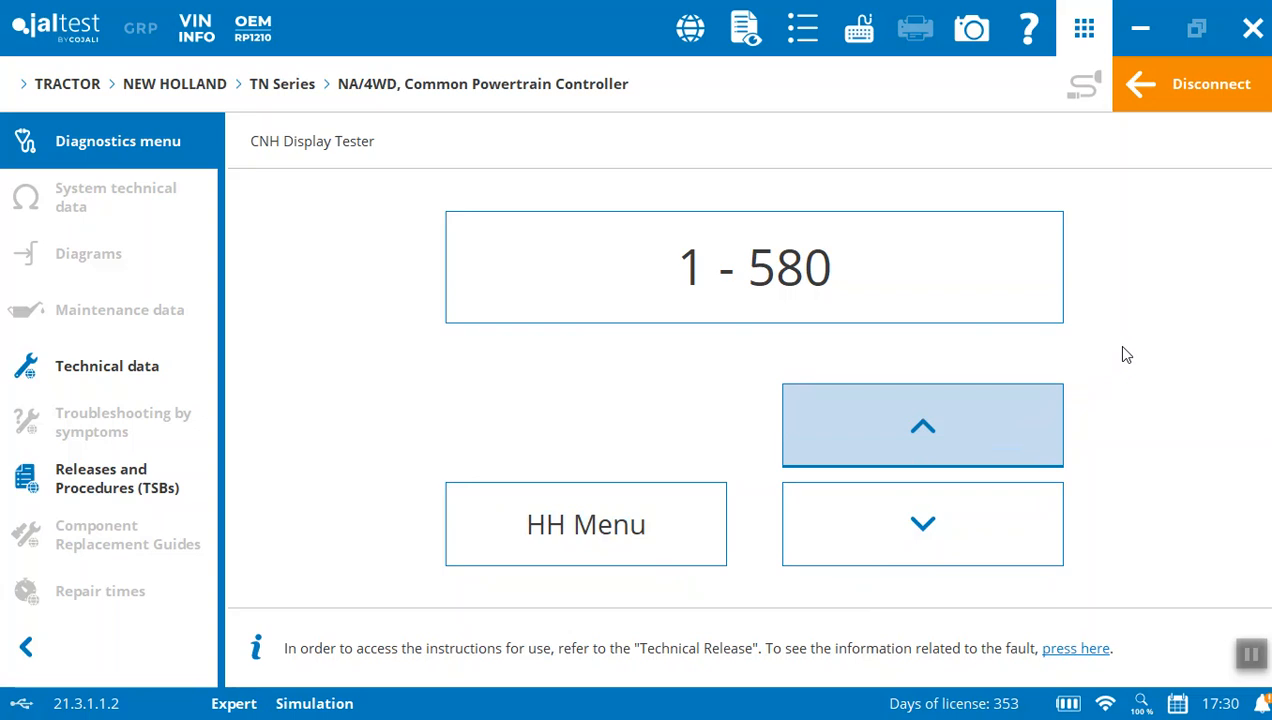
{"action": "mouse_move", "coordinate": [1168, 128]}
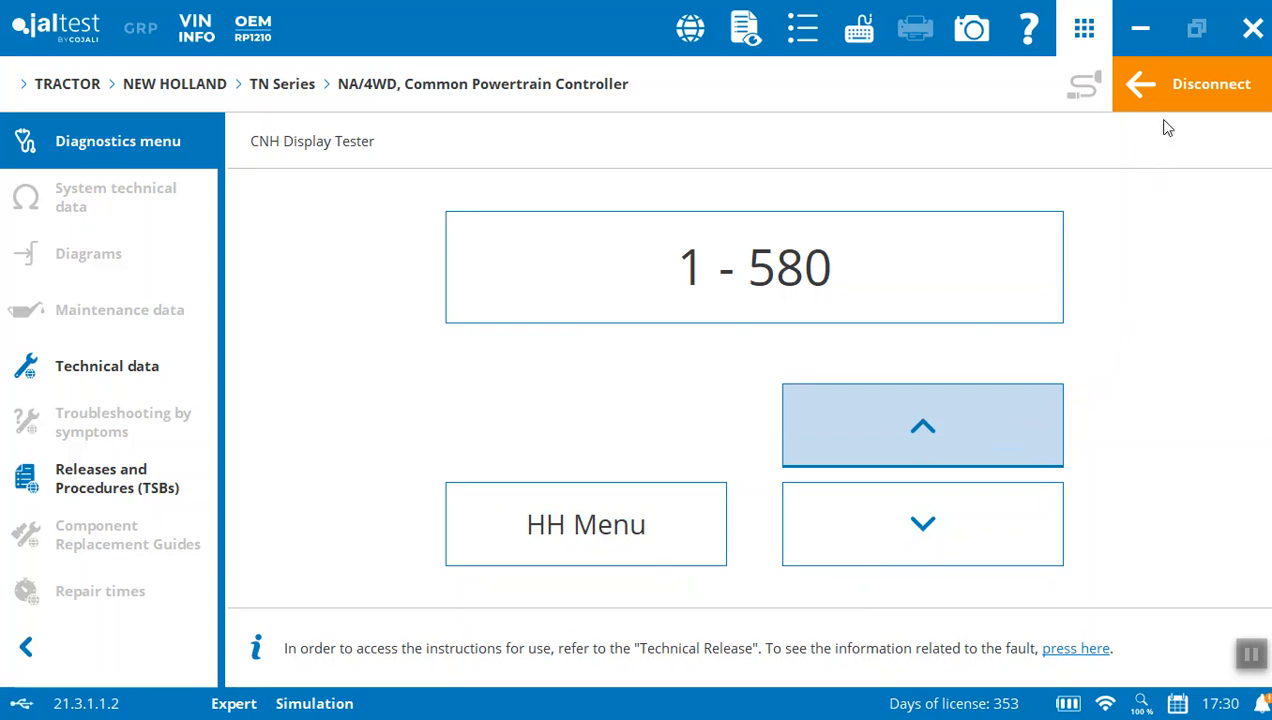